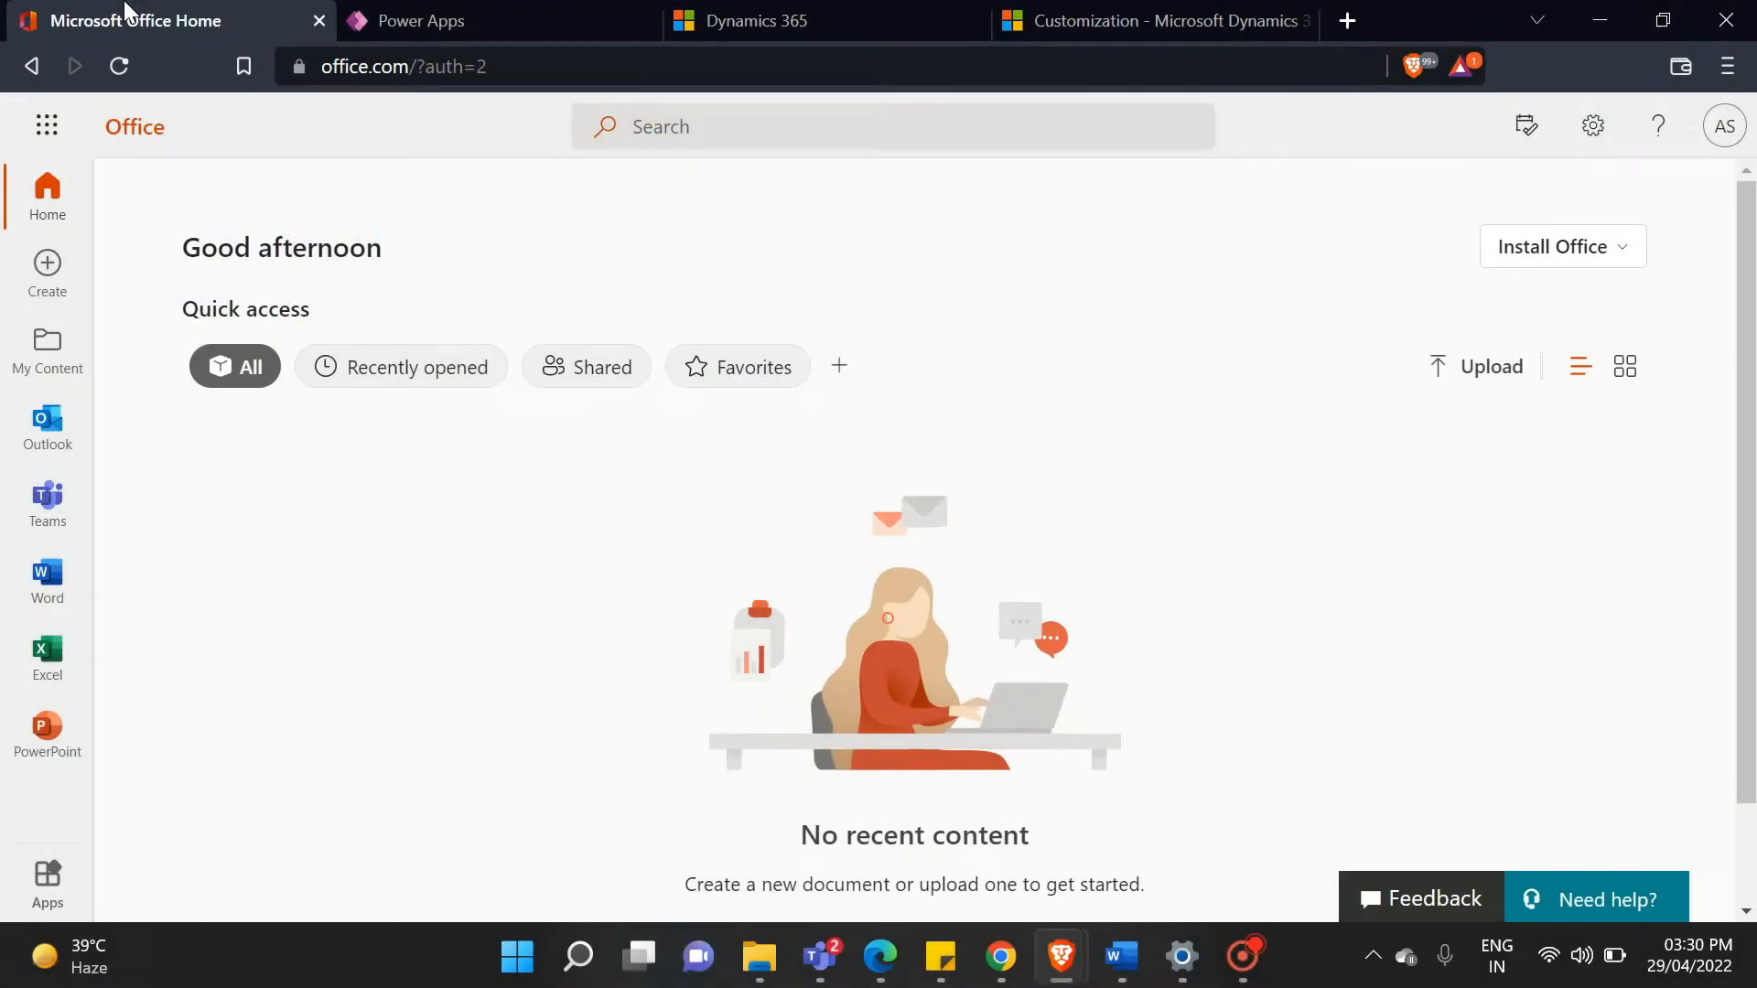
mouse_move(422, 20)
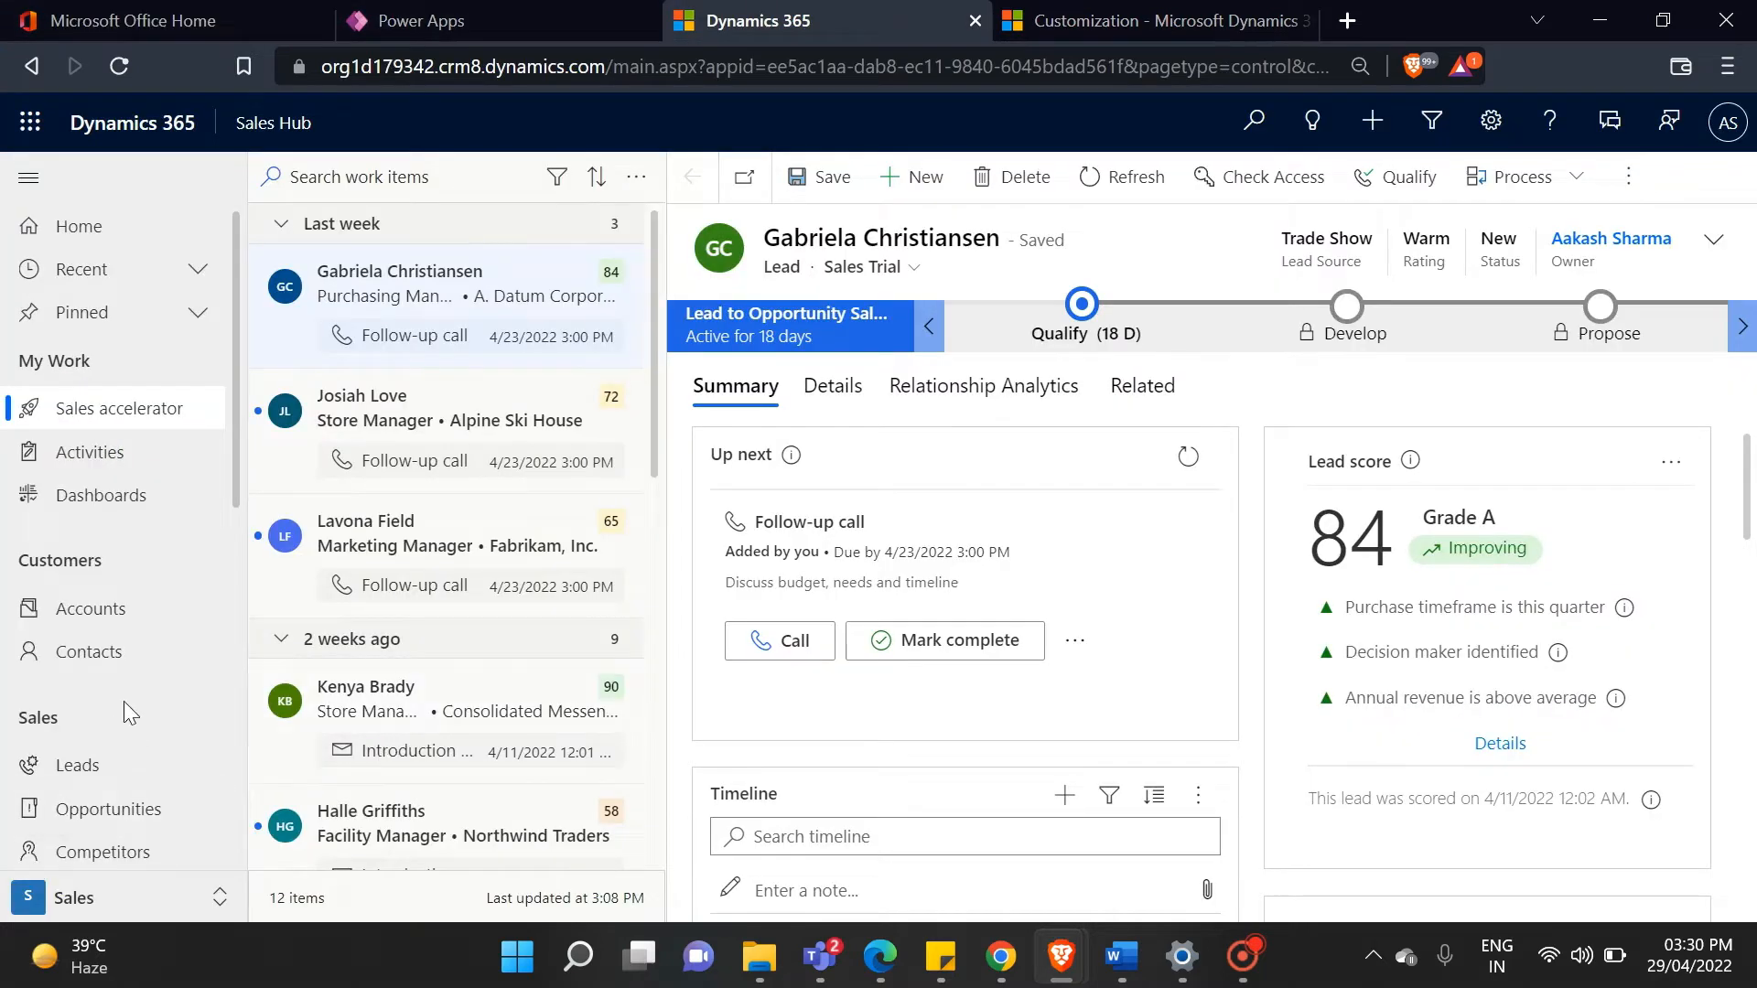
mouse_move(128, 751)
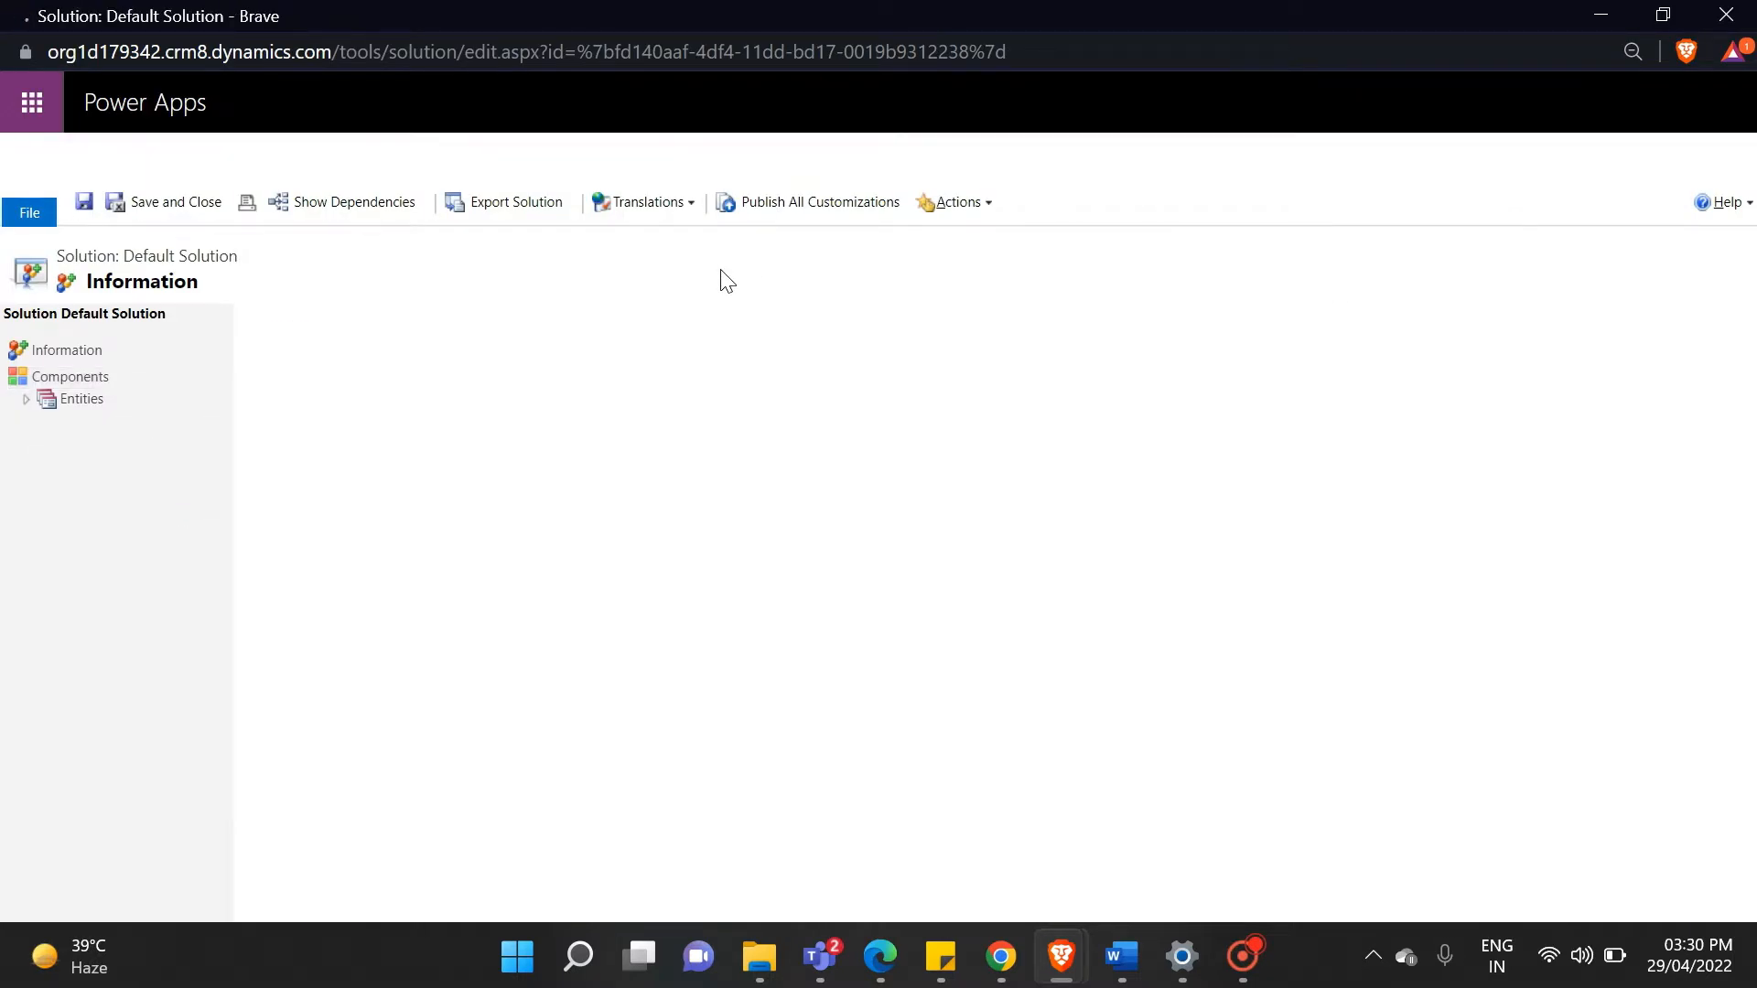
- Expand Entities and the Lead table's Forms to reach the main Lead form
left_click(69, 377)
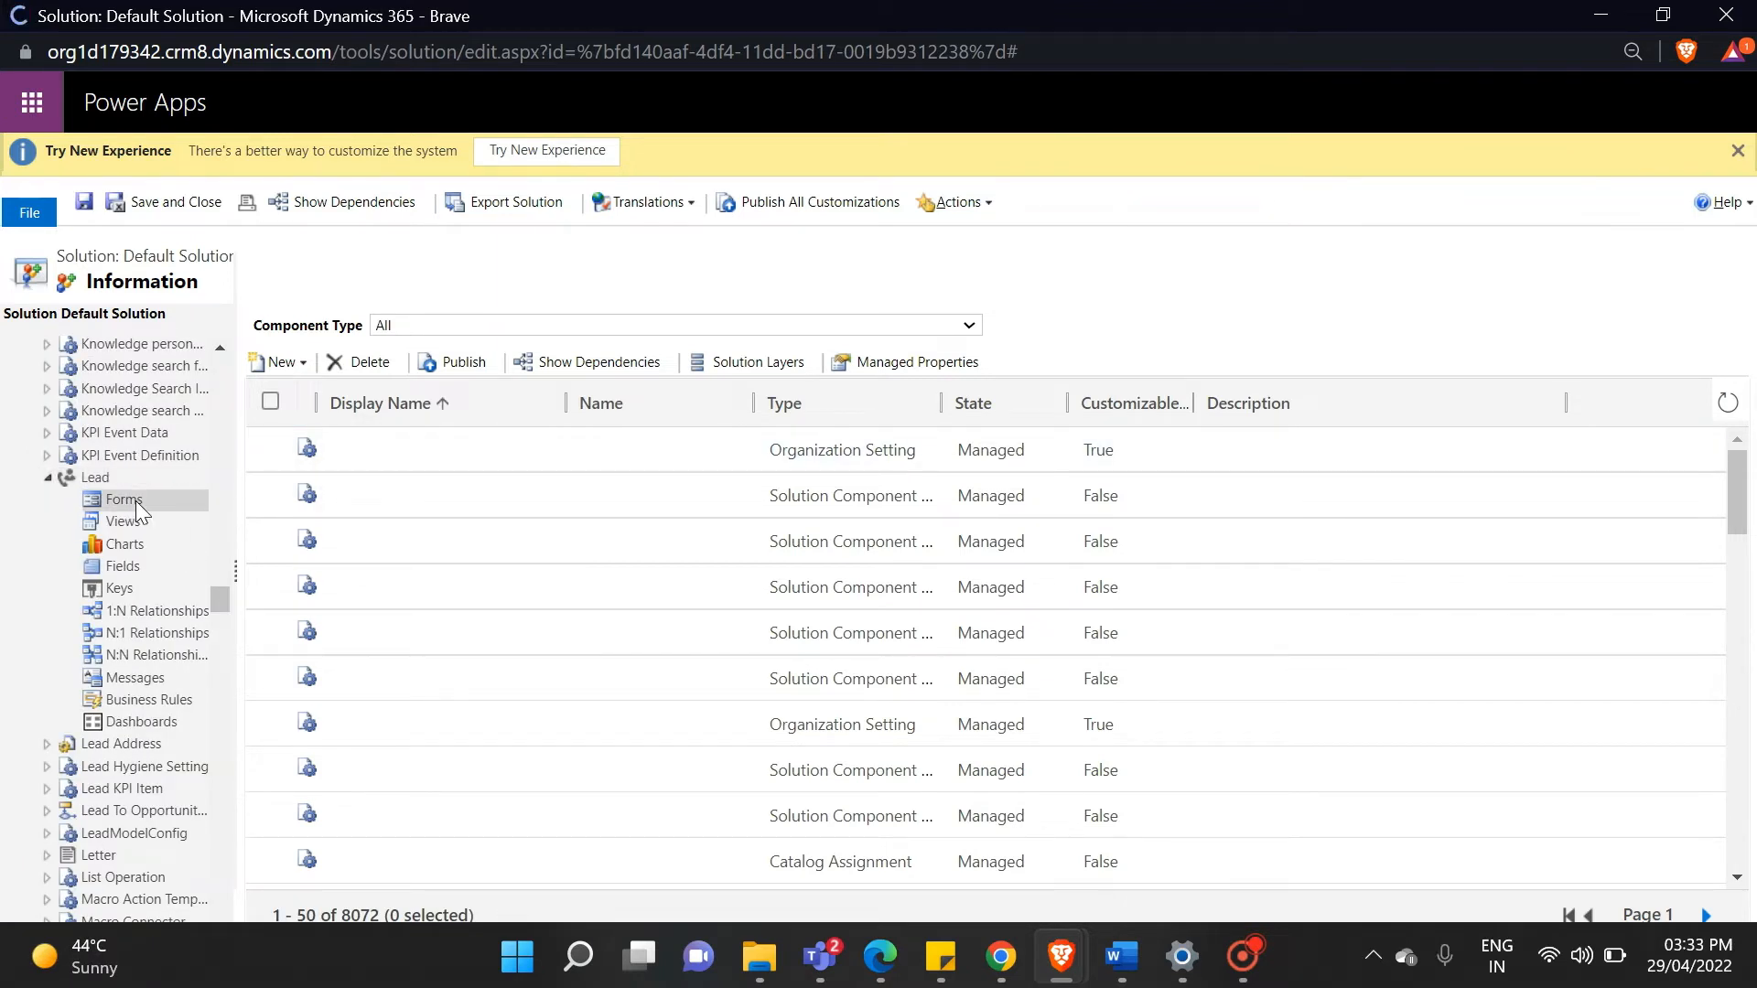
left_click(122, 499)
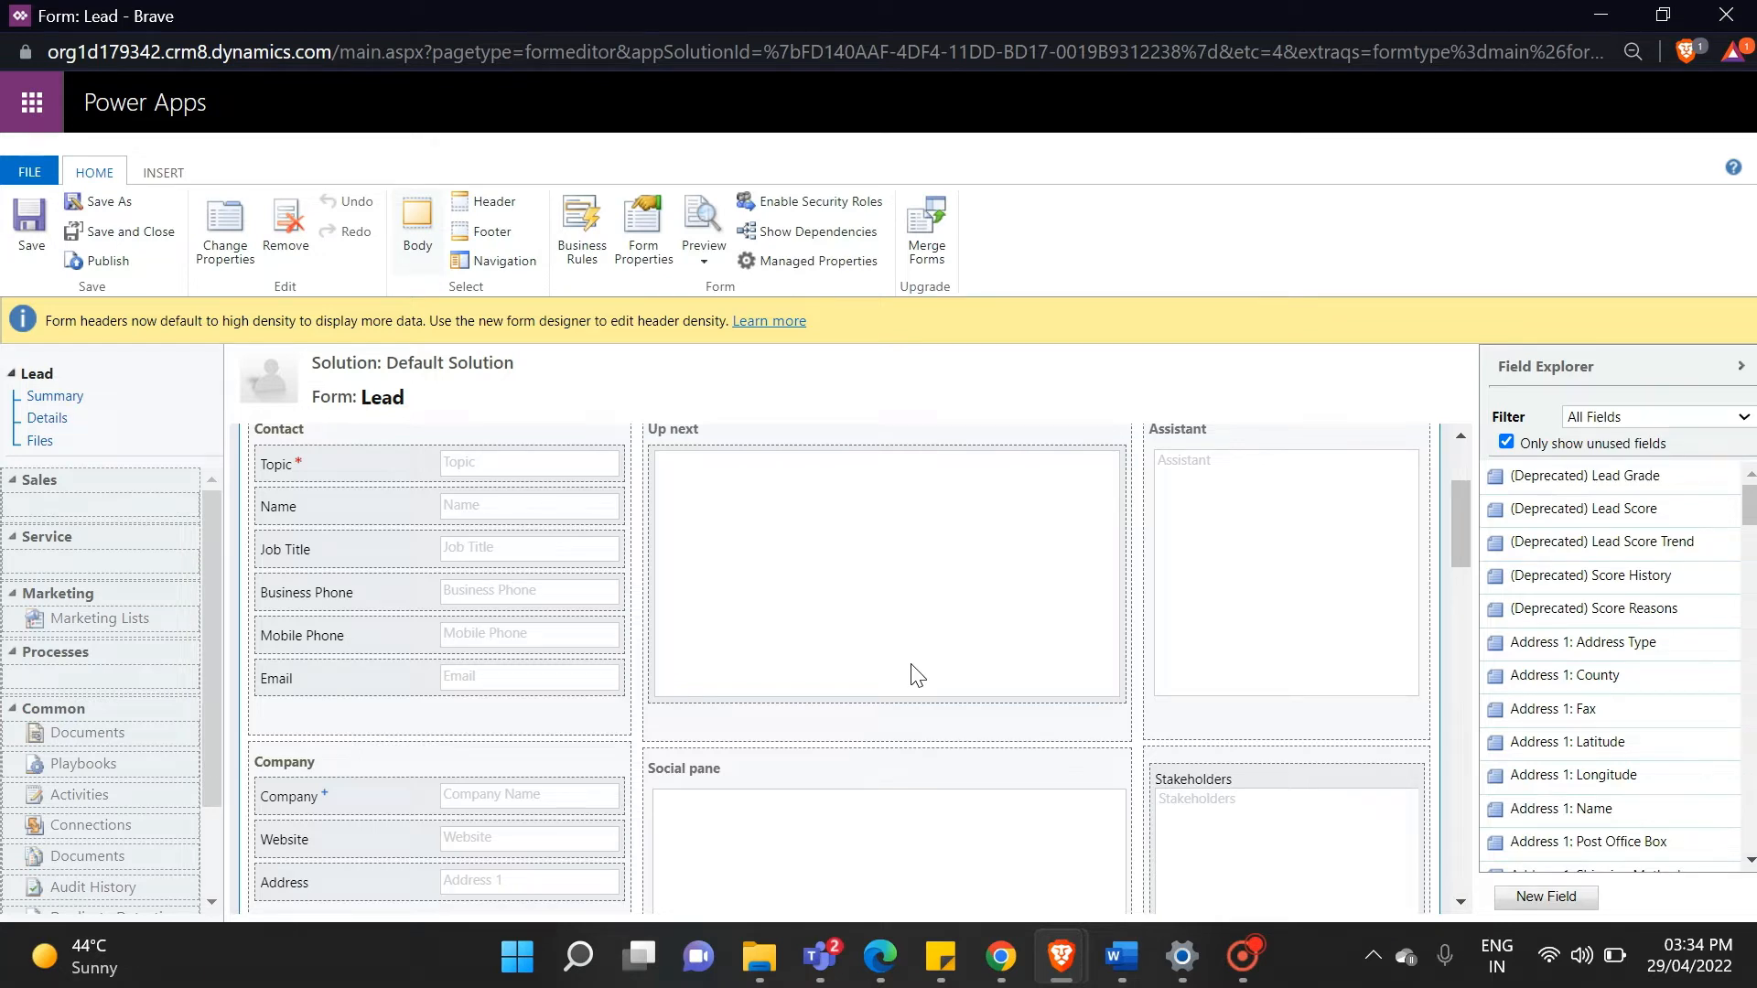
- Create the Required Details option set with phone number, email, job tittle and company name, then save and close
left_click(1544, 897)
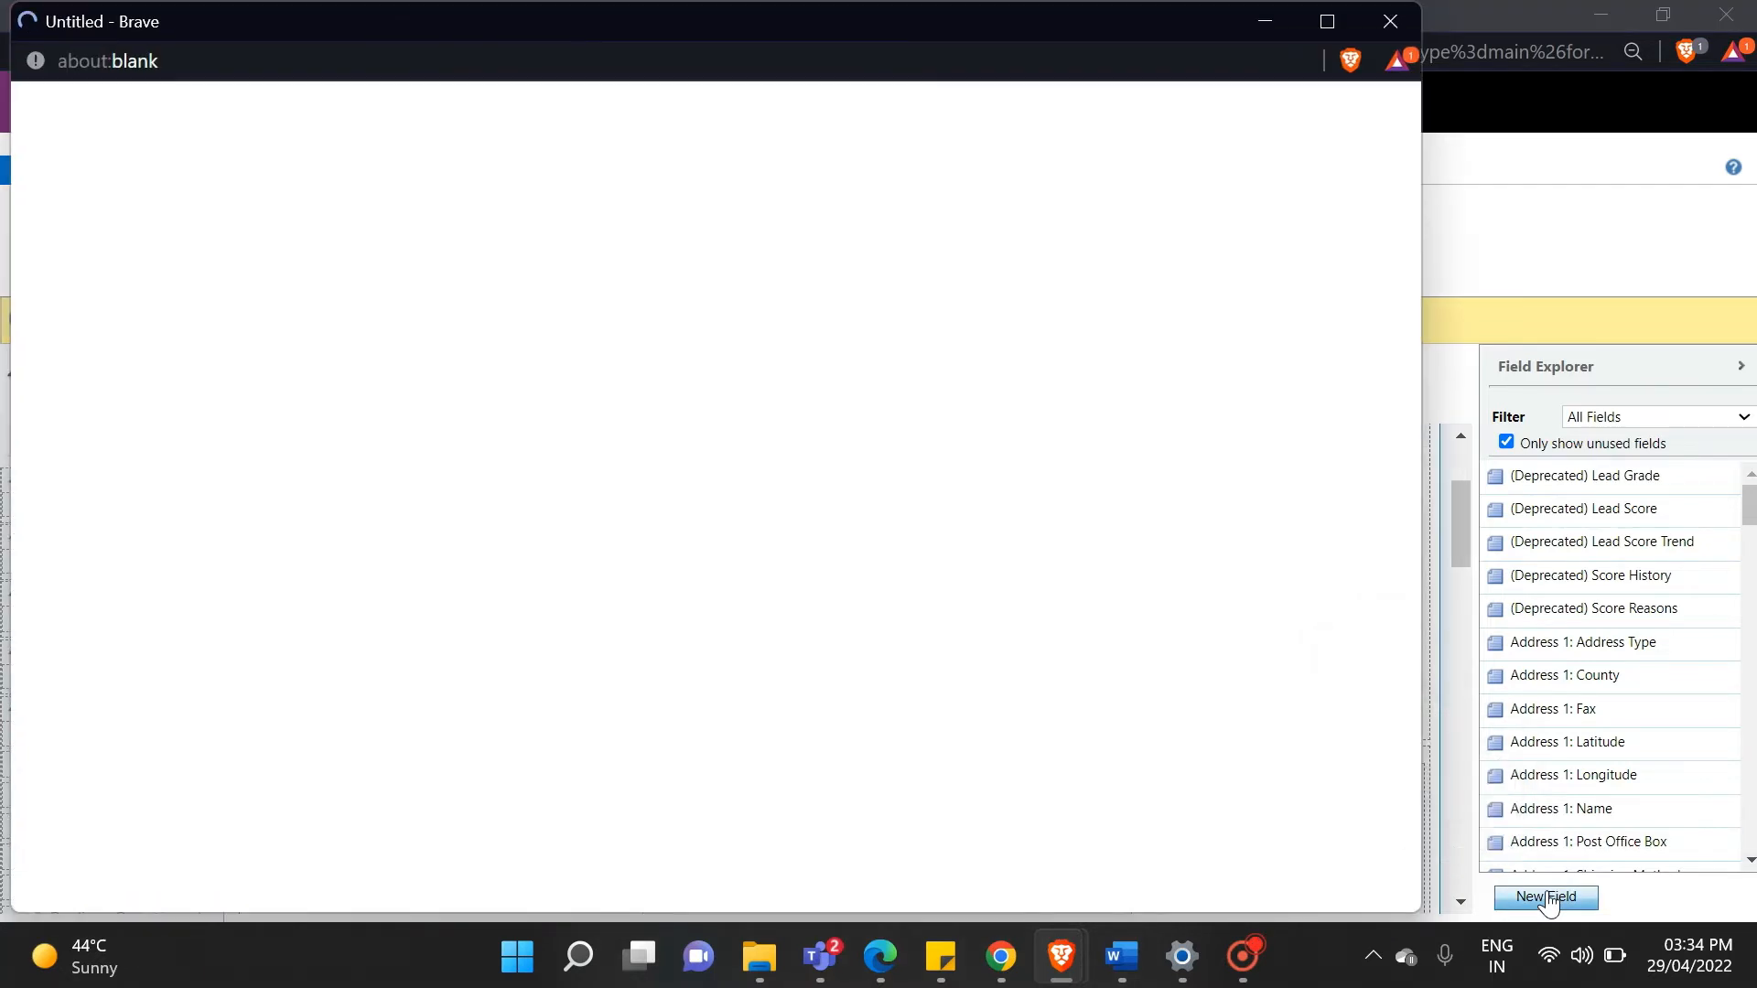
left_click(1544, 897)
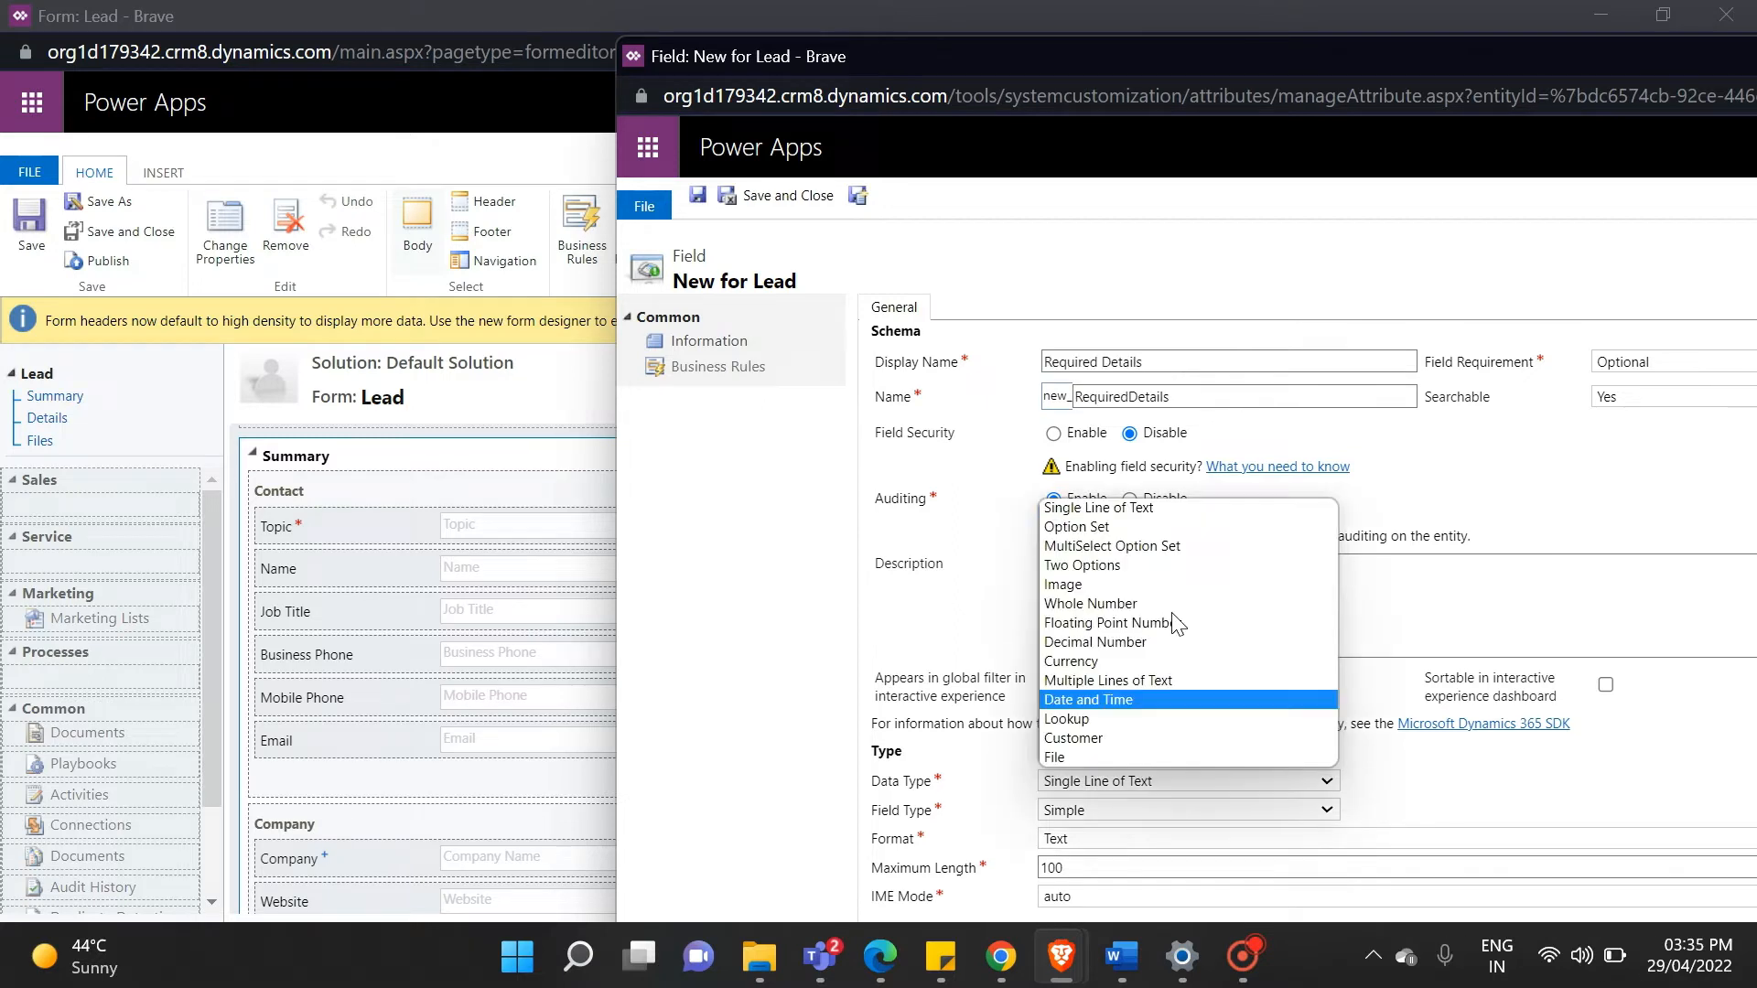
left_click(1074, 527)
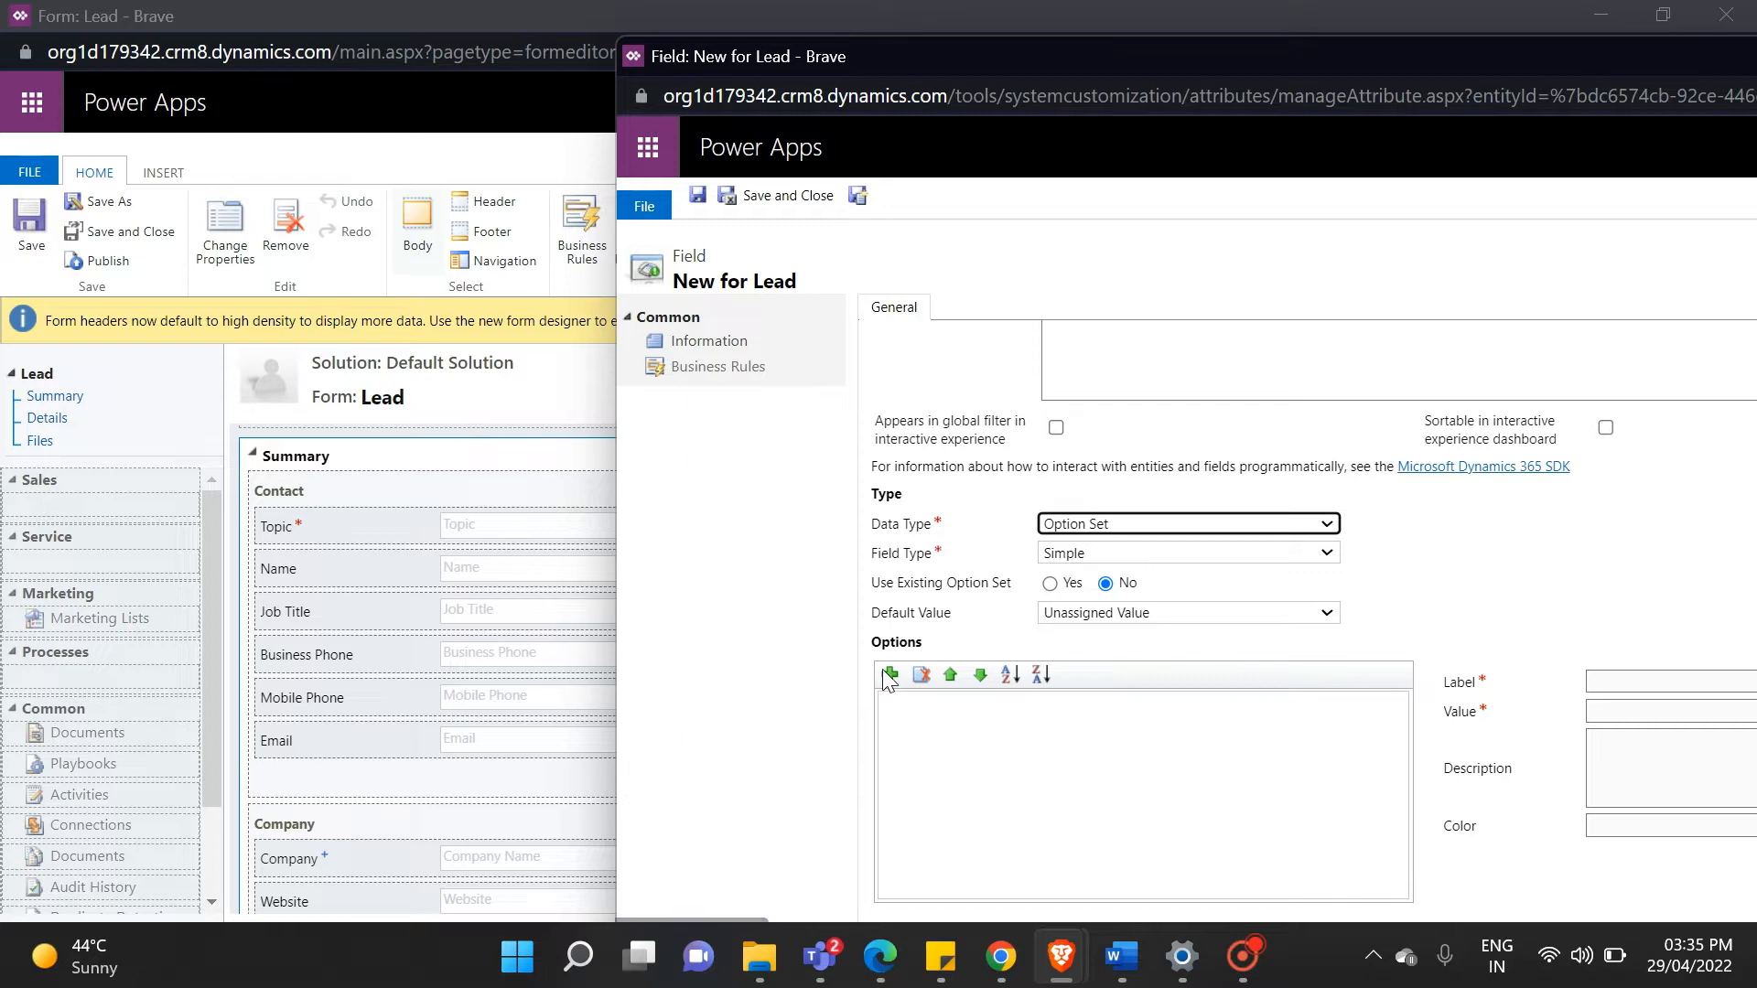
left_click(889, 673)
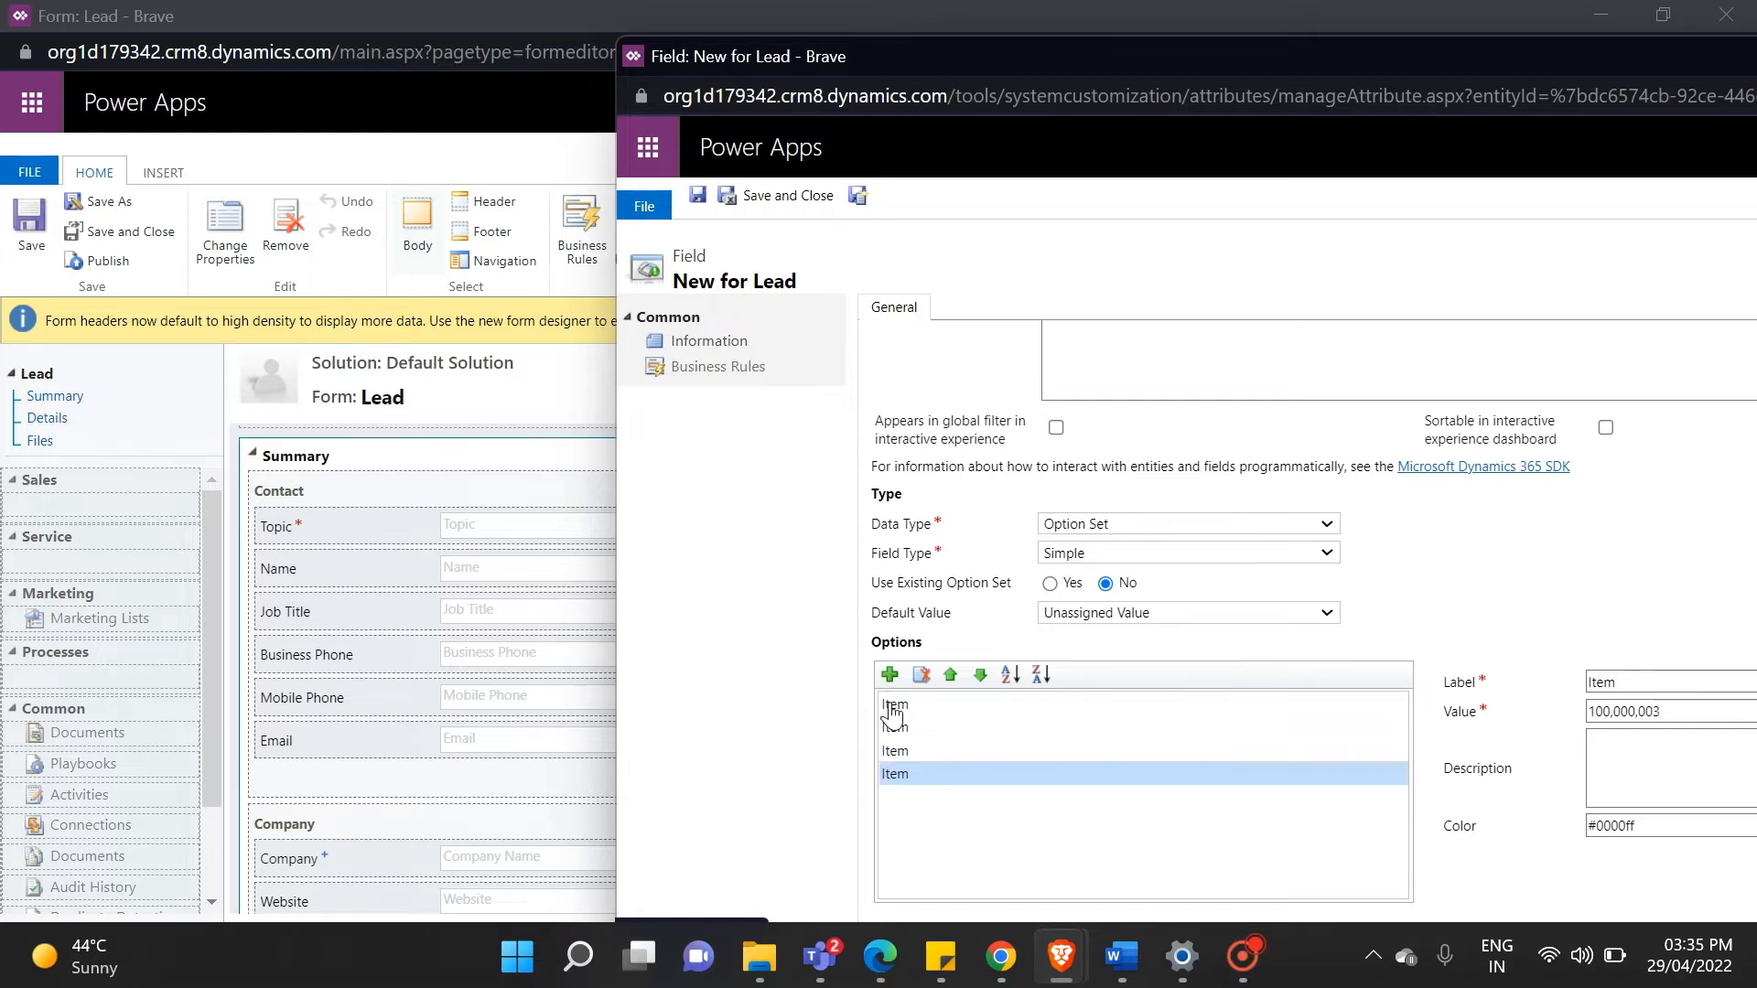
left_click(891, 673)
type("job tittl")
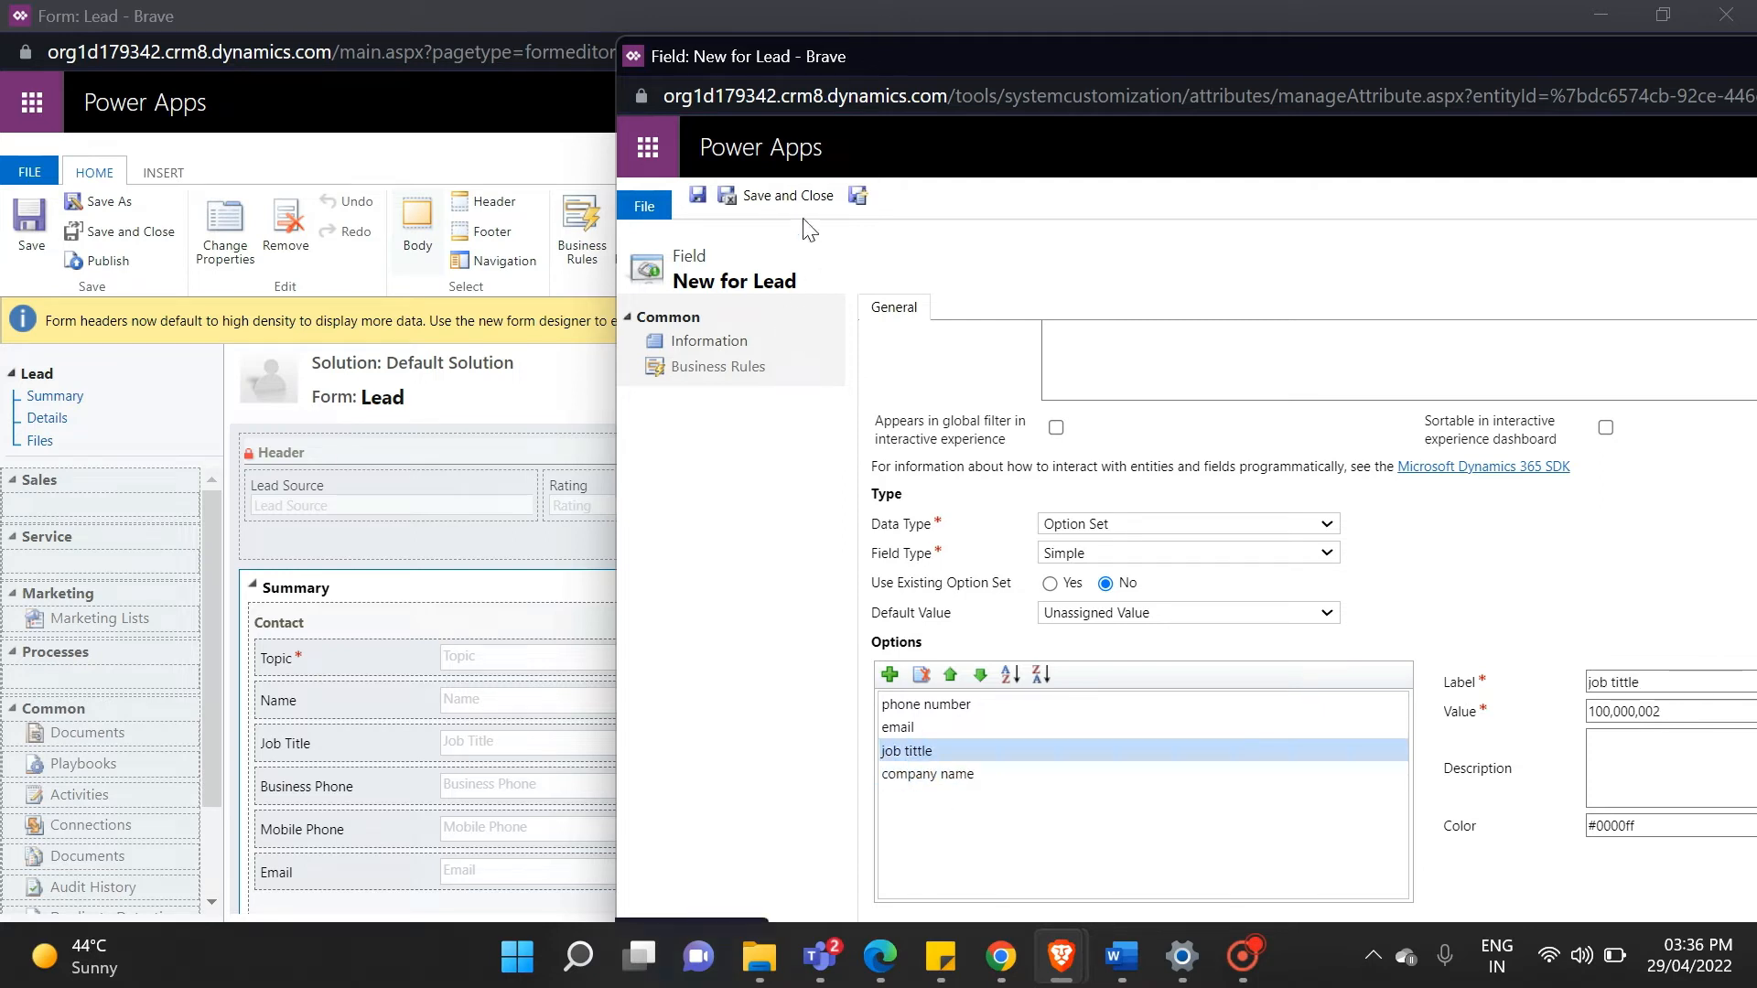
left_click(781, 196)
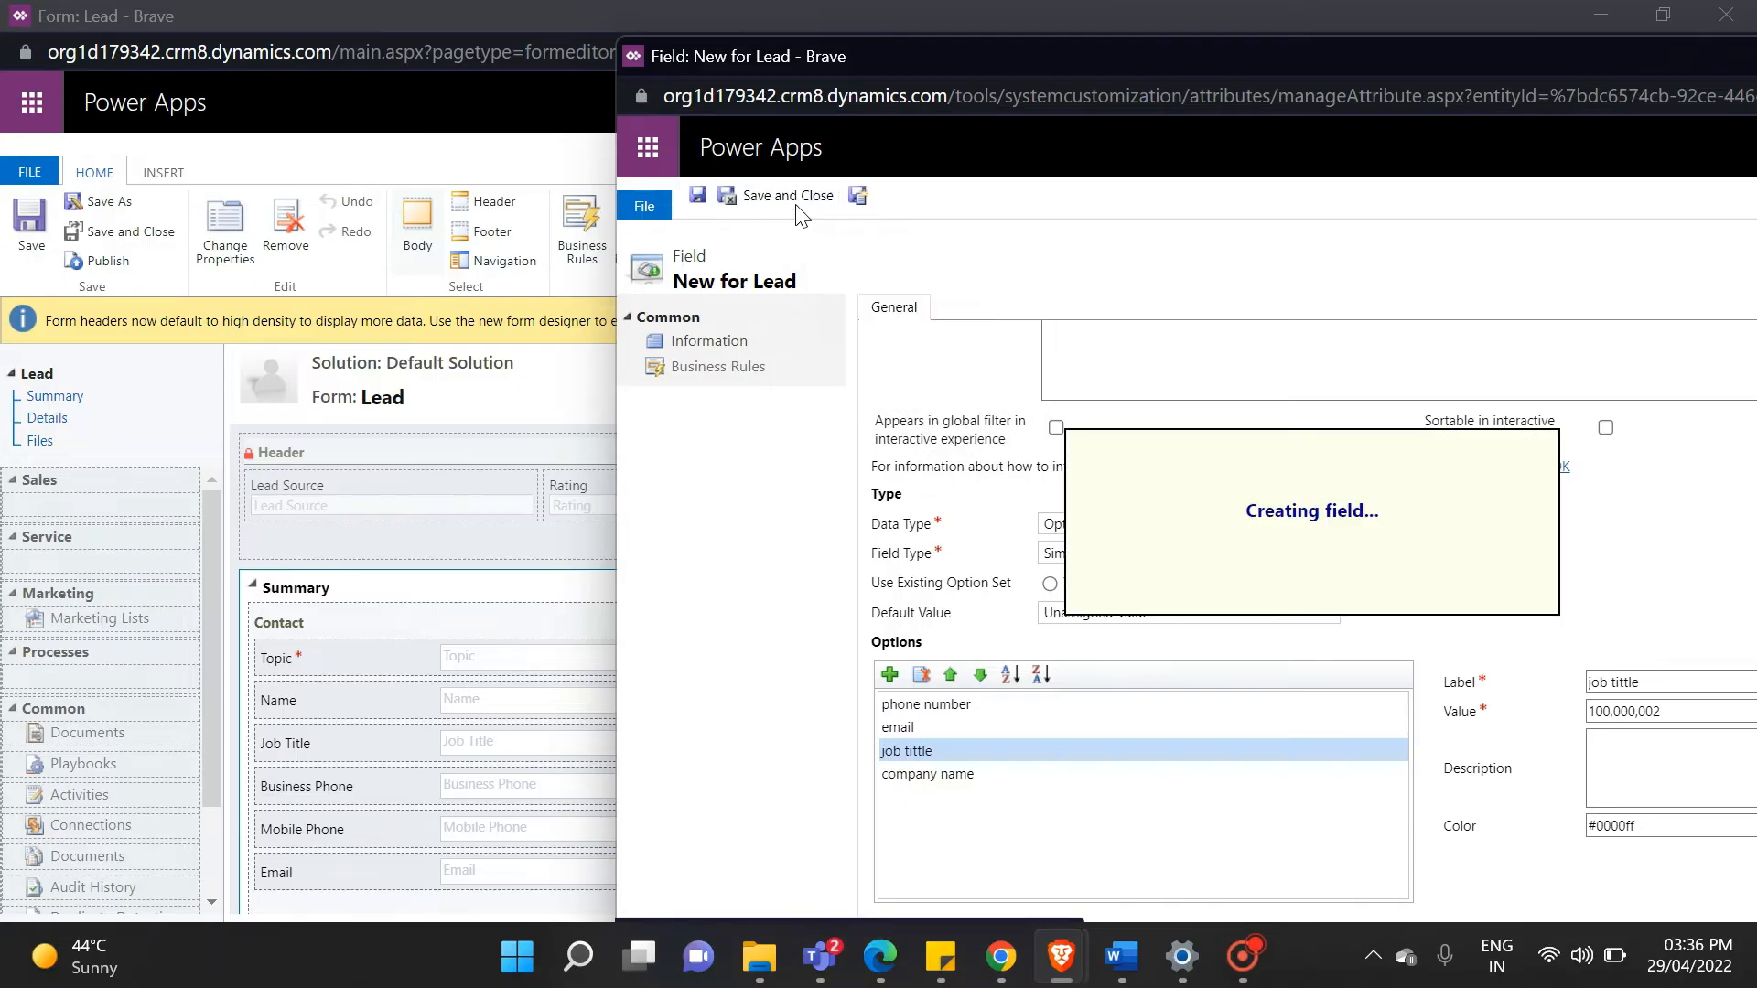
left_click(781, 195)
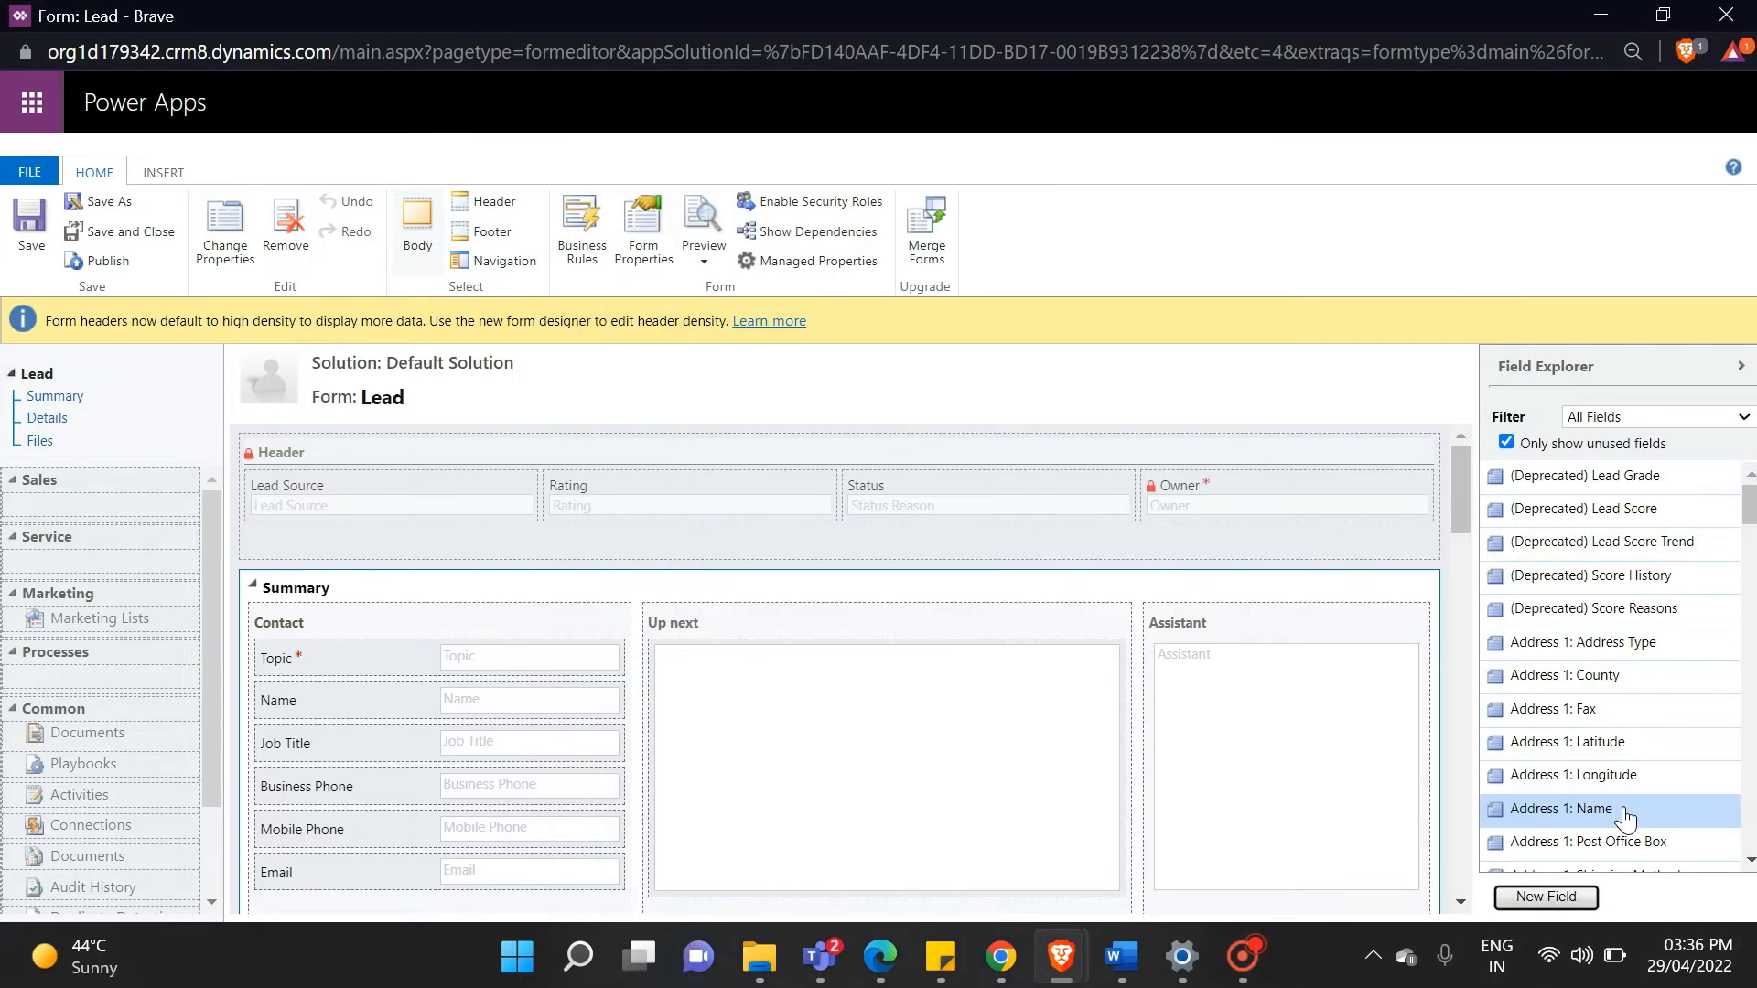
- Scroll the Field Explorer to find Required Details for placing under Topic
scroll("down", 3)
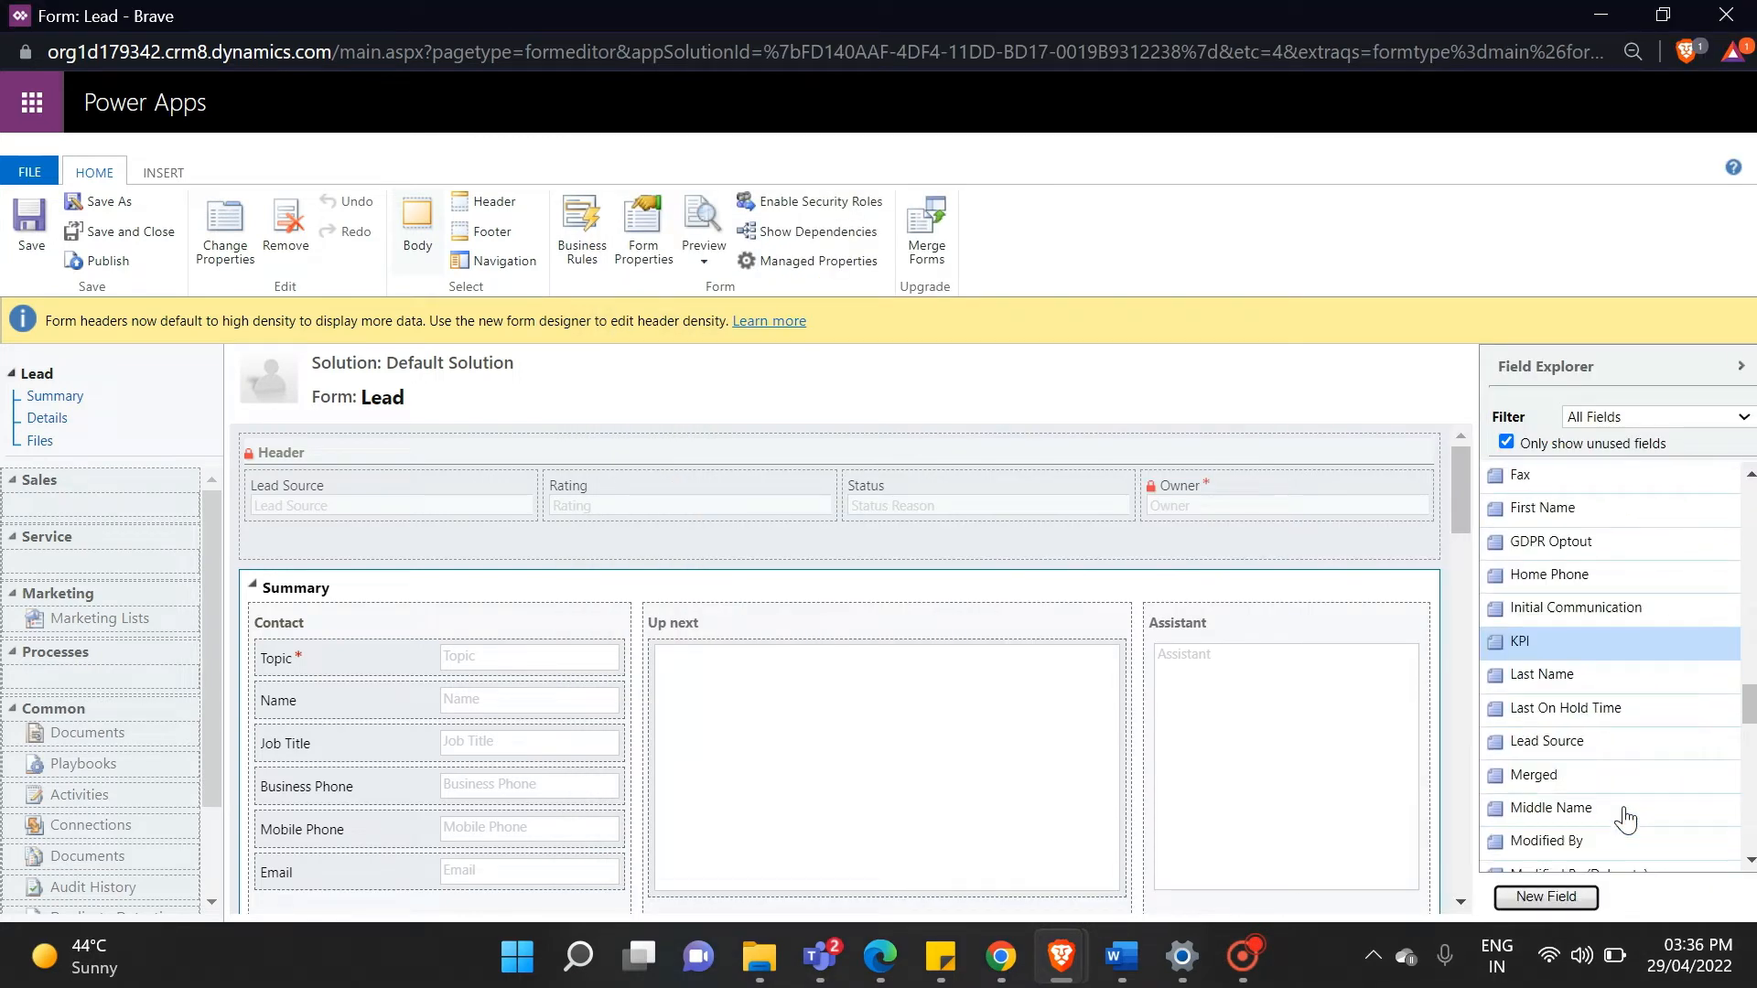
scroll("down", 3)
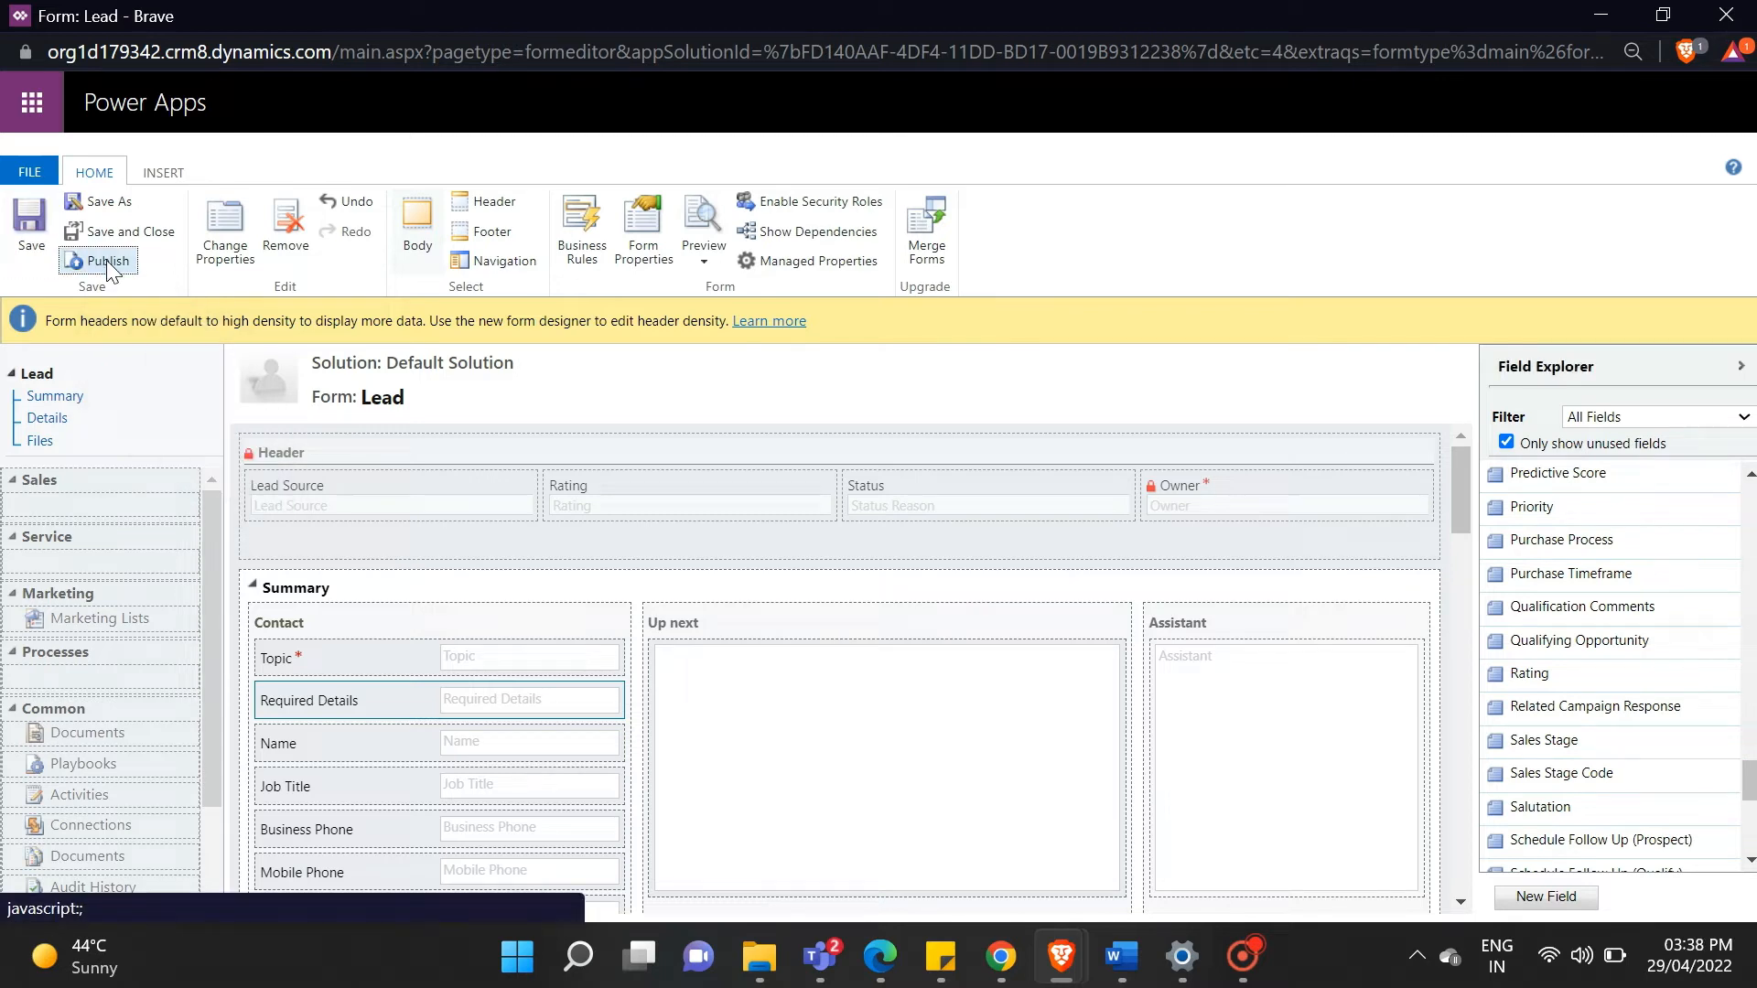
mouse_move(5, 106)
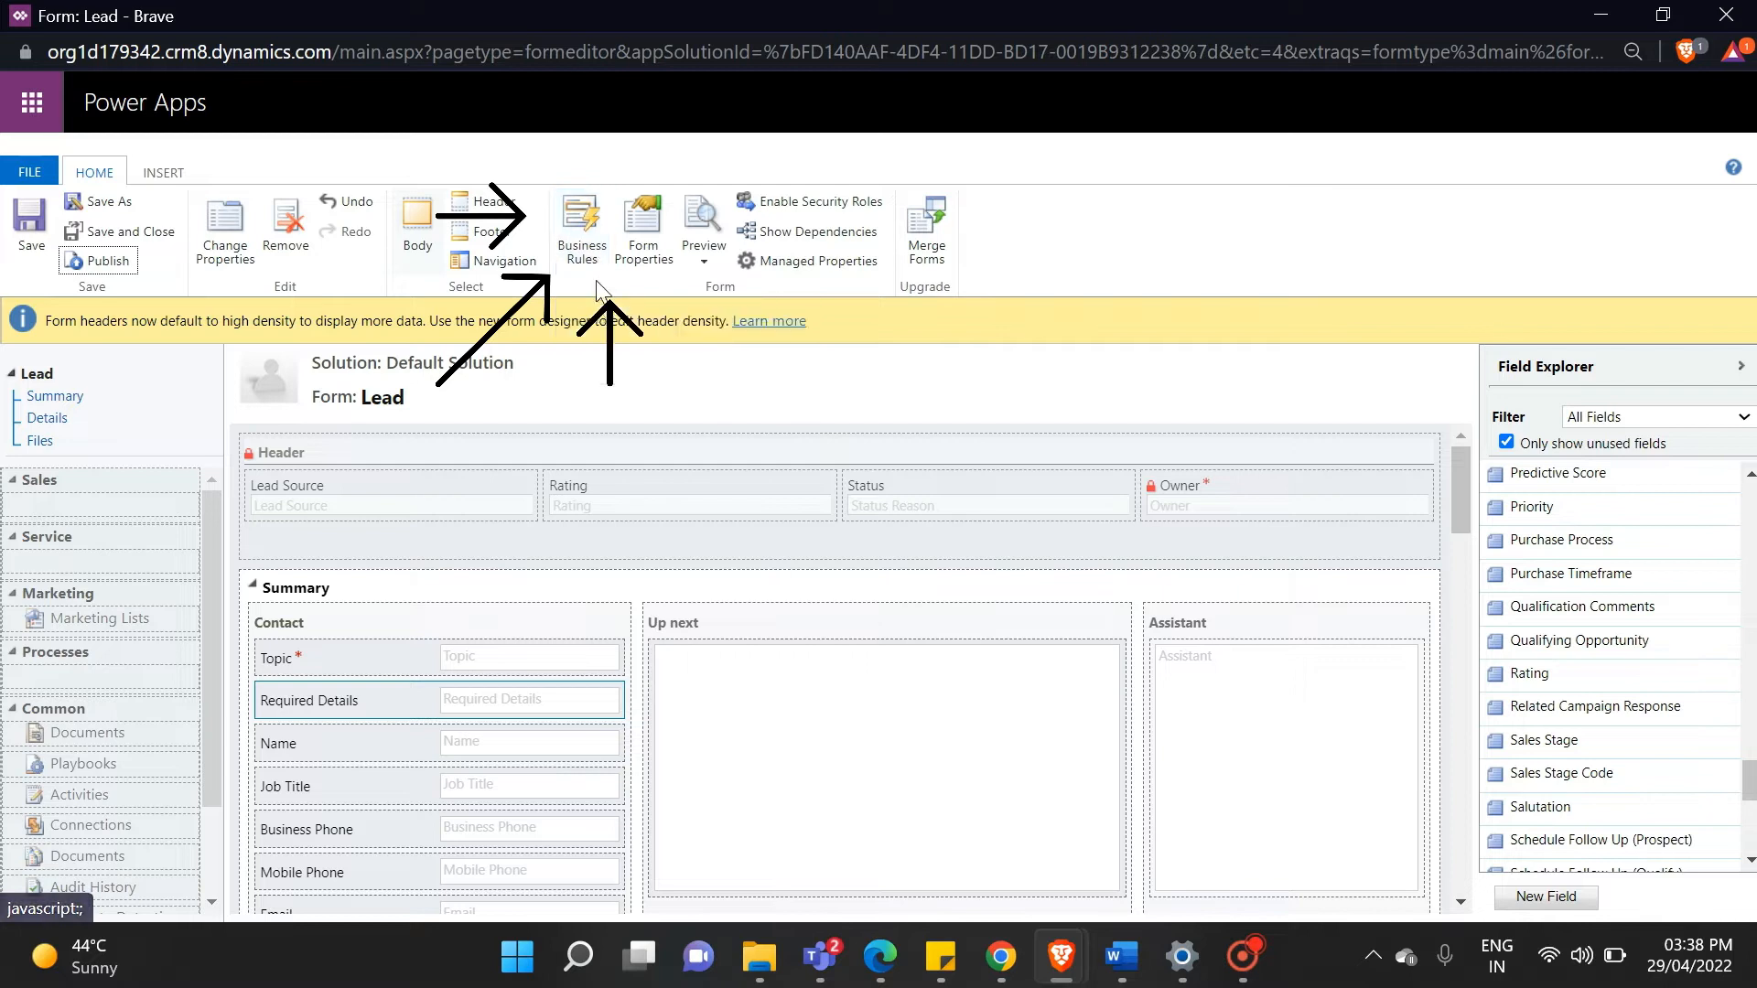
- Create a new business rule on the Lead form named 'Lead business rule'
left_click(580, 230)
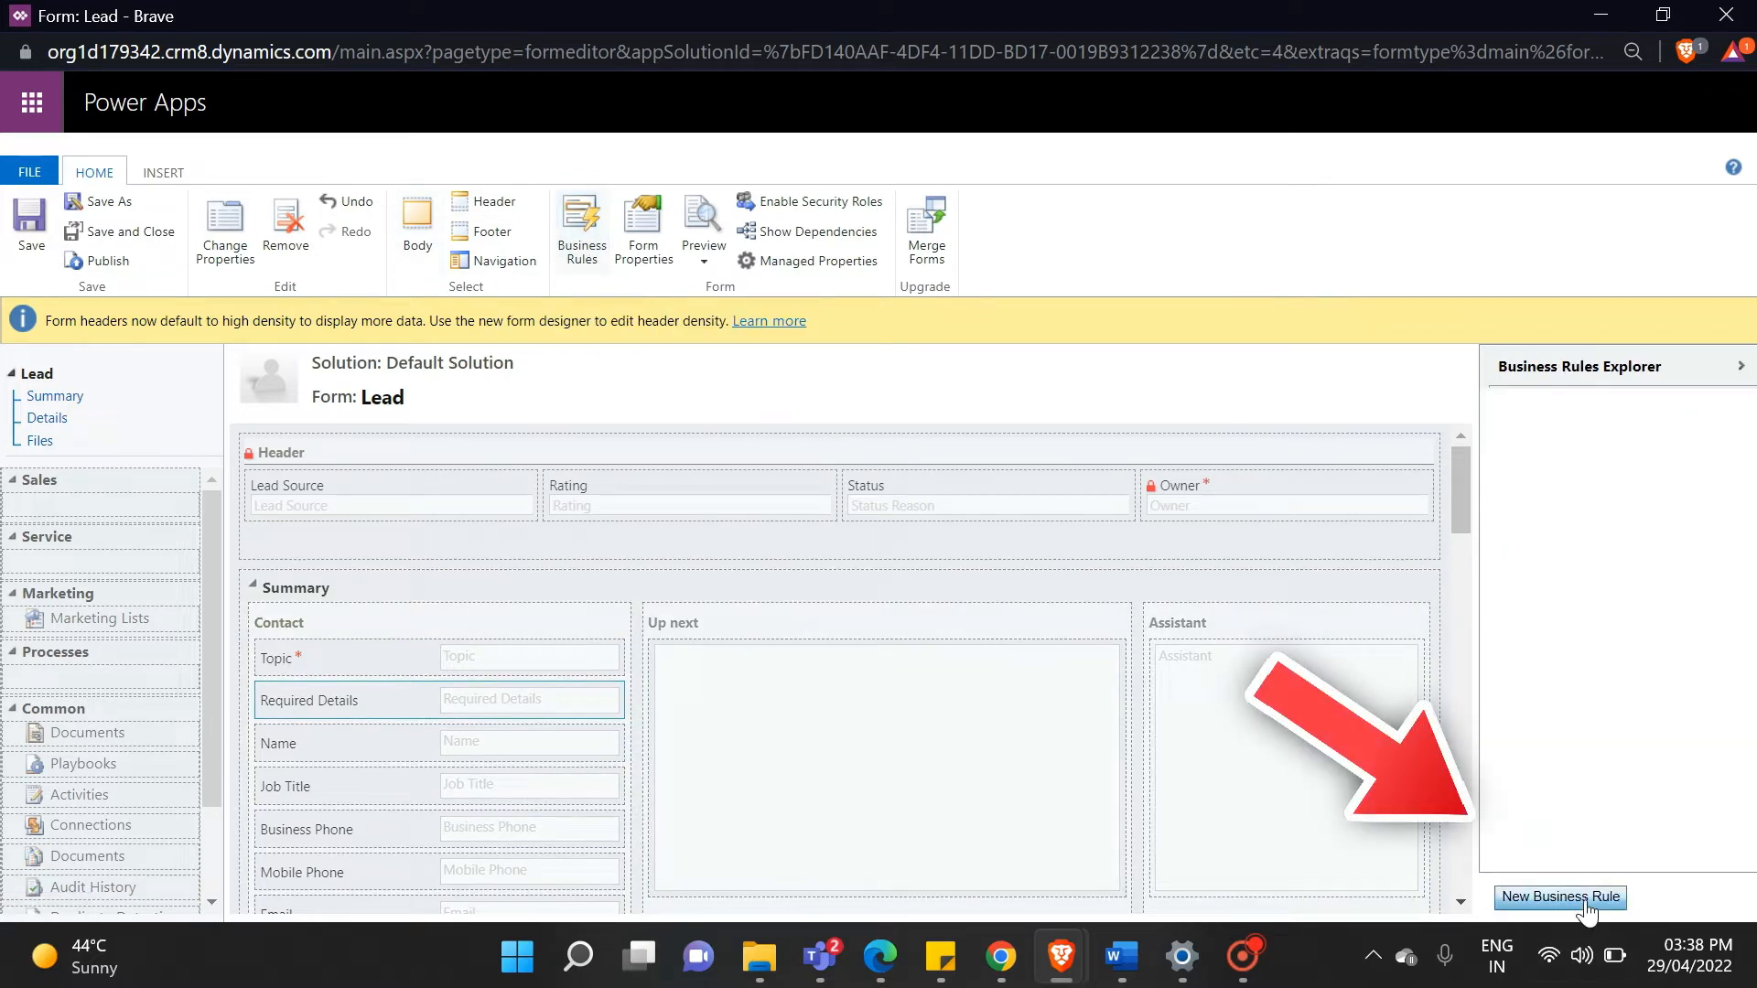
left_click(1559, 896)
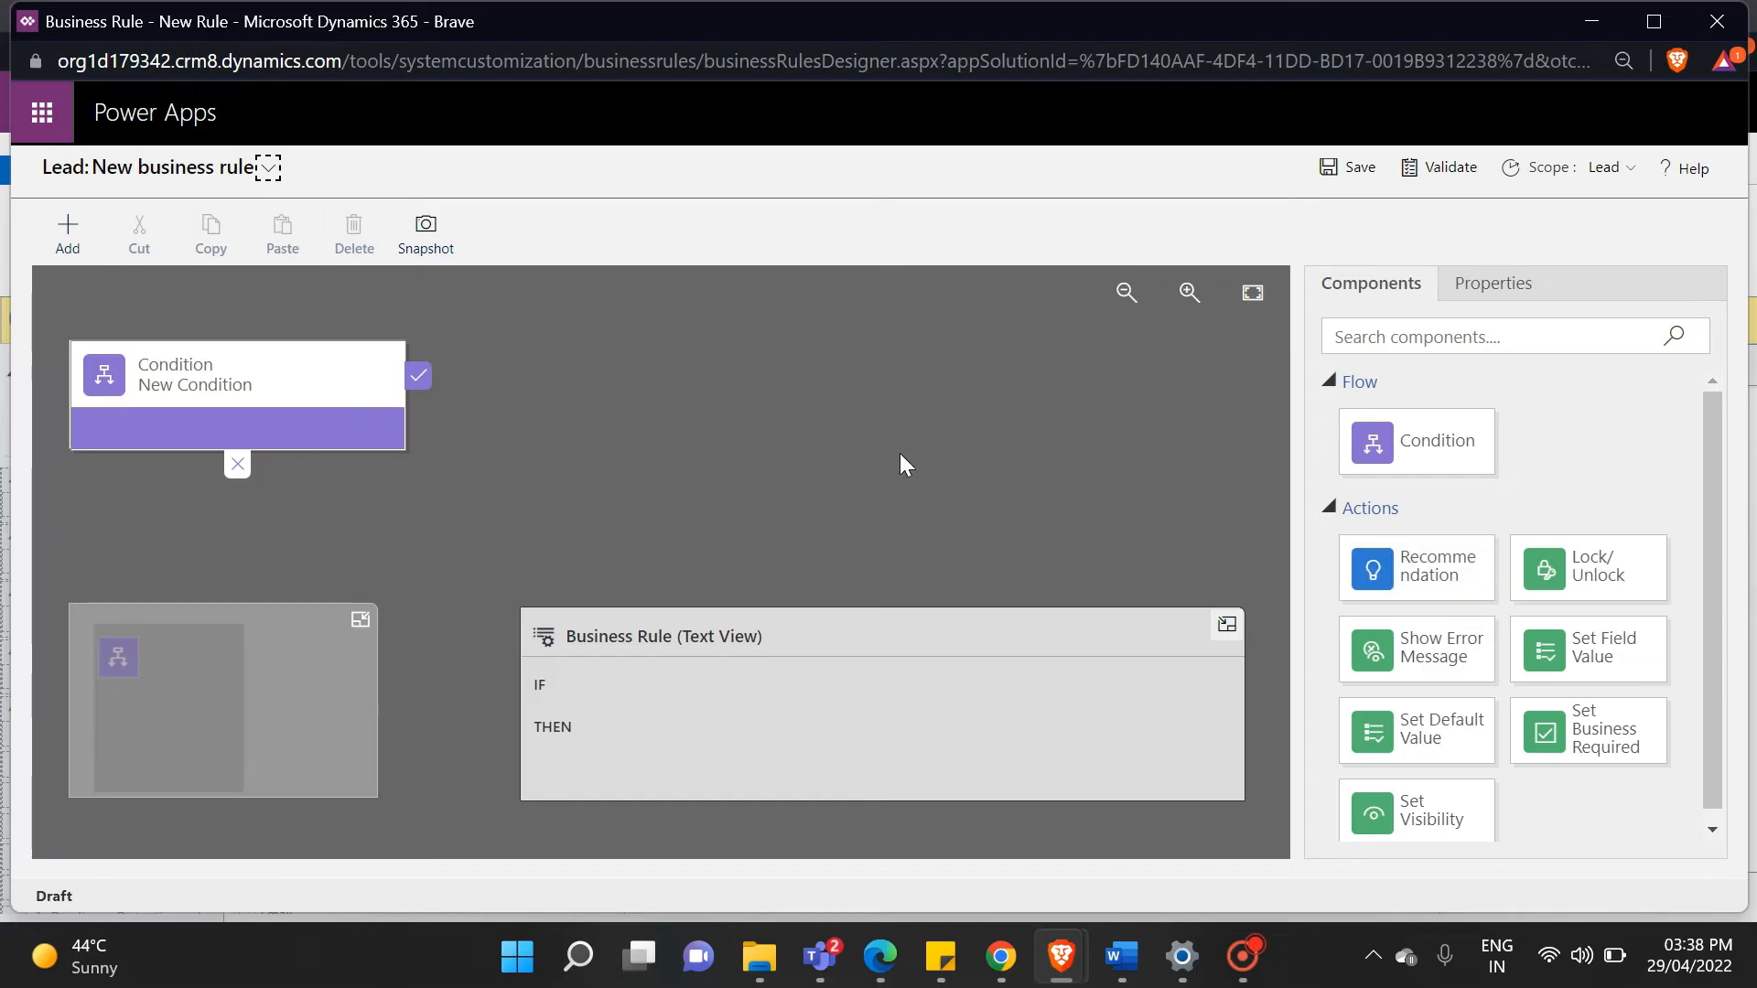
left_click(268, 169)
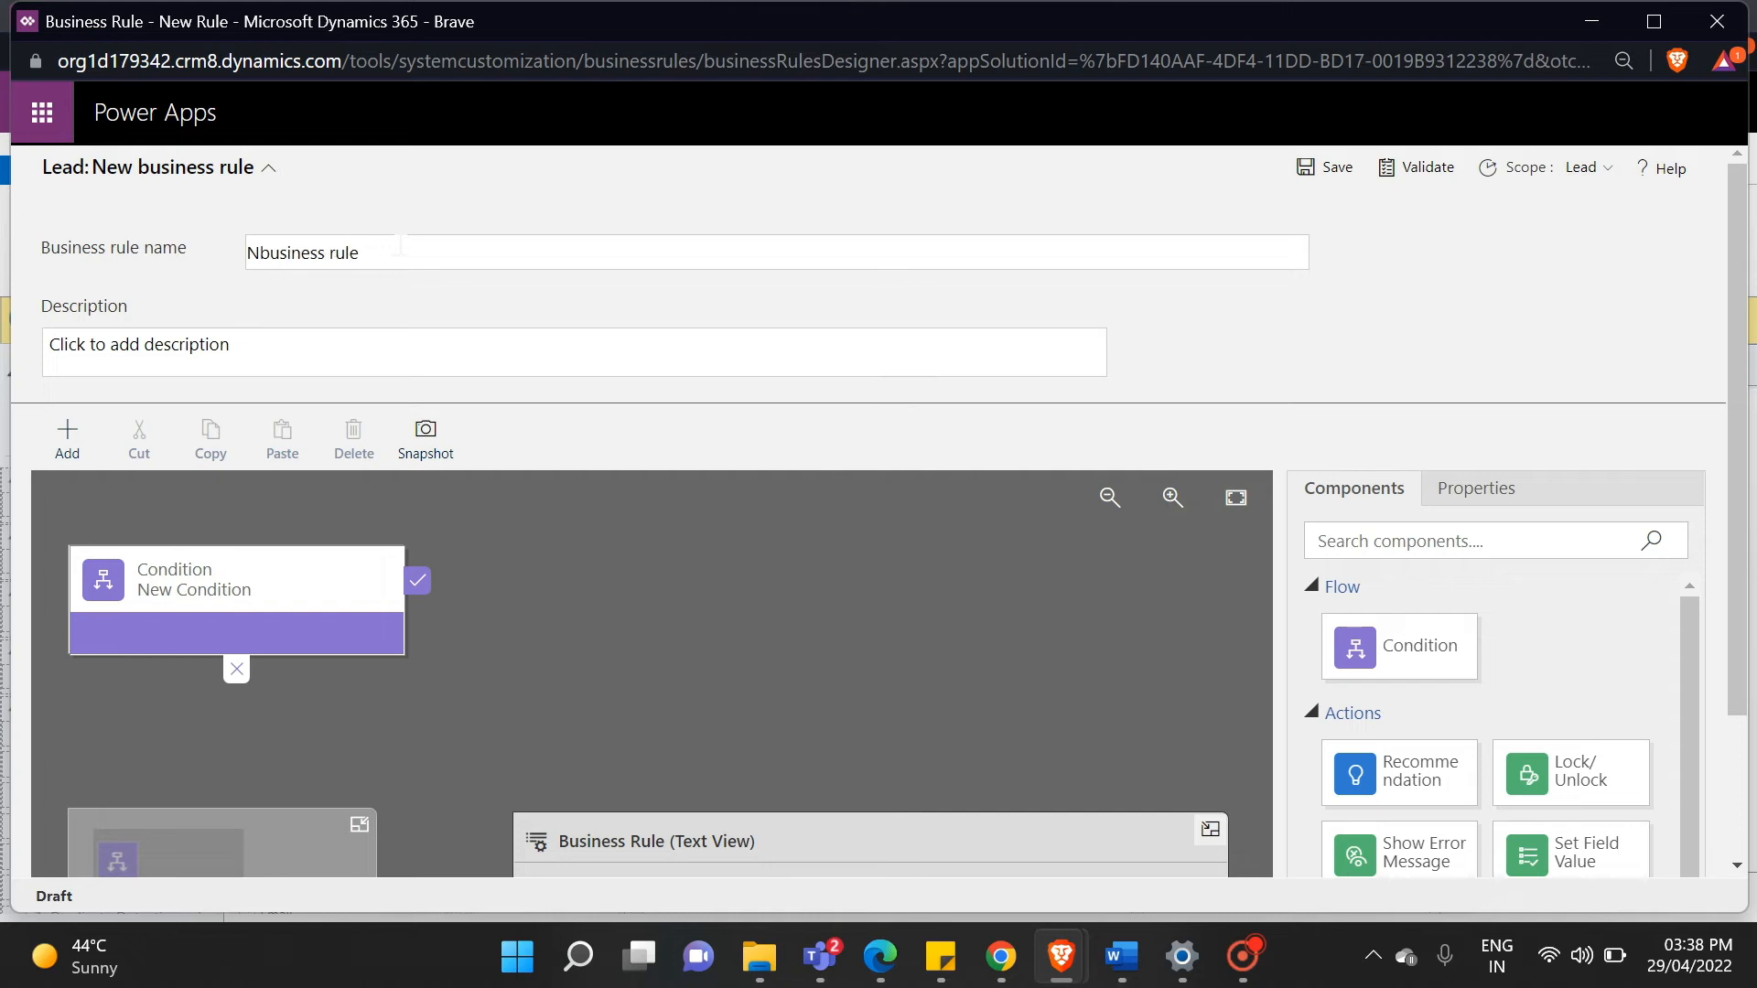
type("Lead business rule")
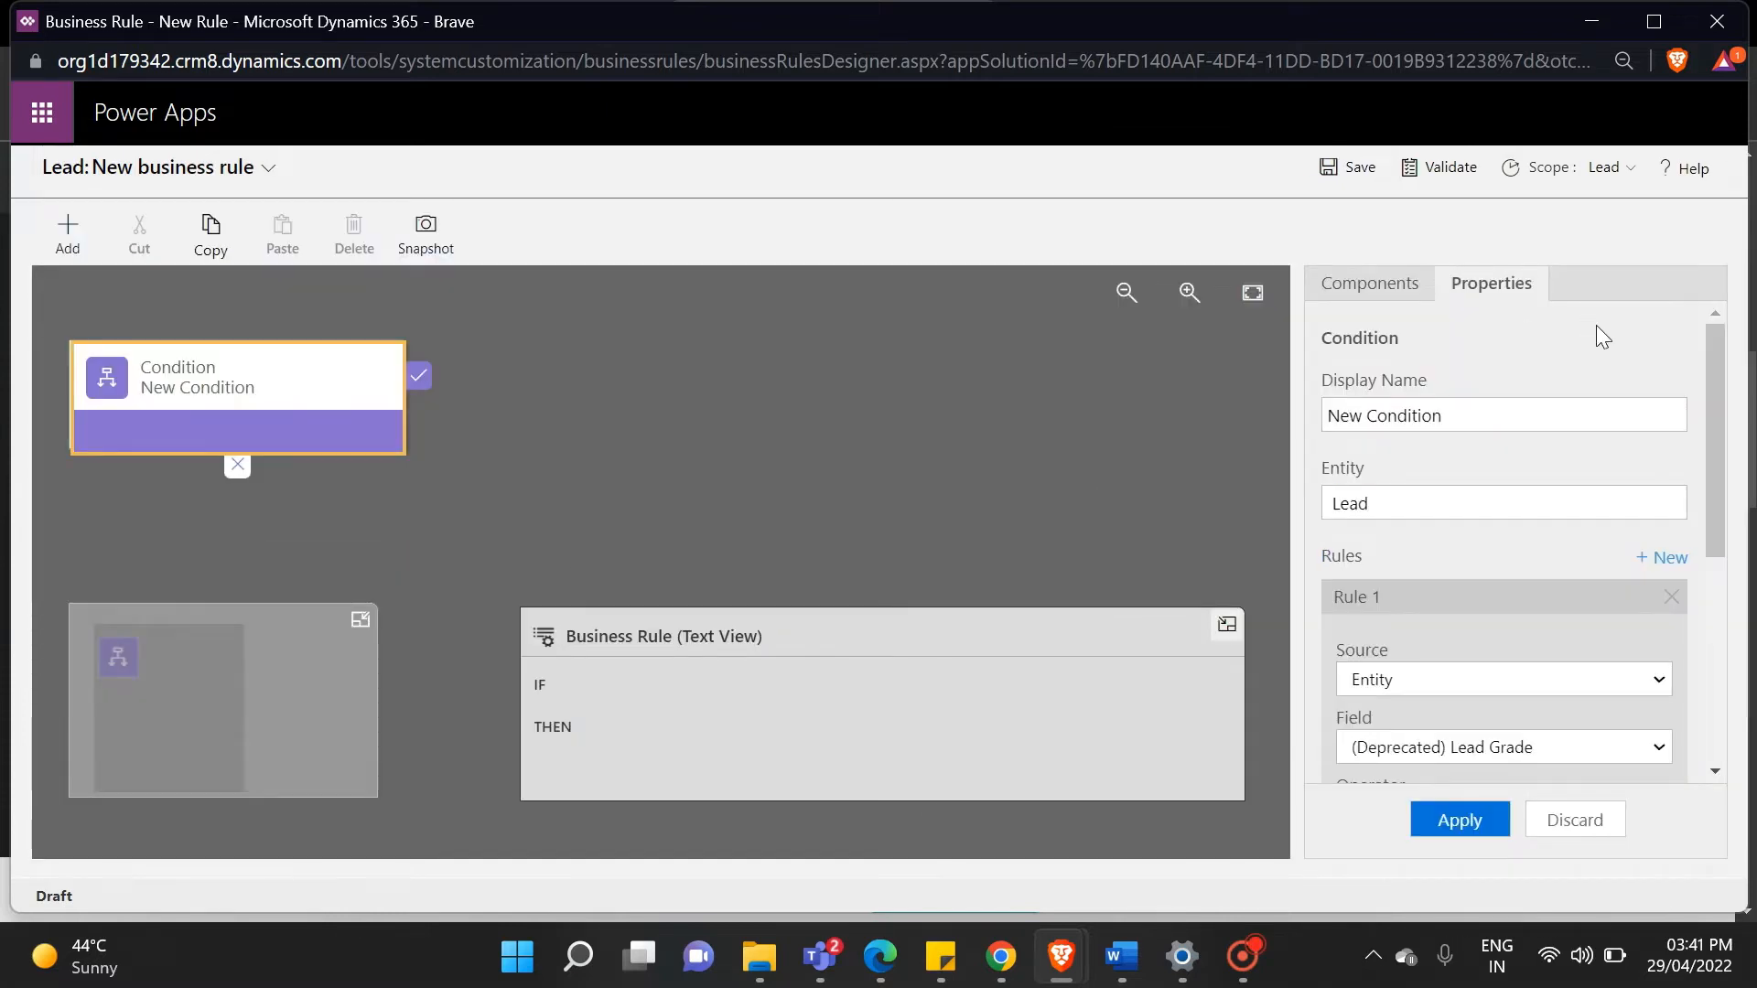
- Set the condition to Required Details equals phone number and apply it
left_click(1500, 678)
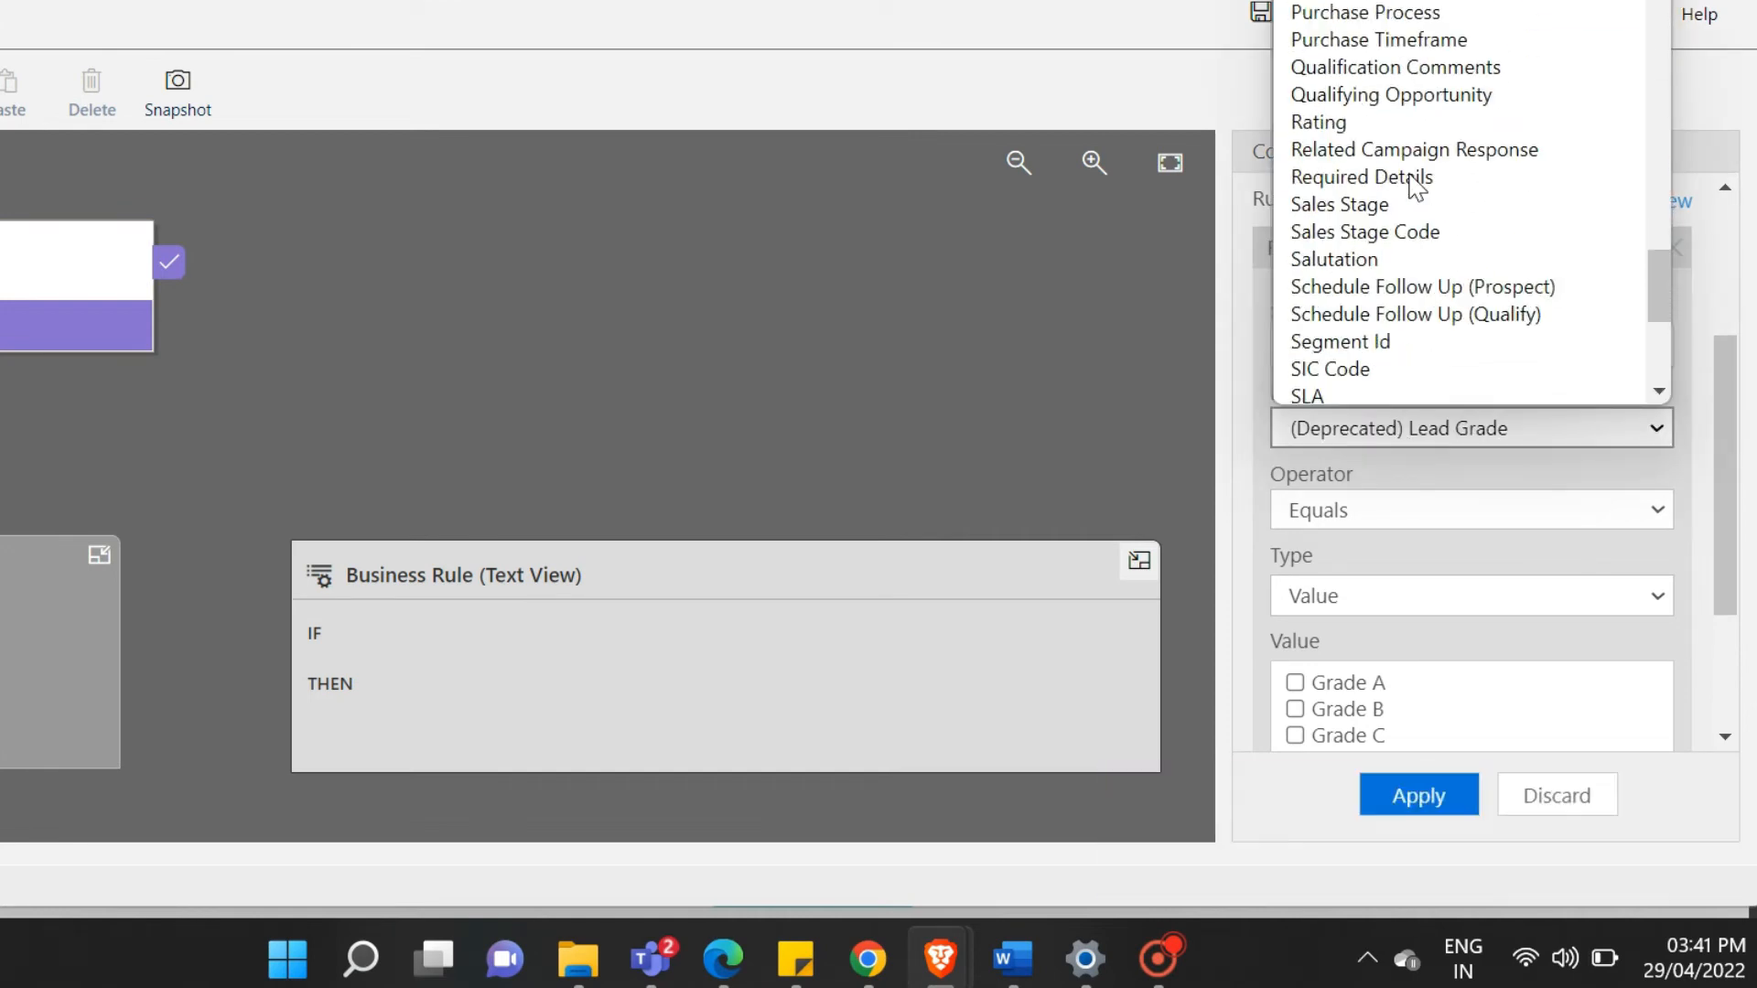
mouse_move(1395, 178)
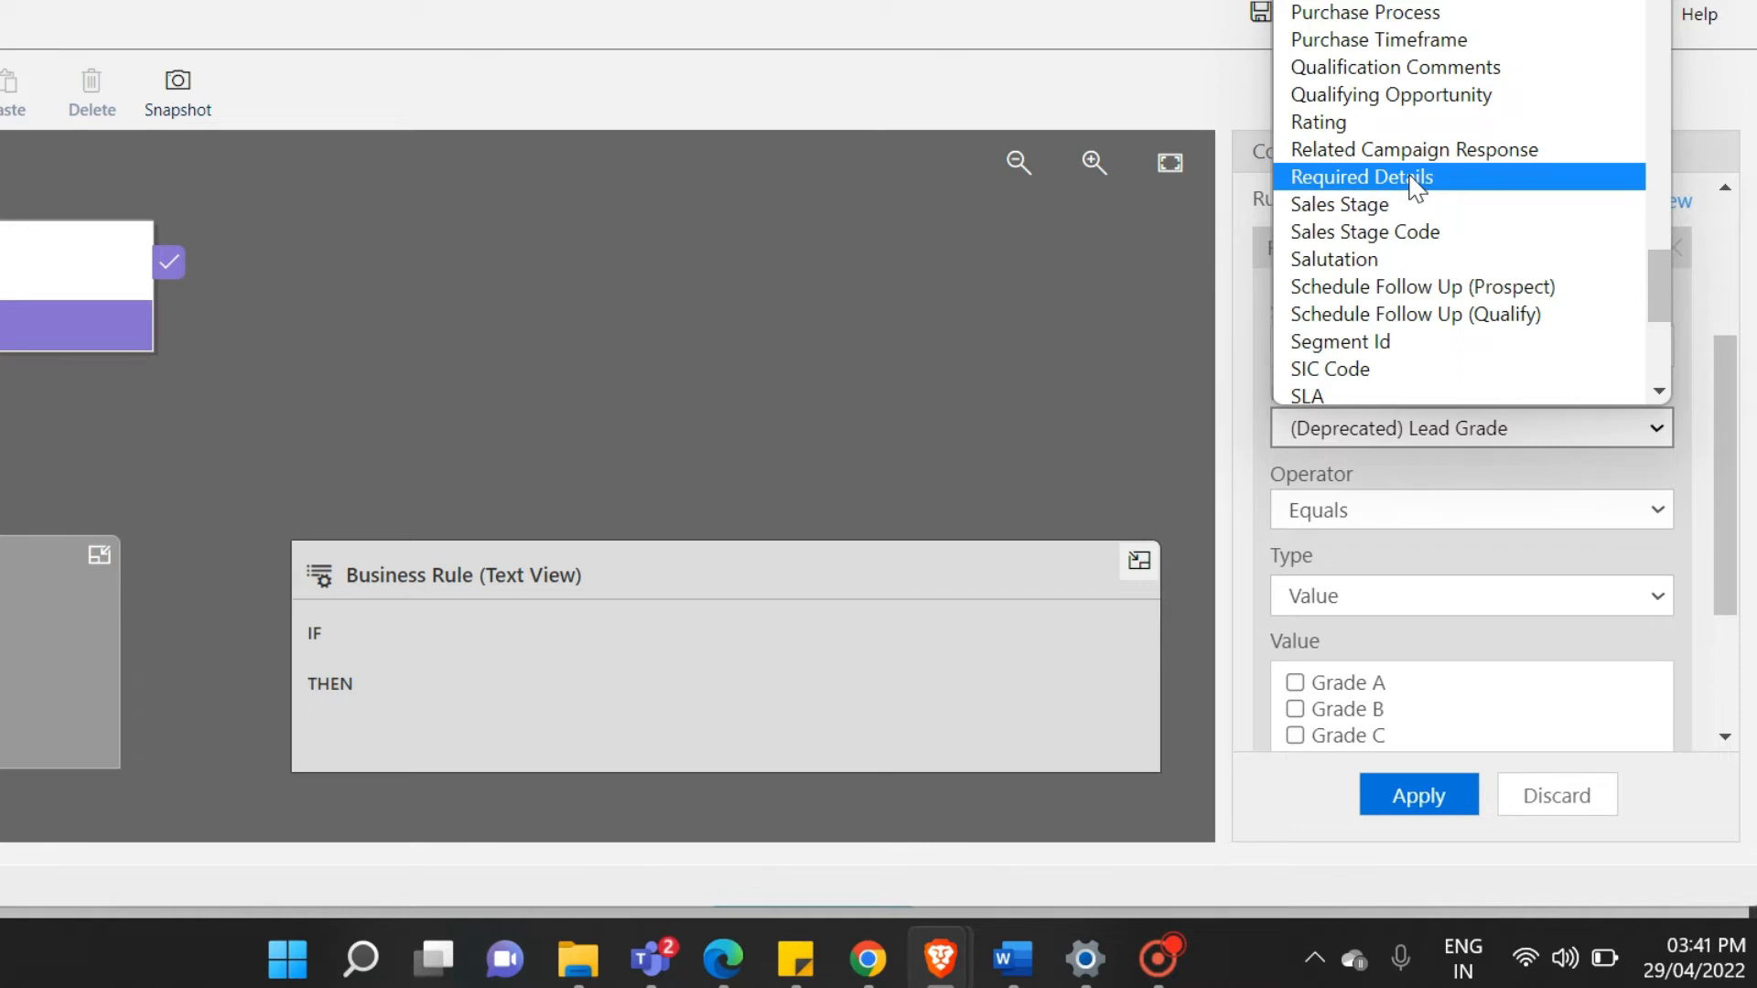
left_click(1360, 177)
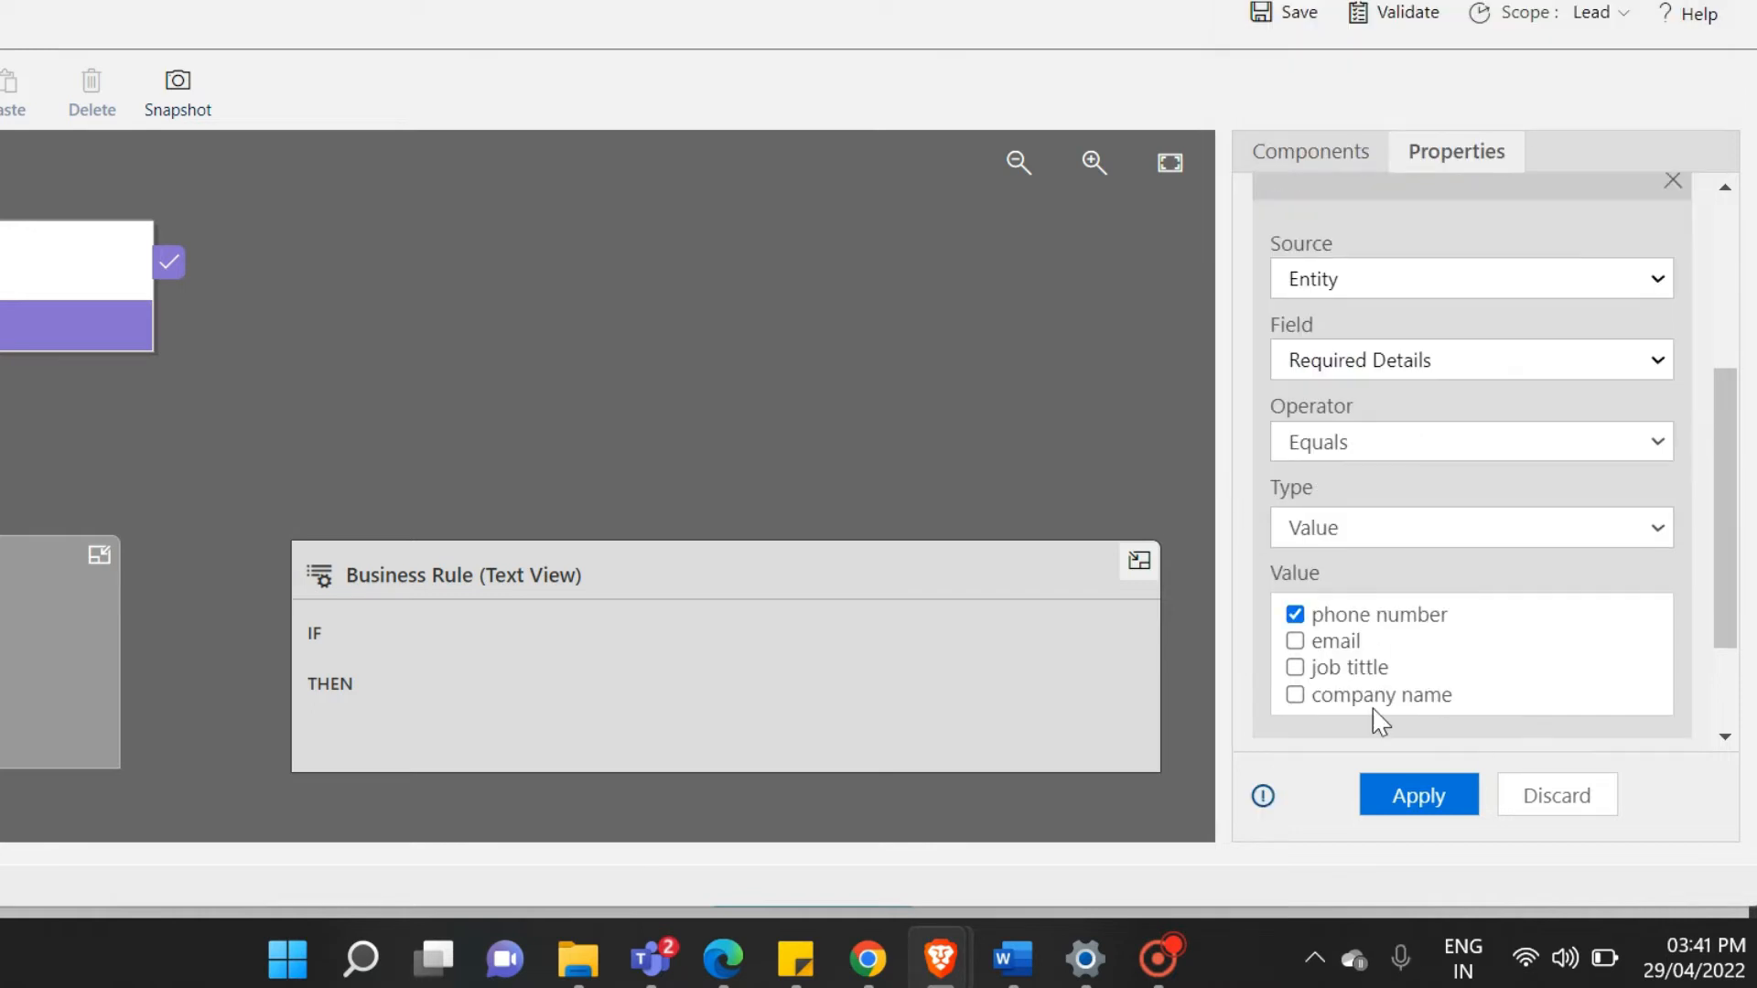
left_click(1416, 794)
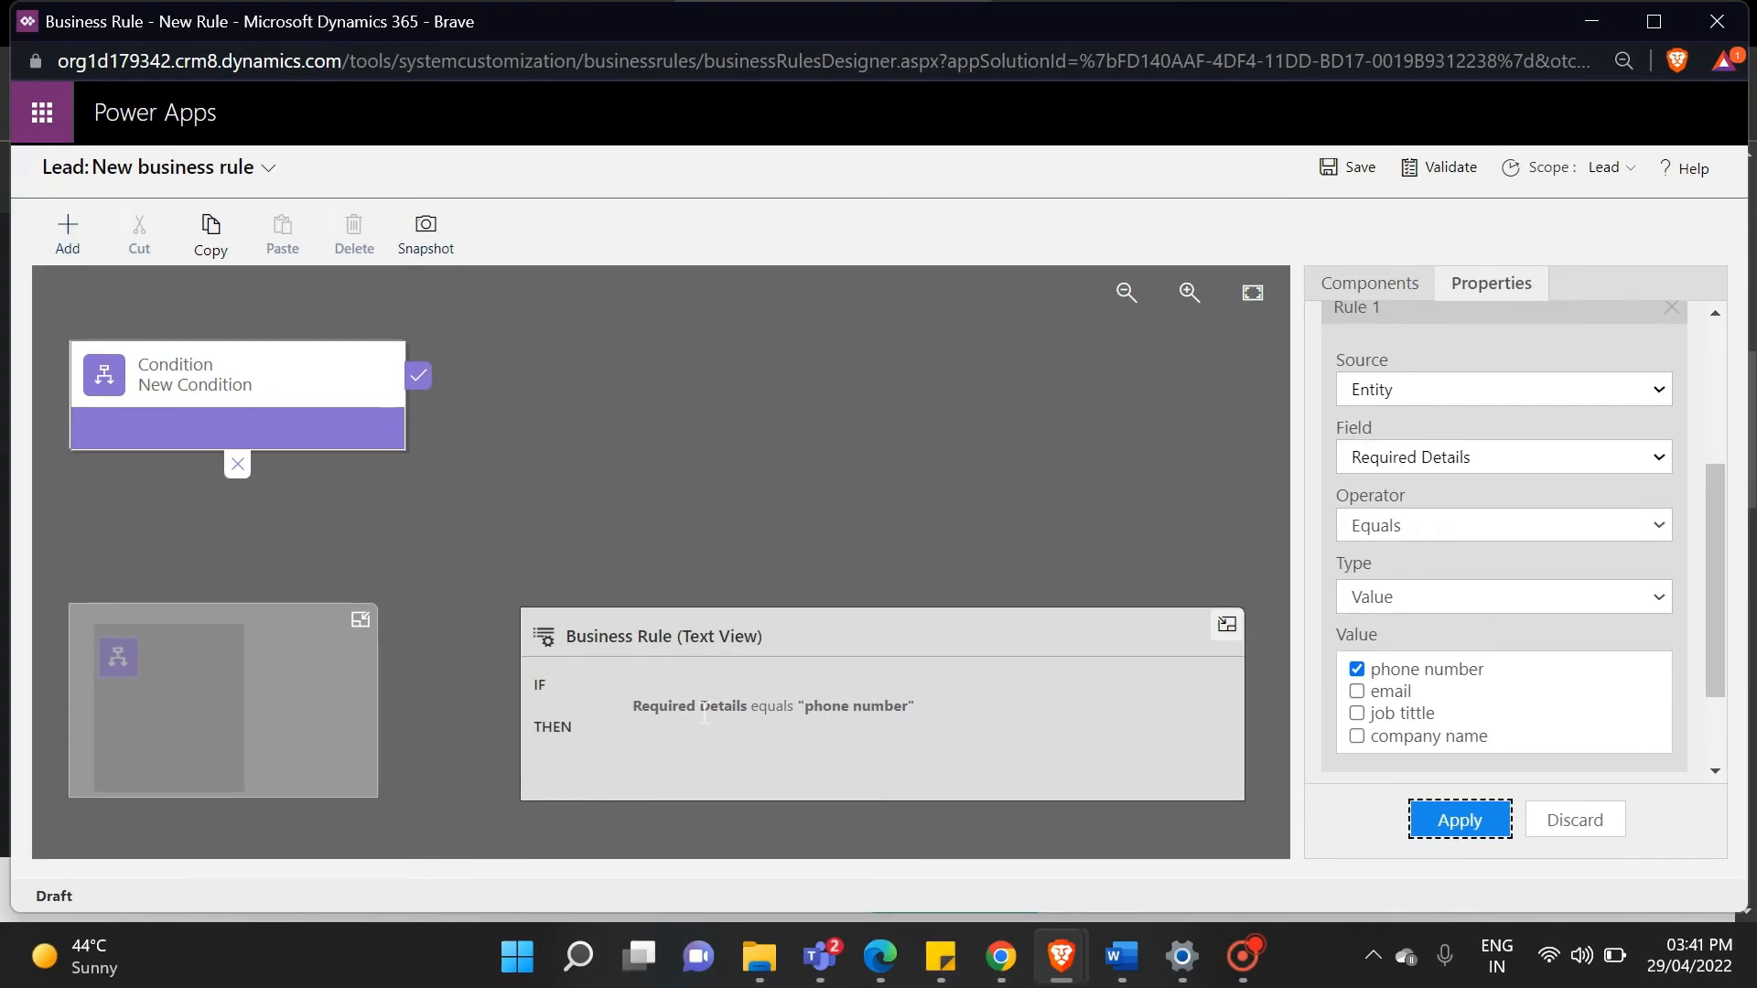
mouse_move(910, 728)
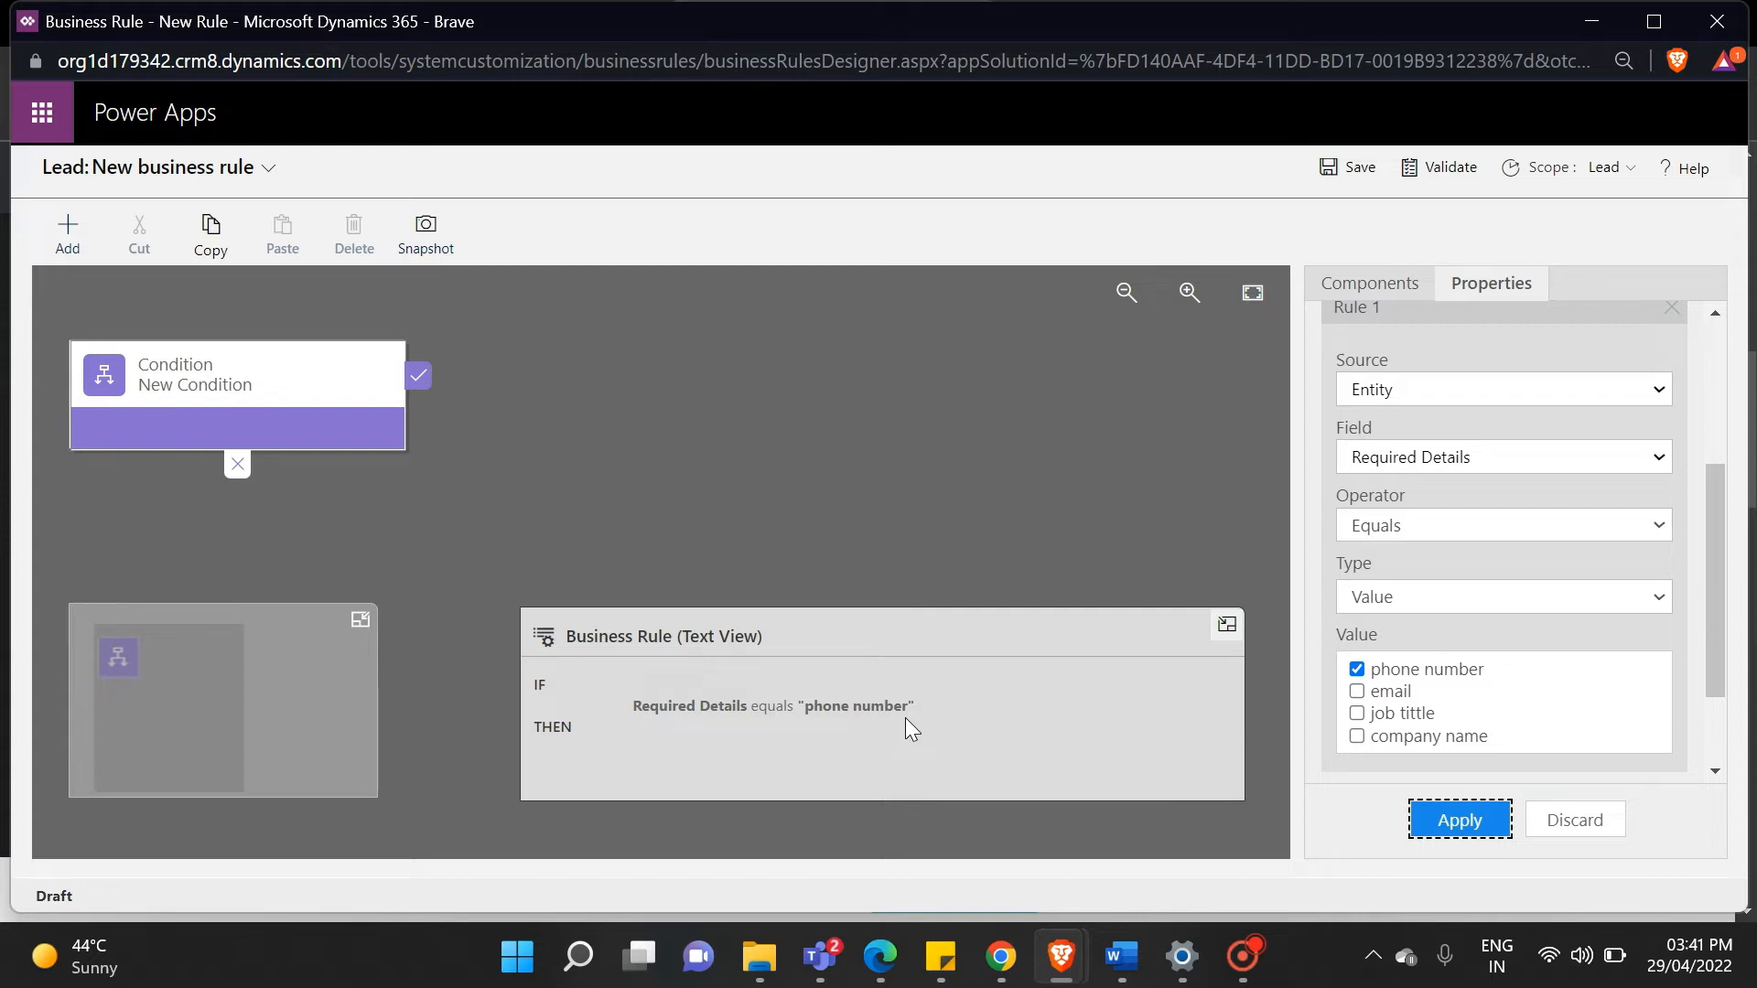
left_click(1369, 287)
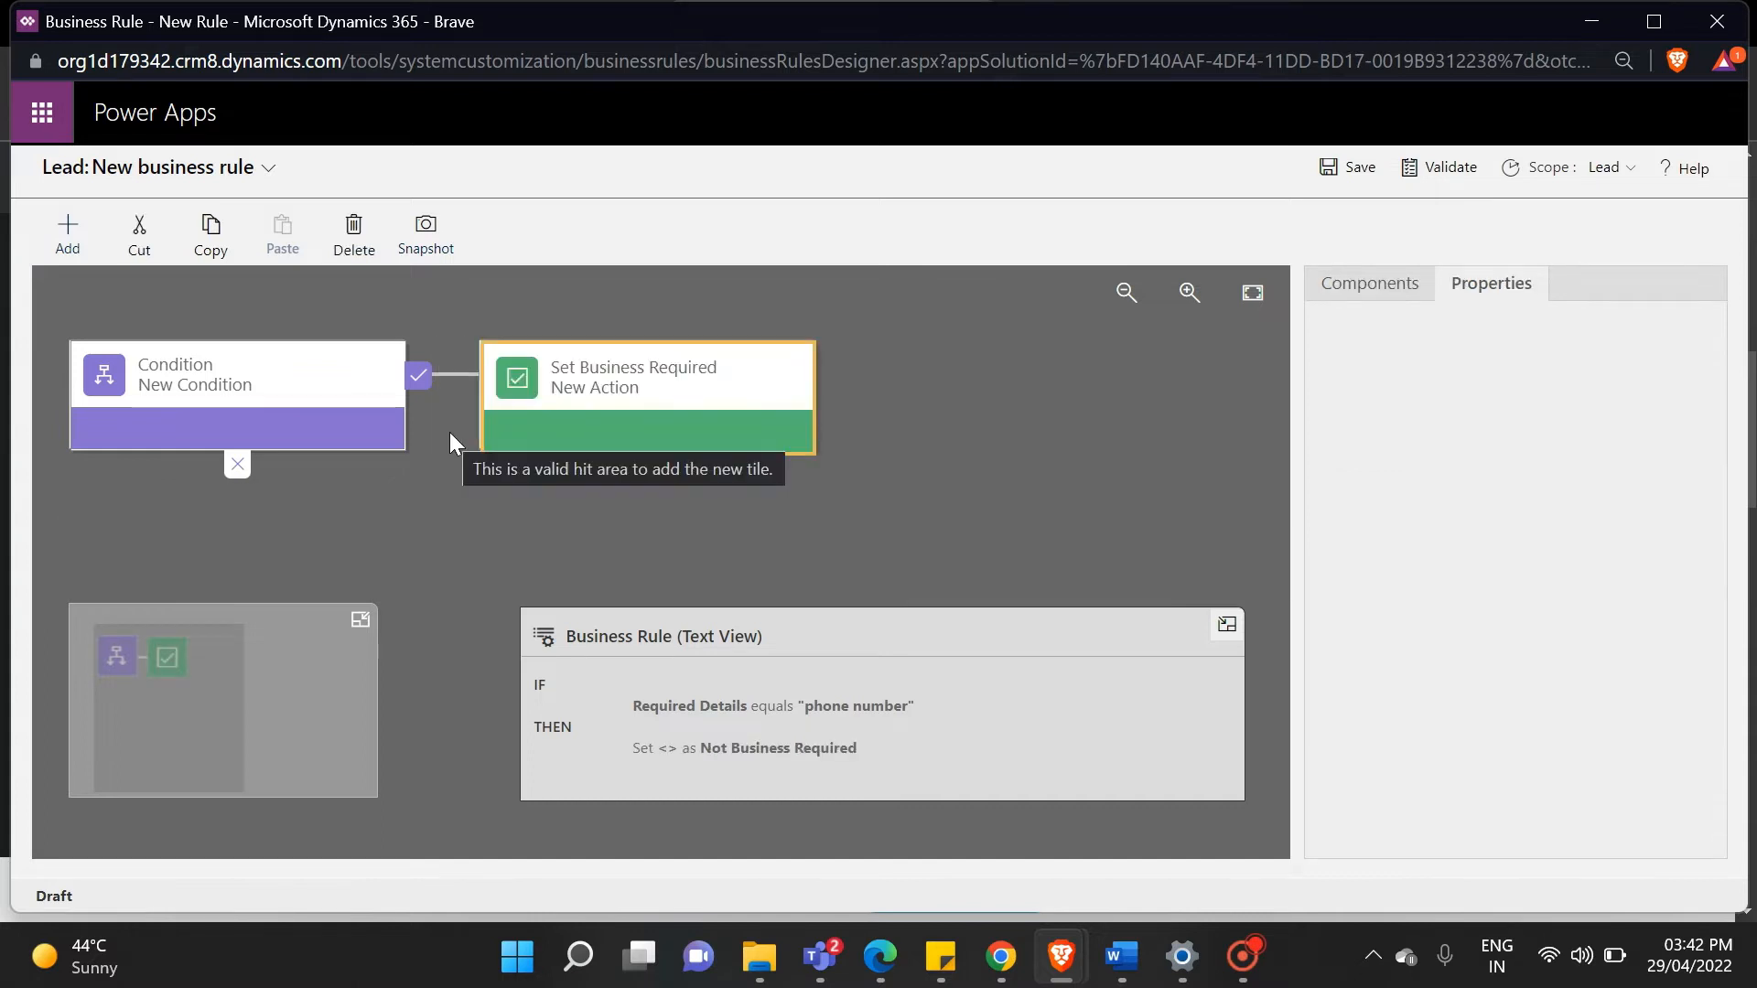
- Configure the action so Mobile Phone becomes Business Required and apply it
left_click(646, 397)
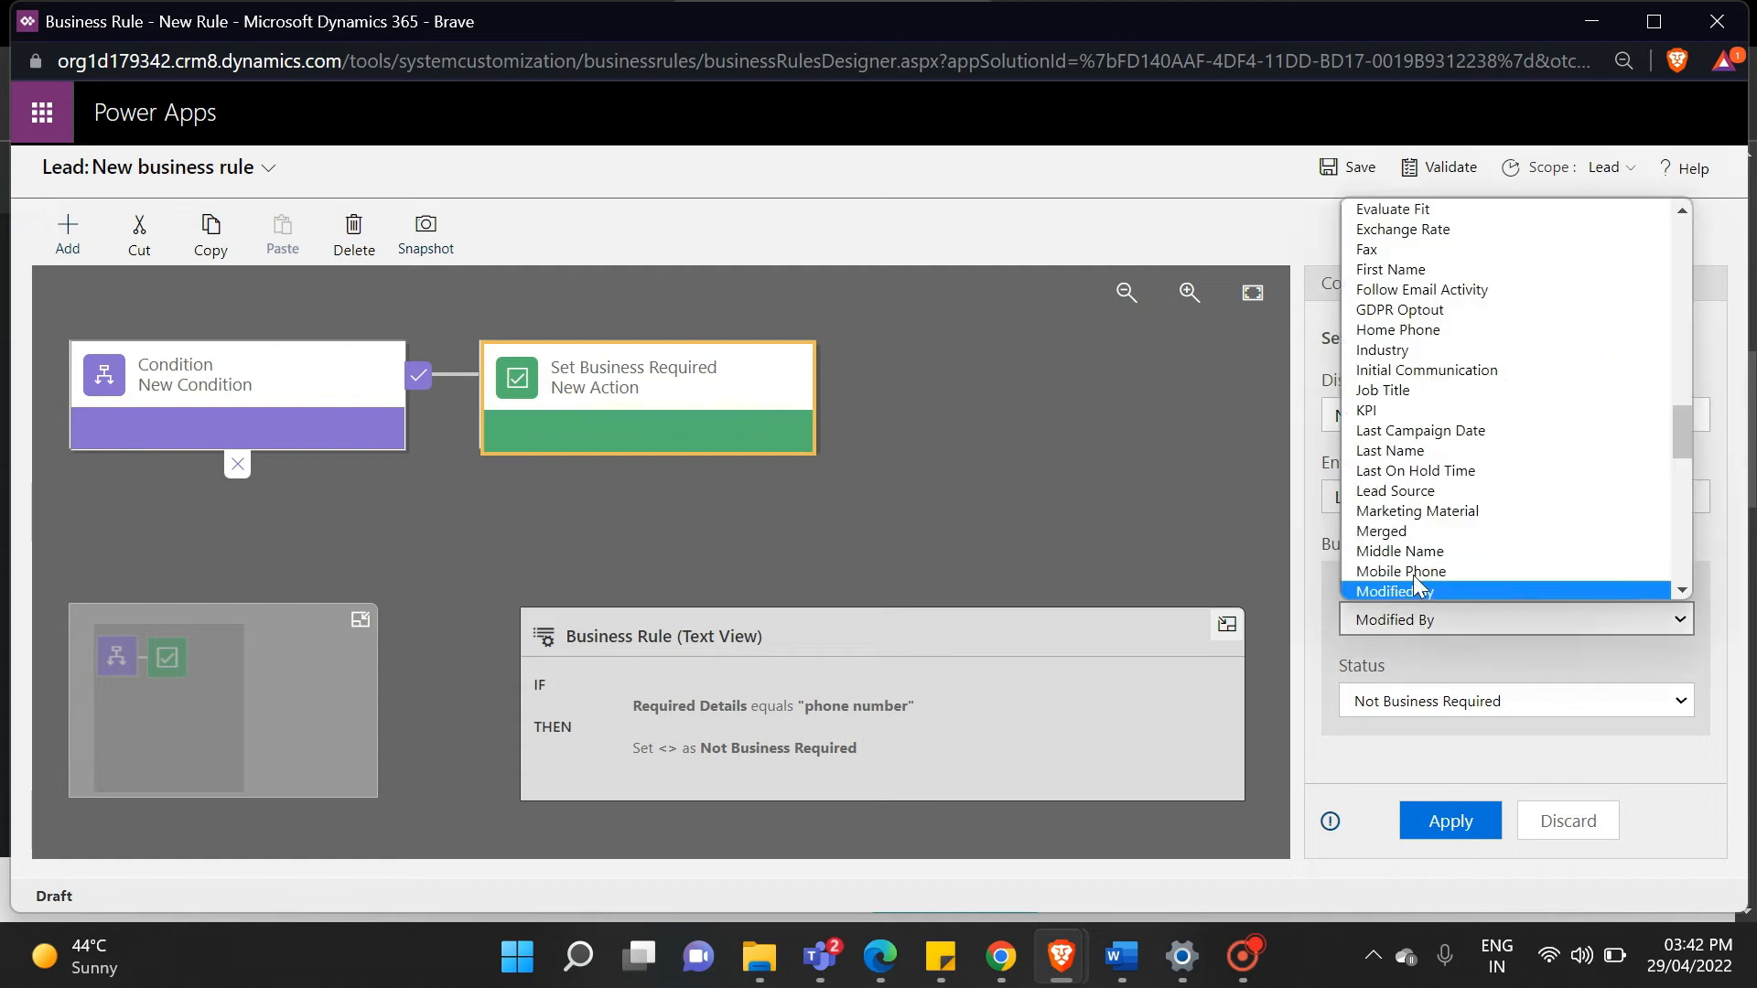
left_click(1400, 571)
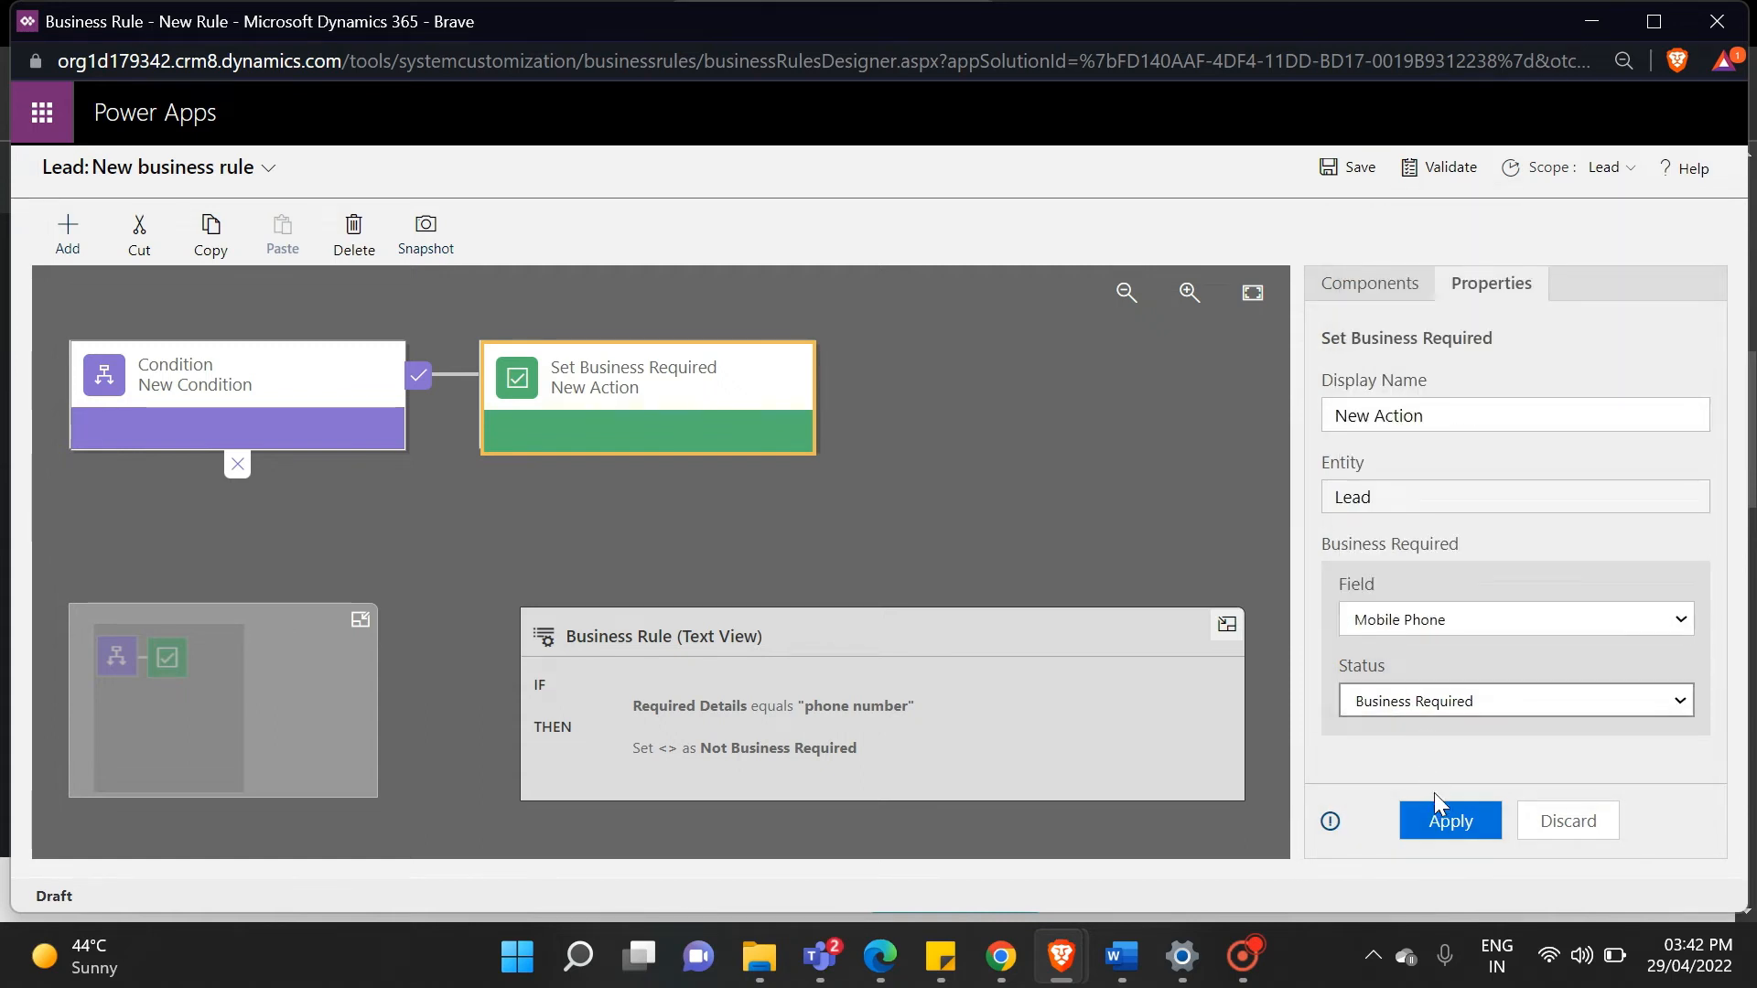
left_click(1450, 820)
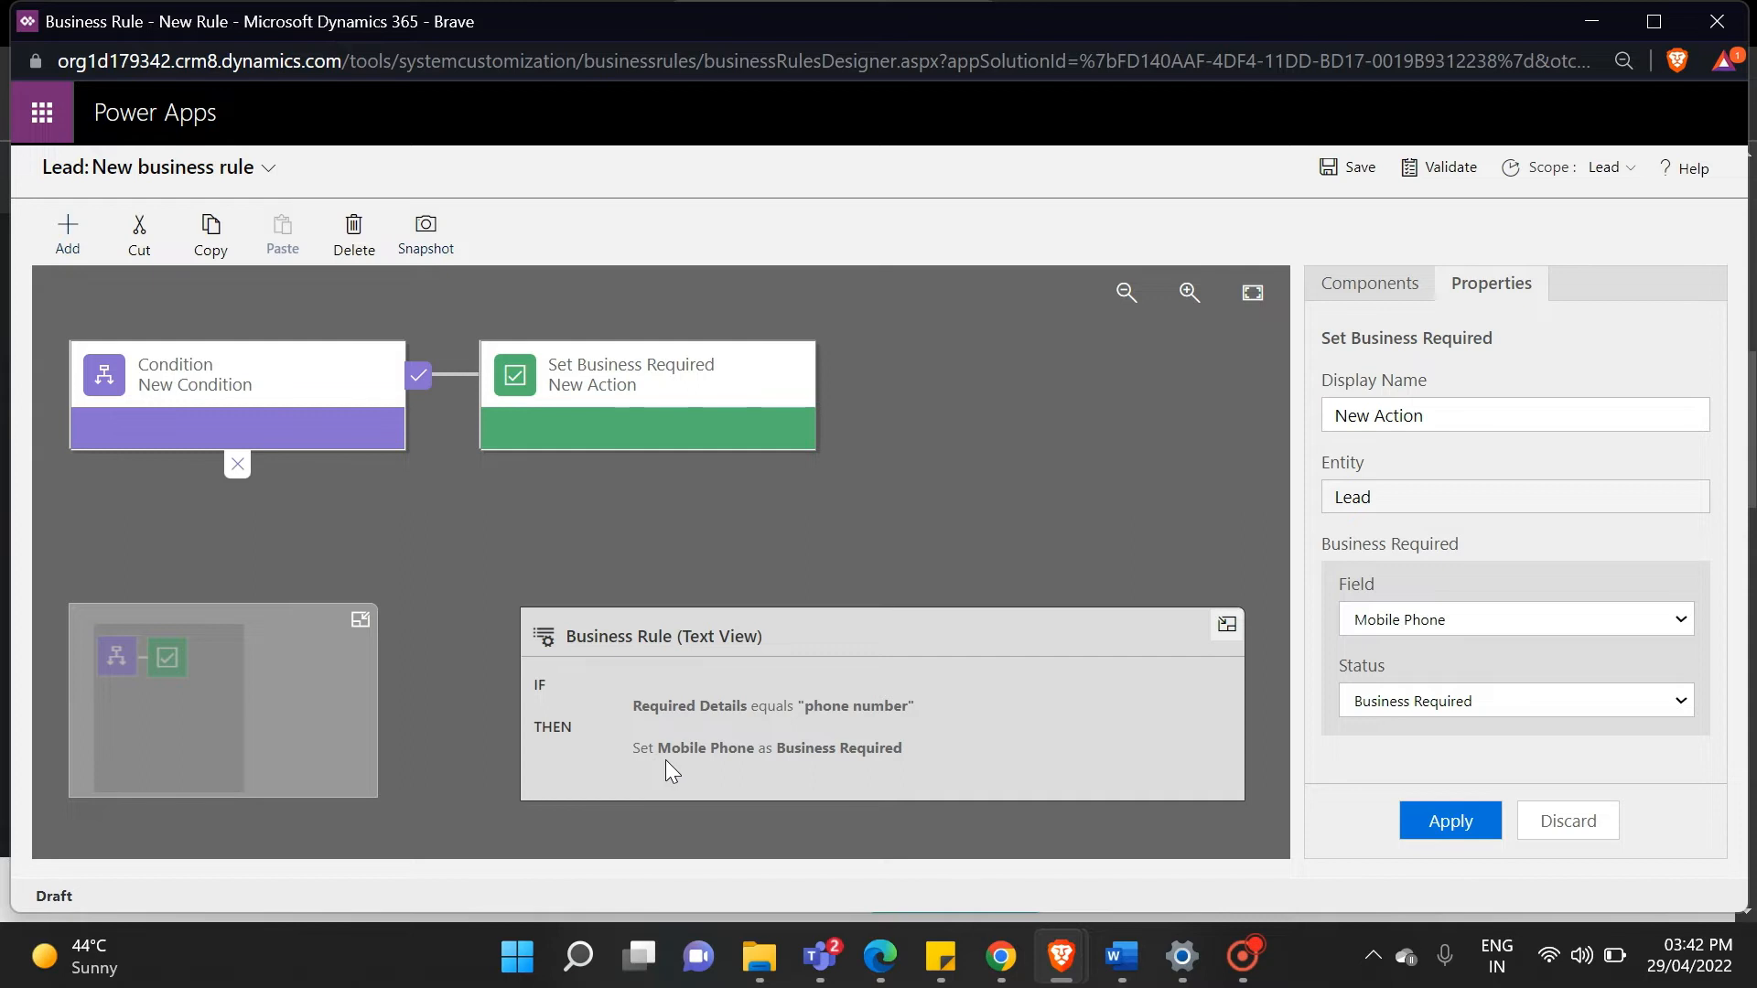
mouse_move(767, 780)
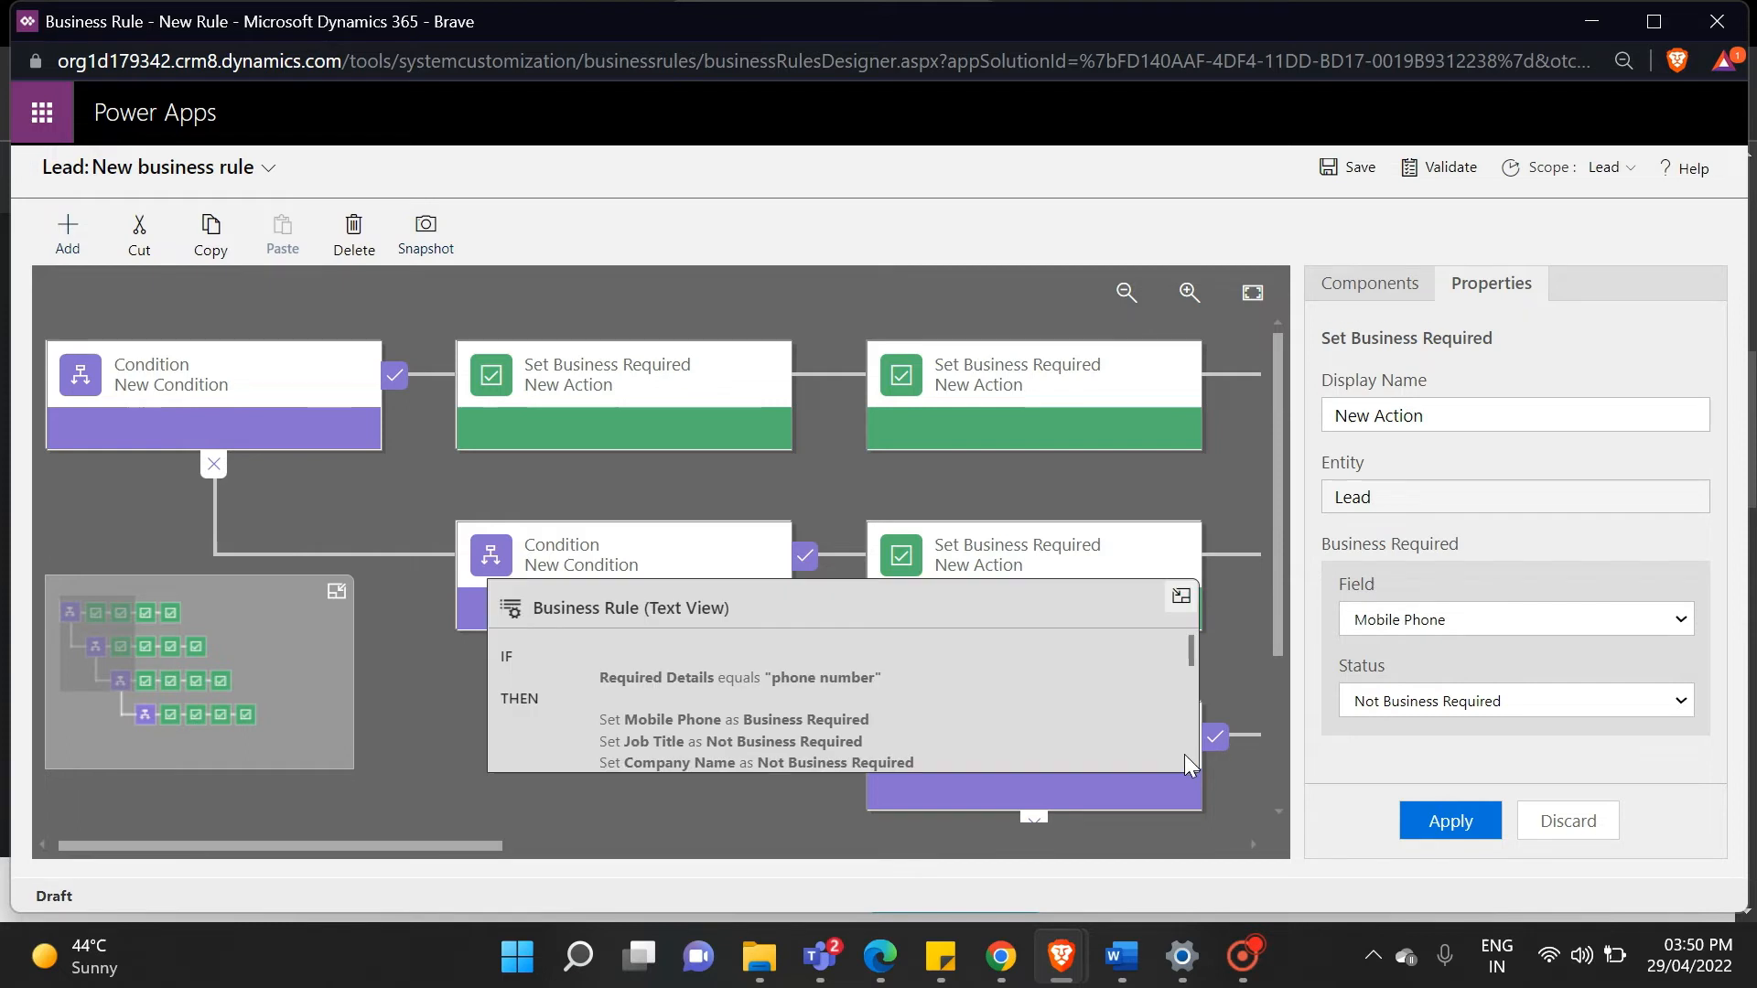
mouse_move(956, 685)
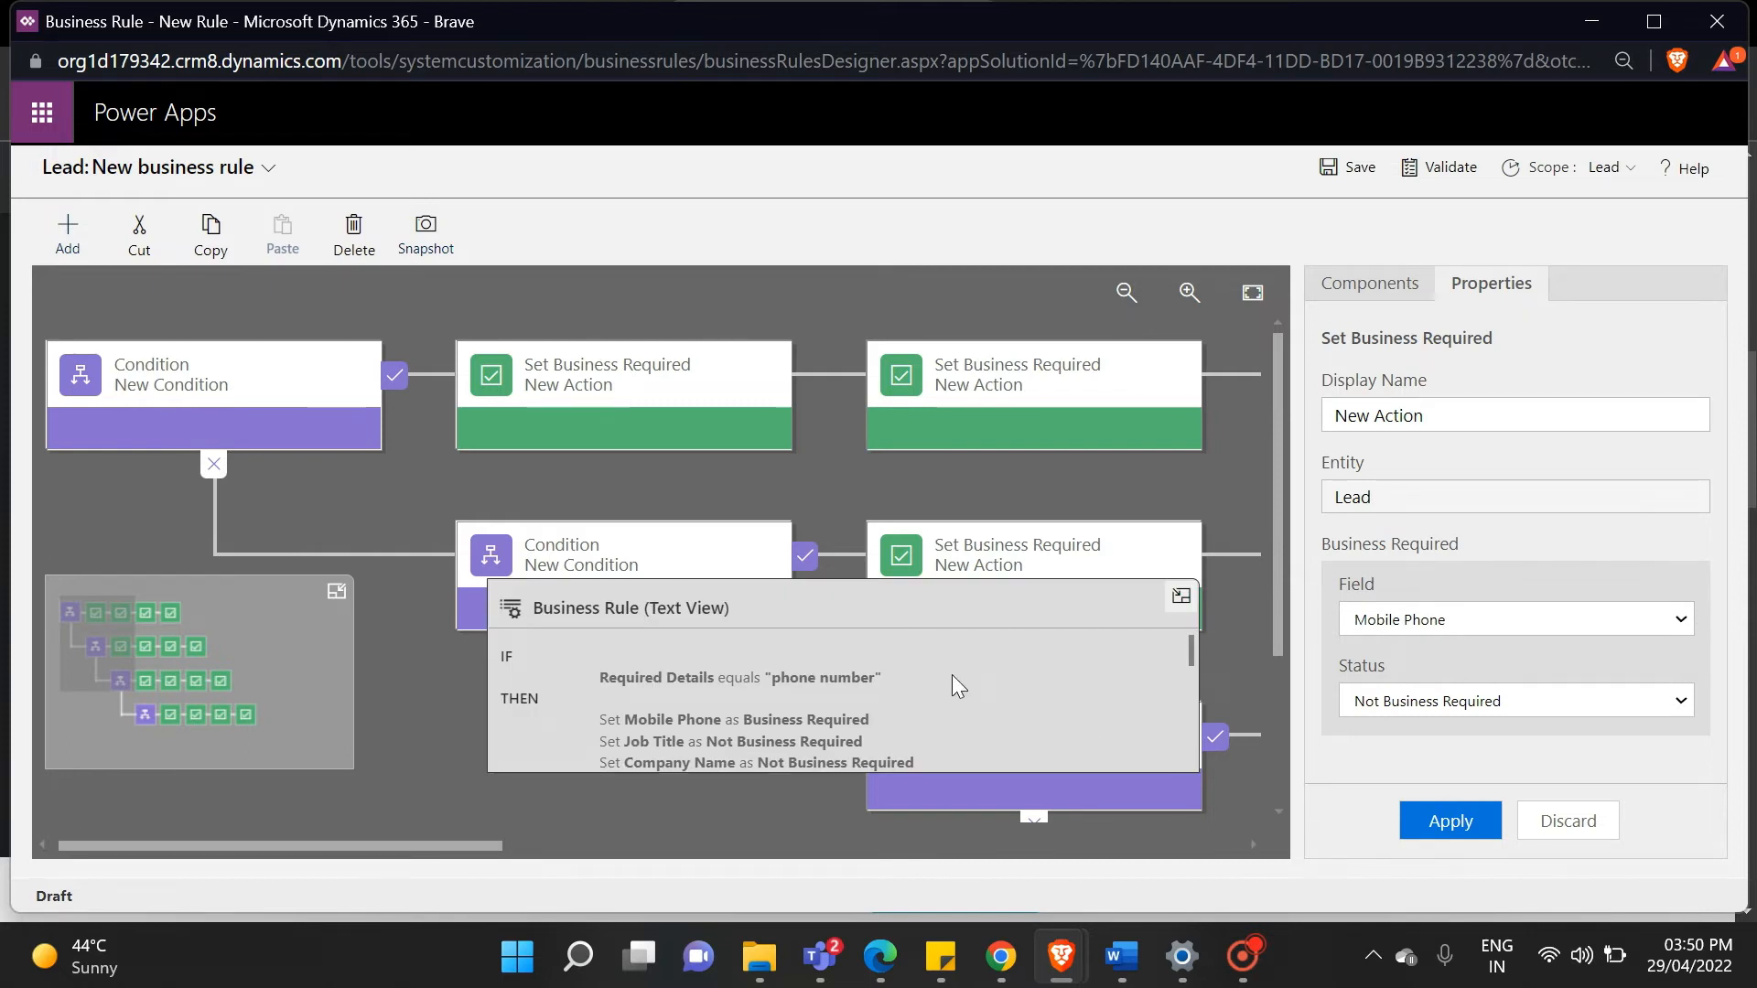
- Scroll through the rule's chained conditions for email, job title and company name
scroll("down", 3)
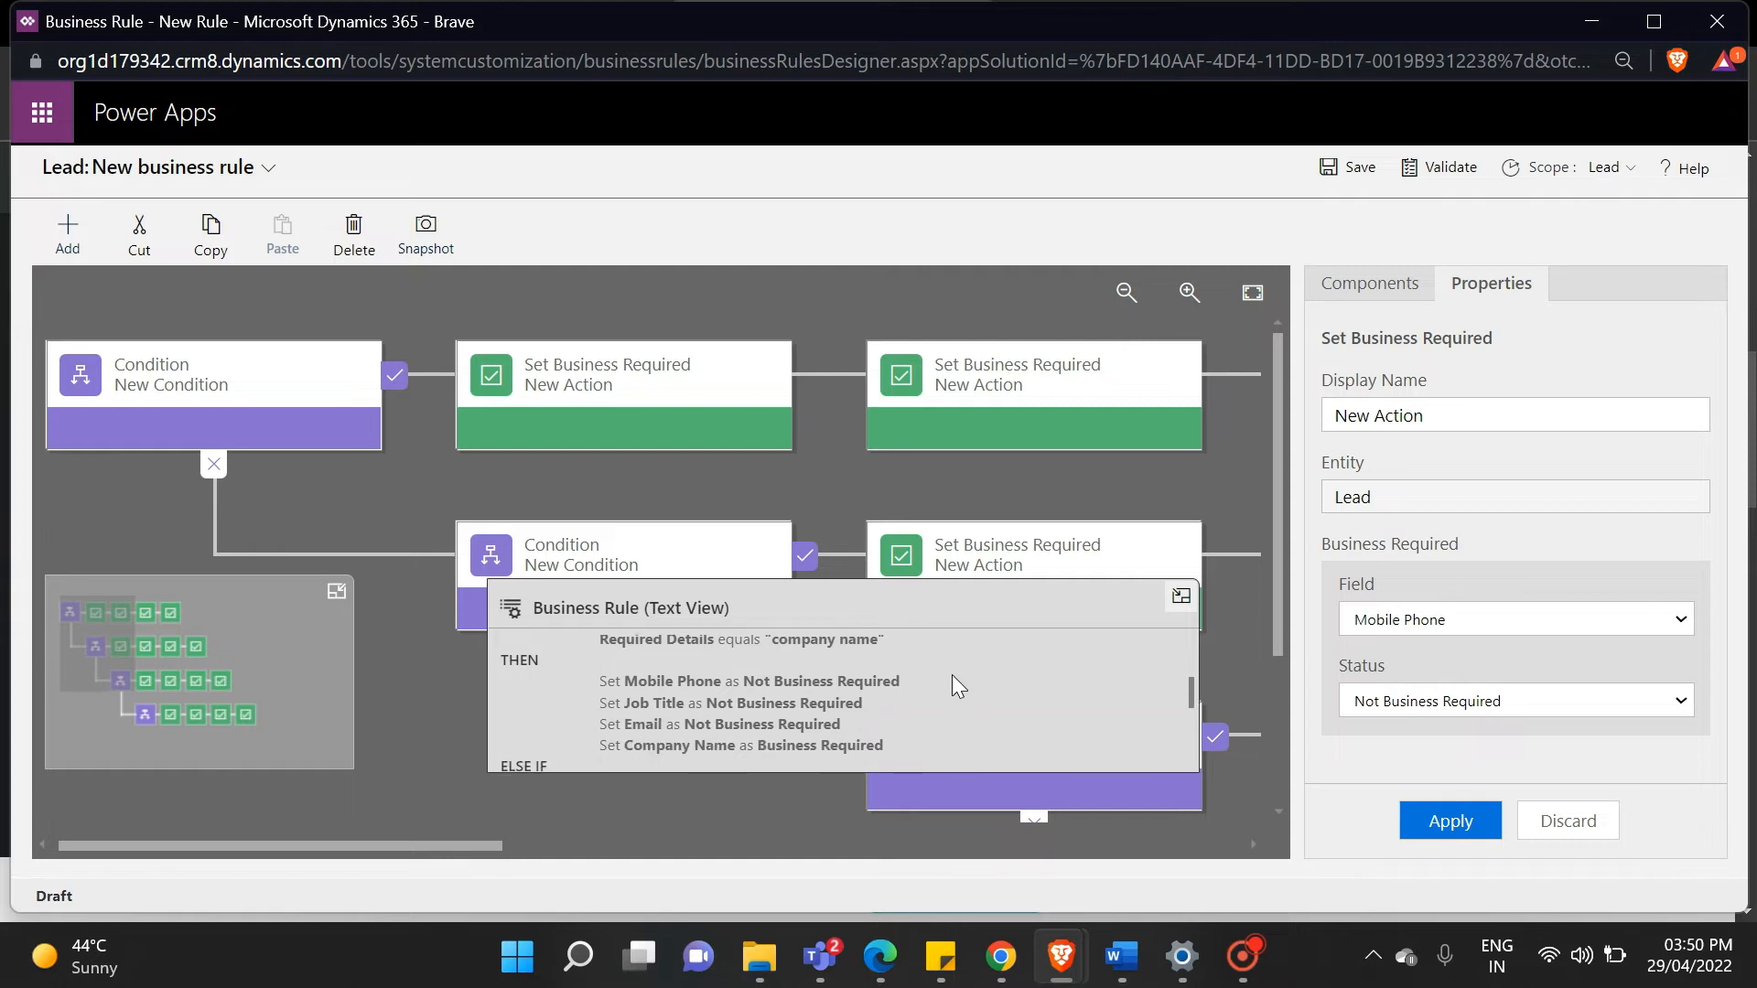
scroll("down", 3)
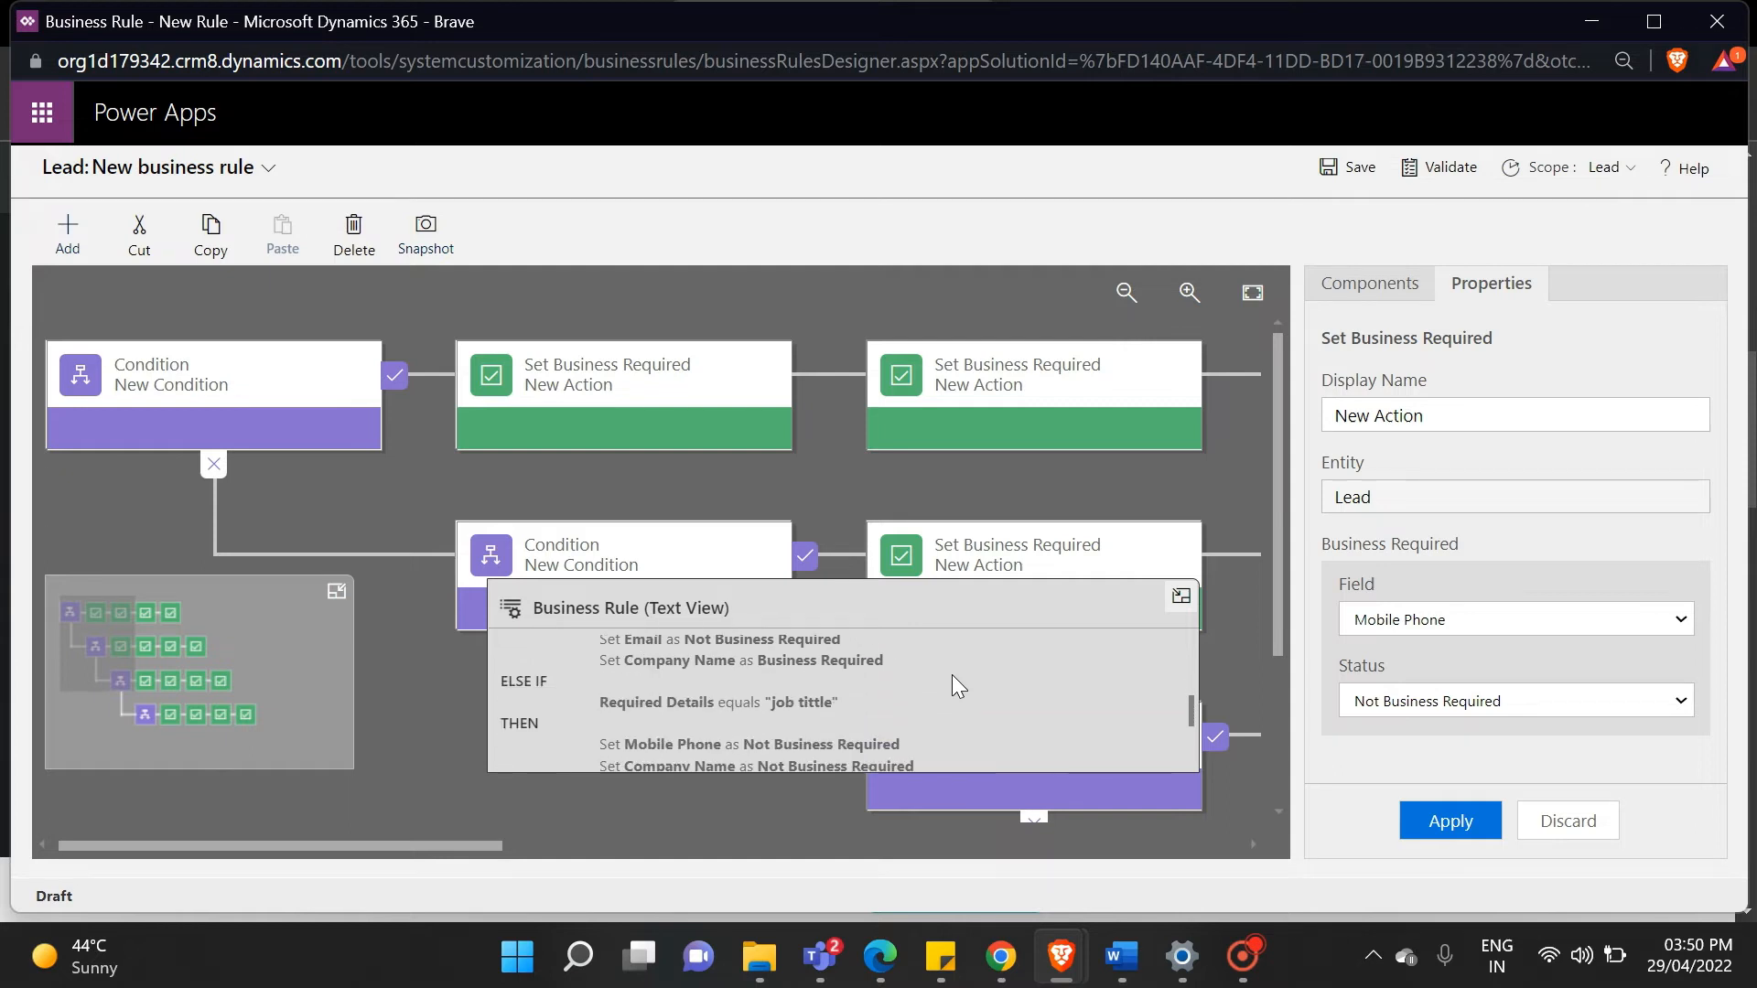
scroll("up", 3)
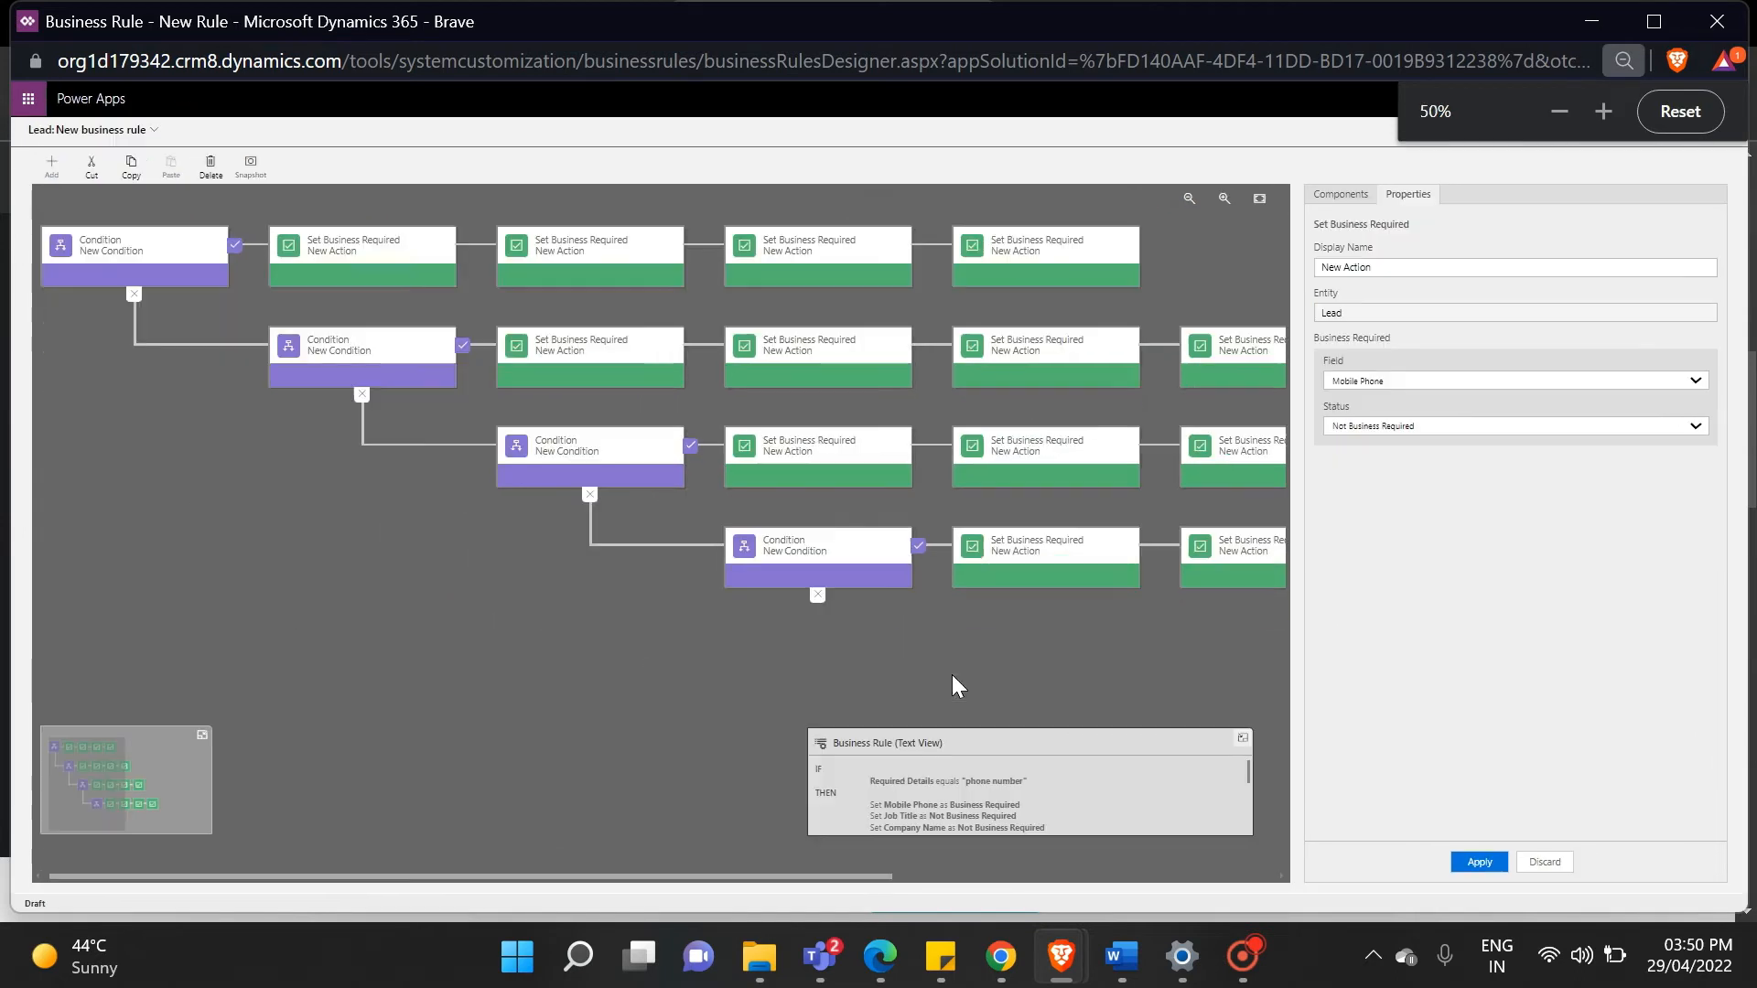
- Save the Lead business rule as a draft with its four conditions
left_click(1042, 549)
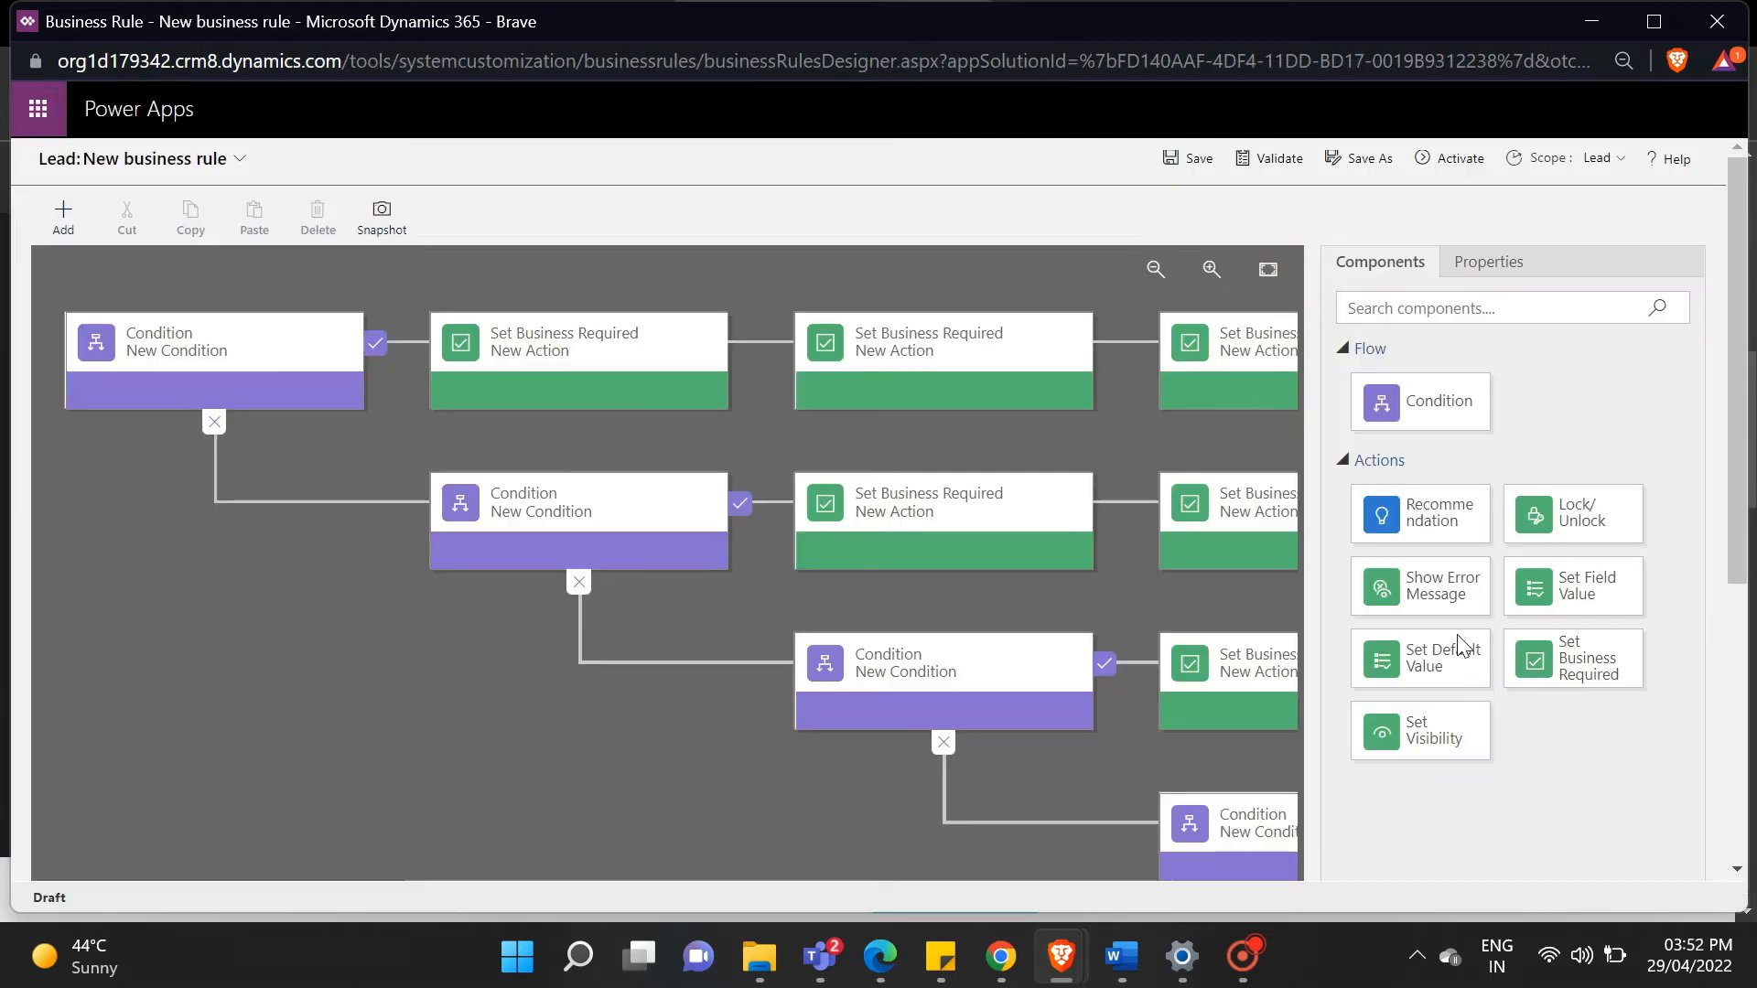
- Validate the business rule, then activate it and confirm activation
left_click(1270, 157)
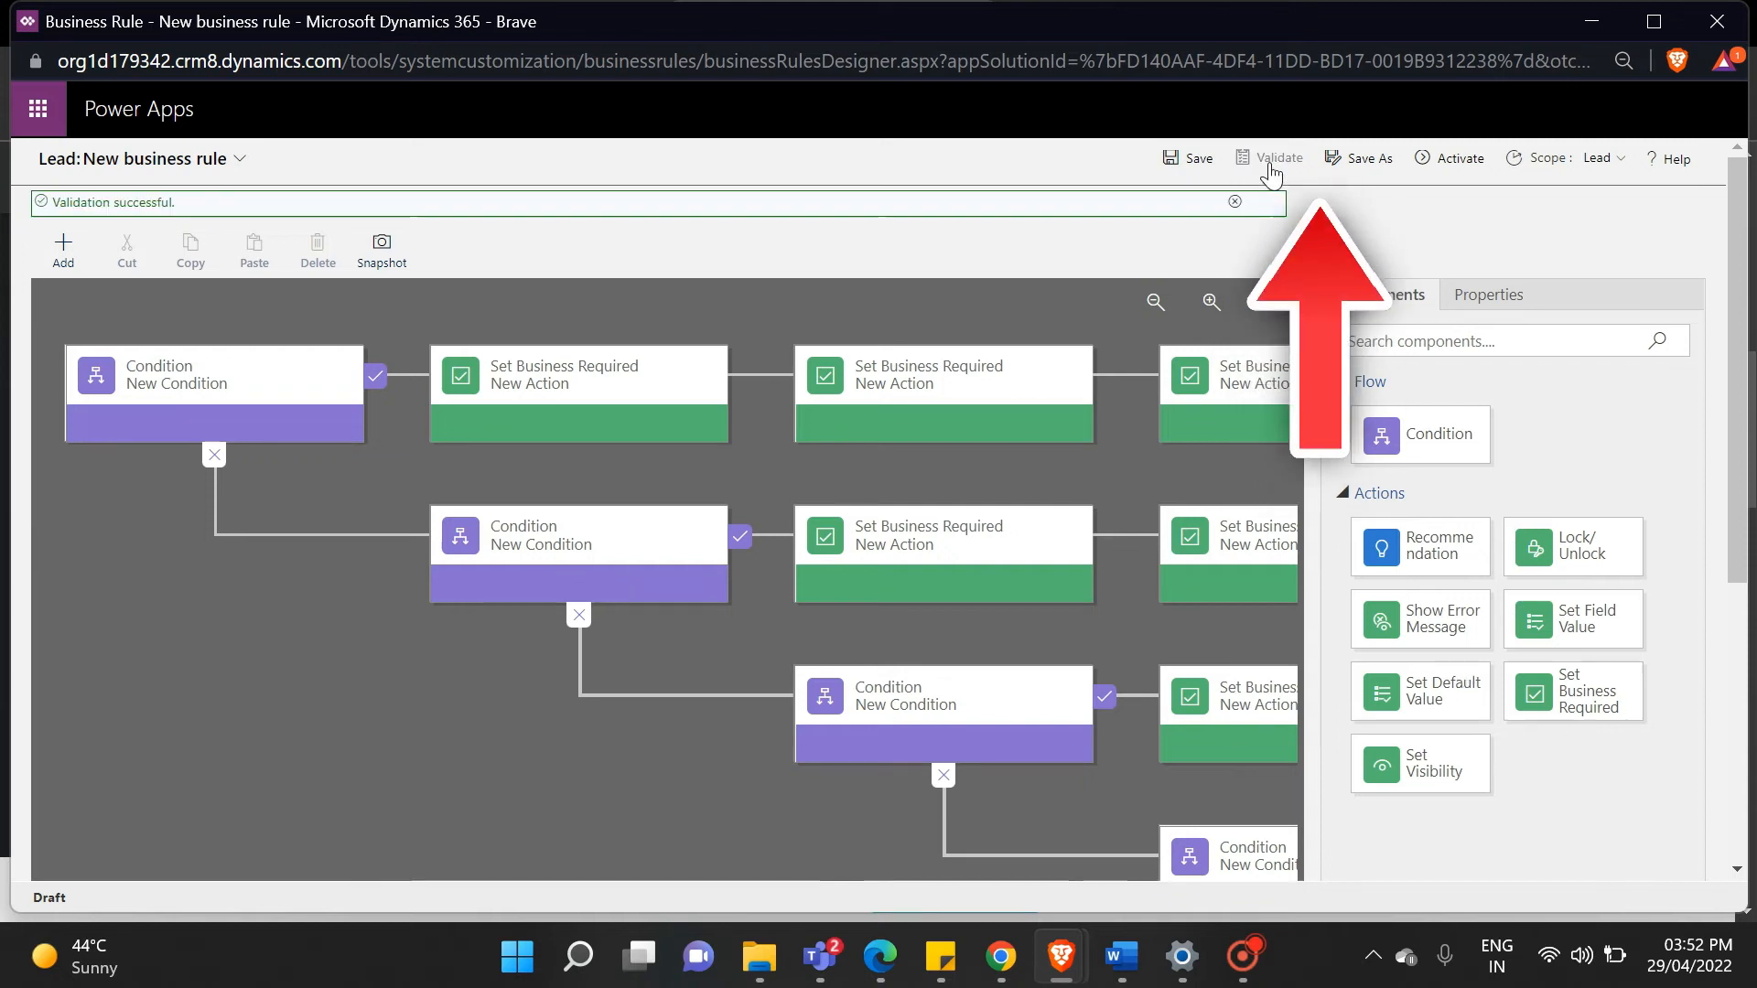
left_click(1460, 158)
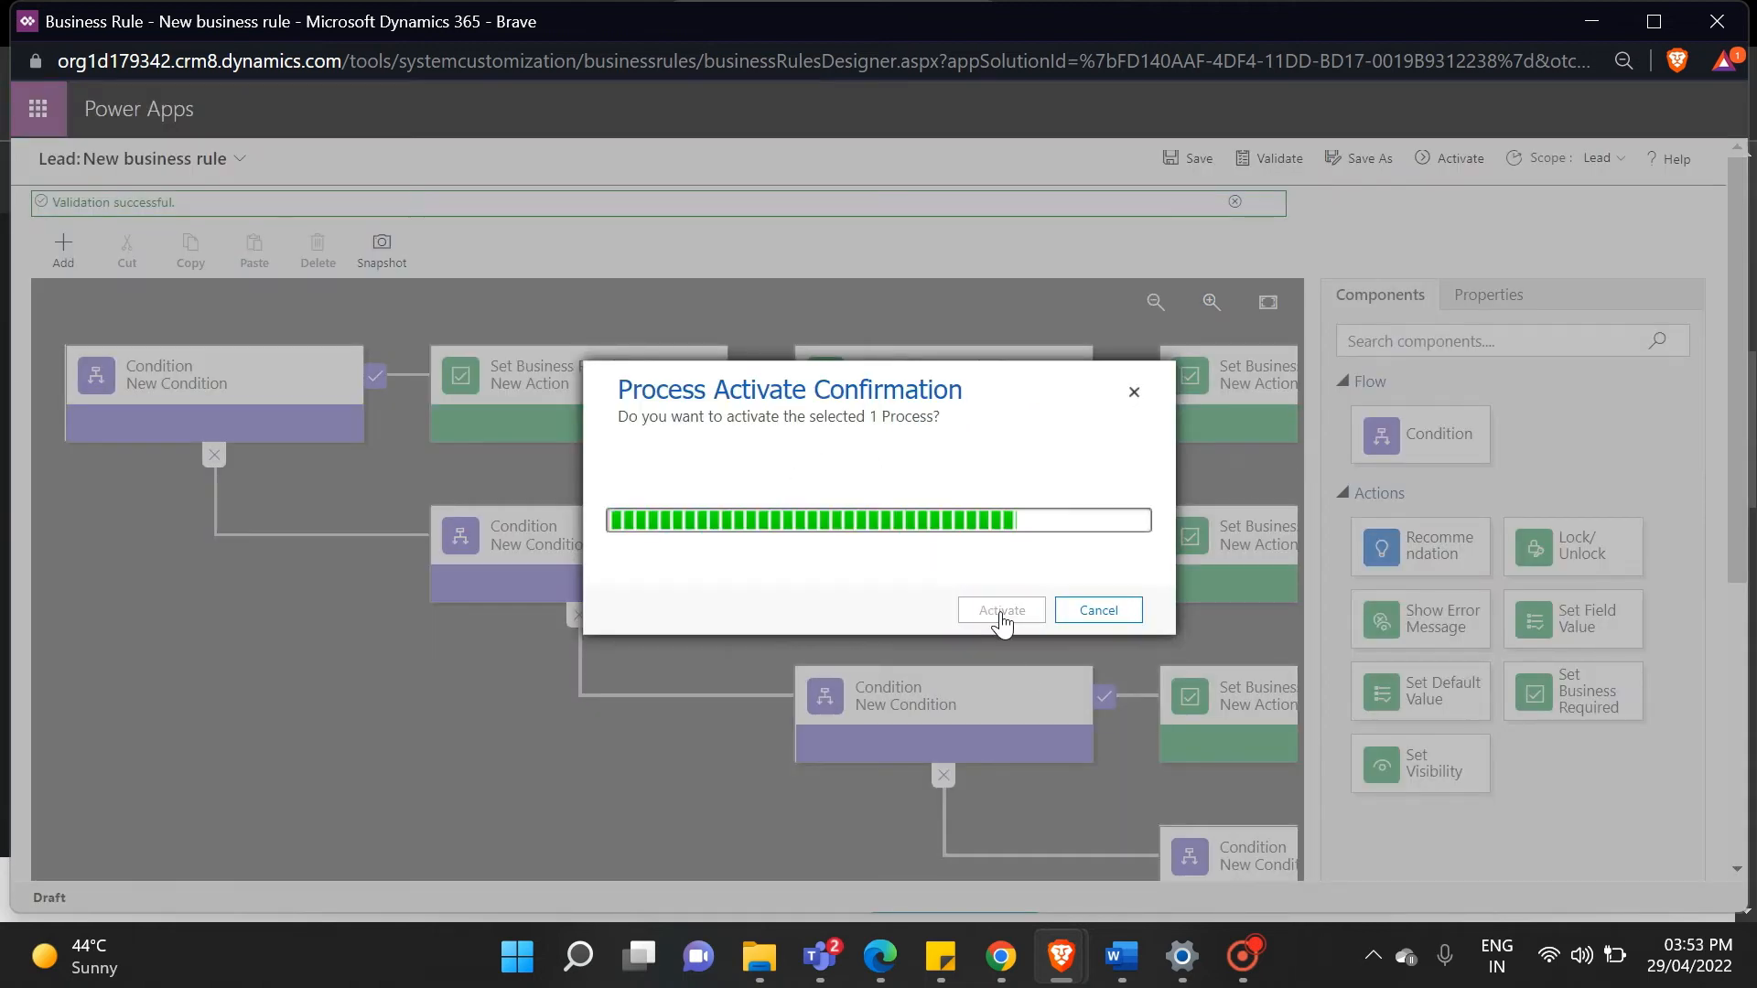
left_click(999, 610)
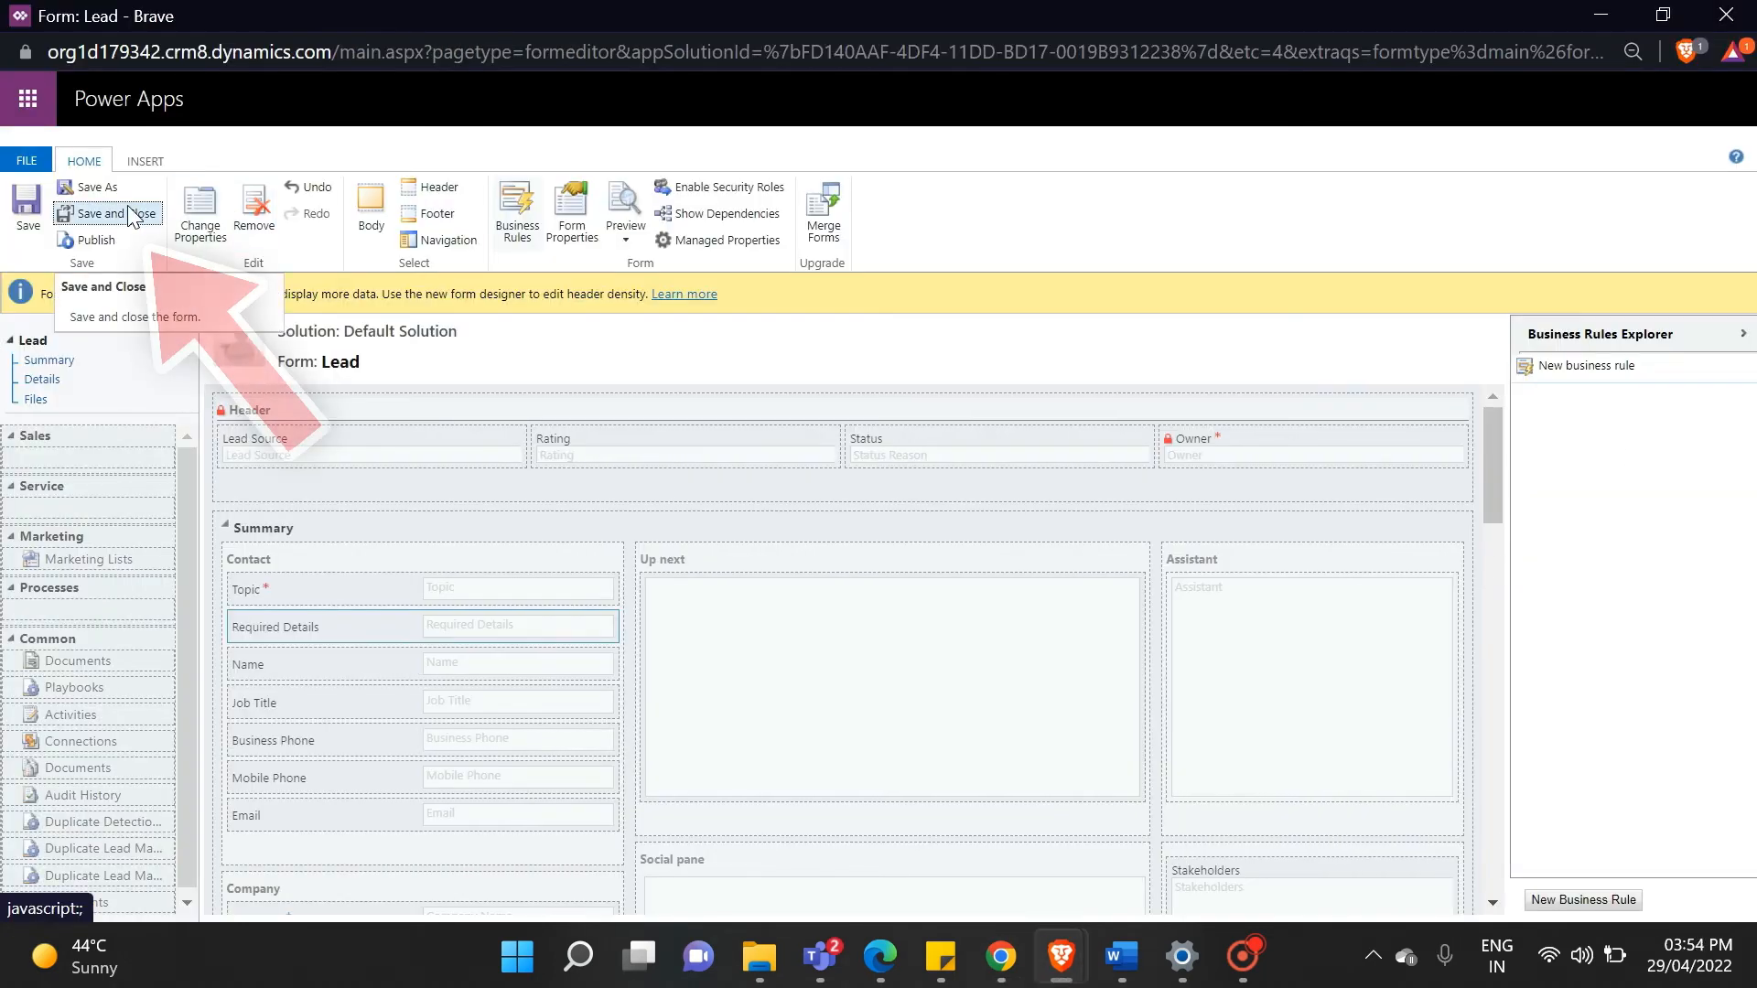
- Save and close the Lead form, then publish all customizations from Components
left_click(101, 215)
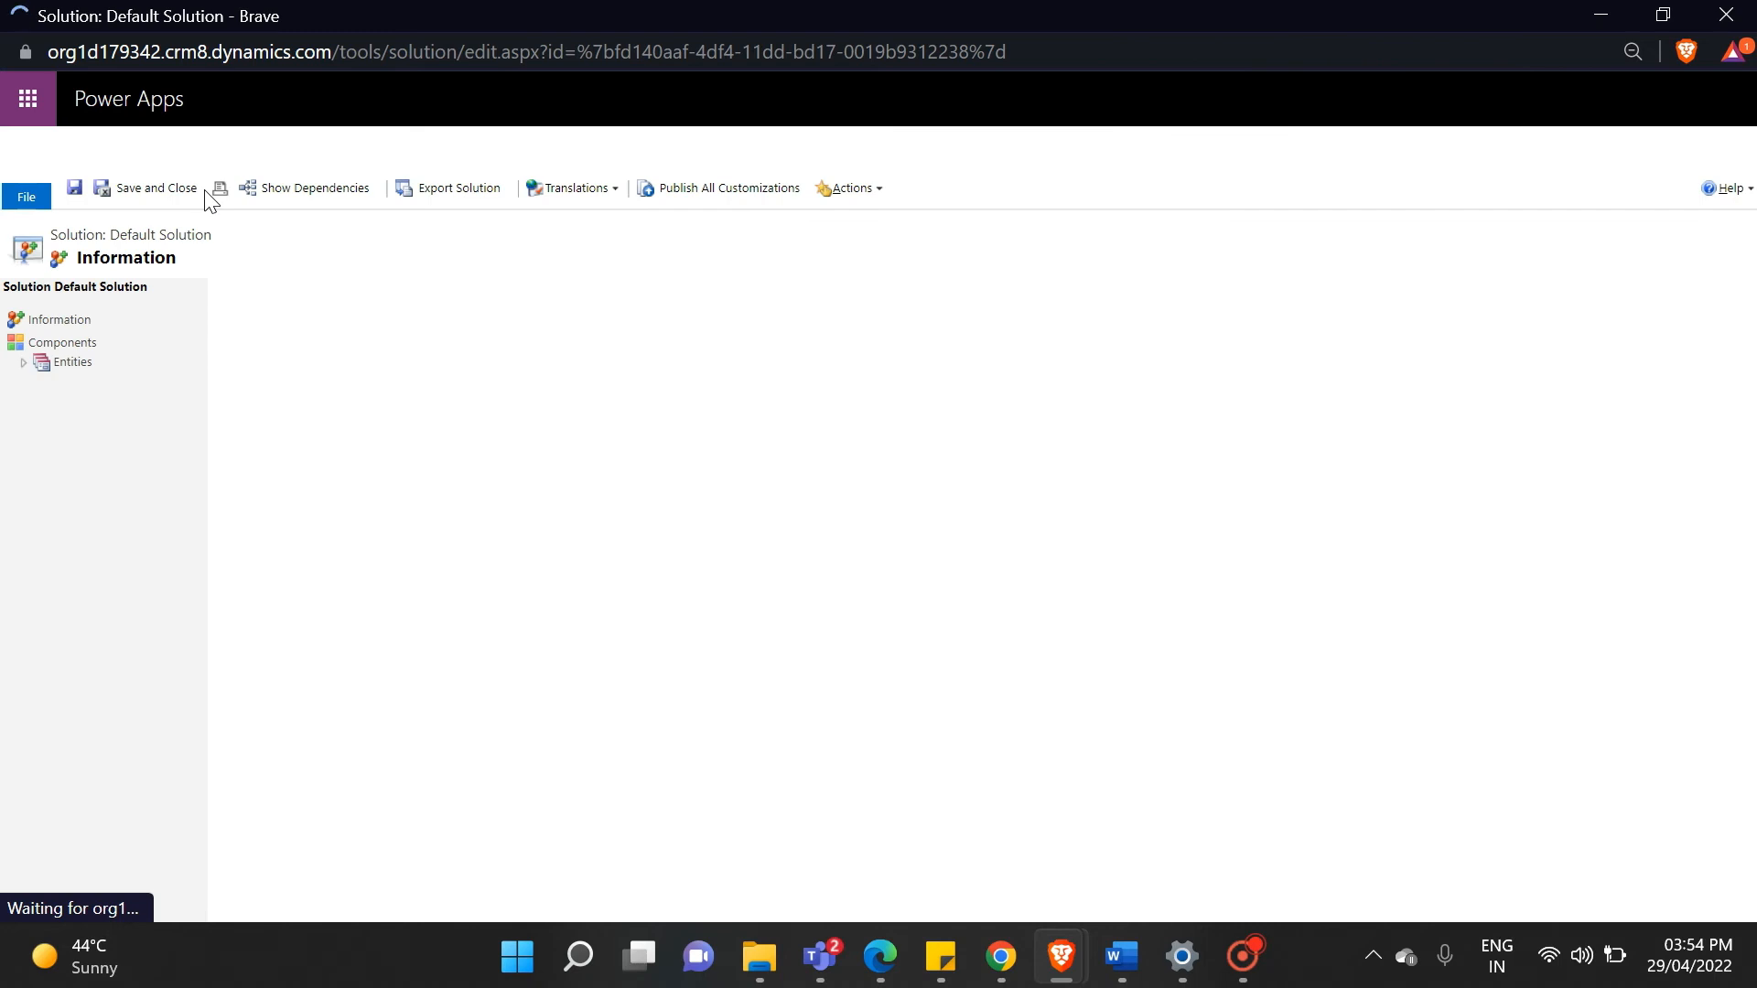
left_click(64, 342)
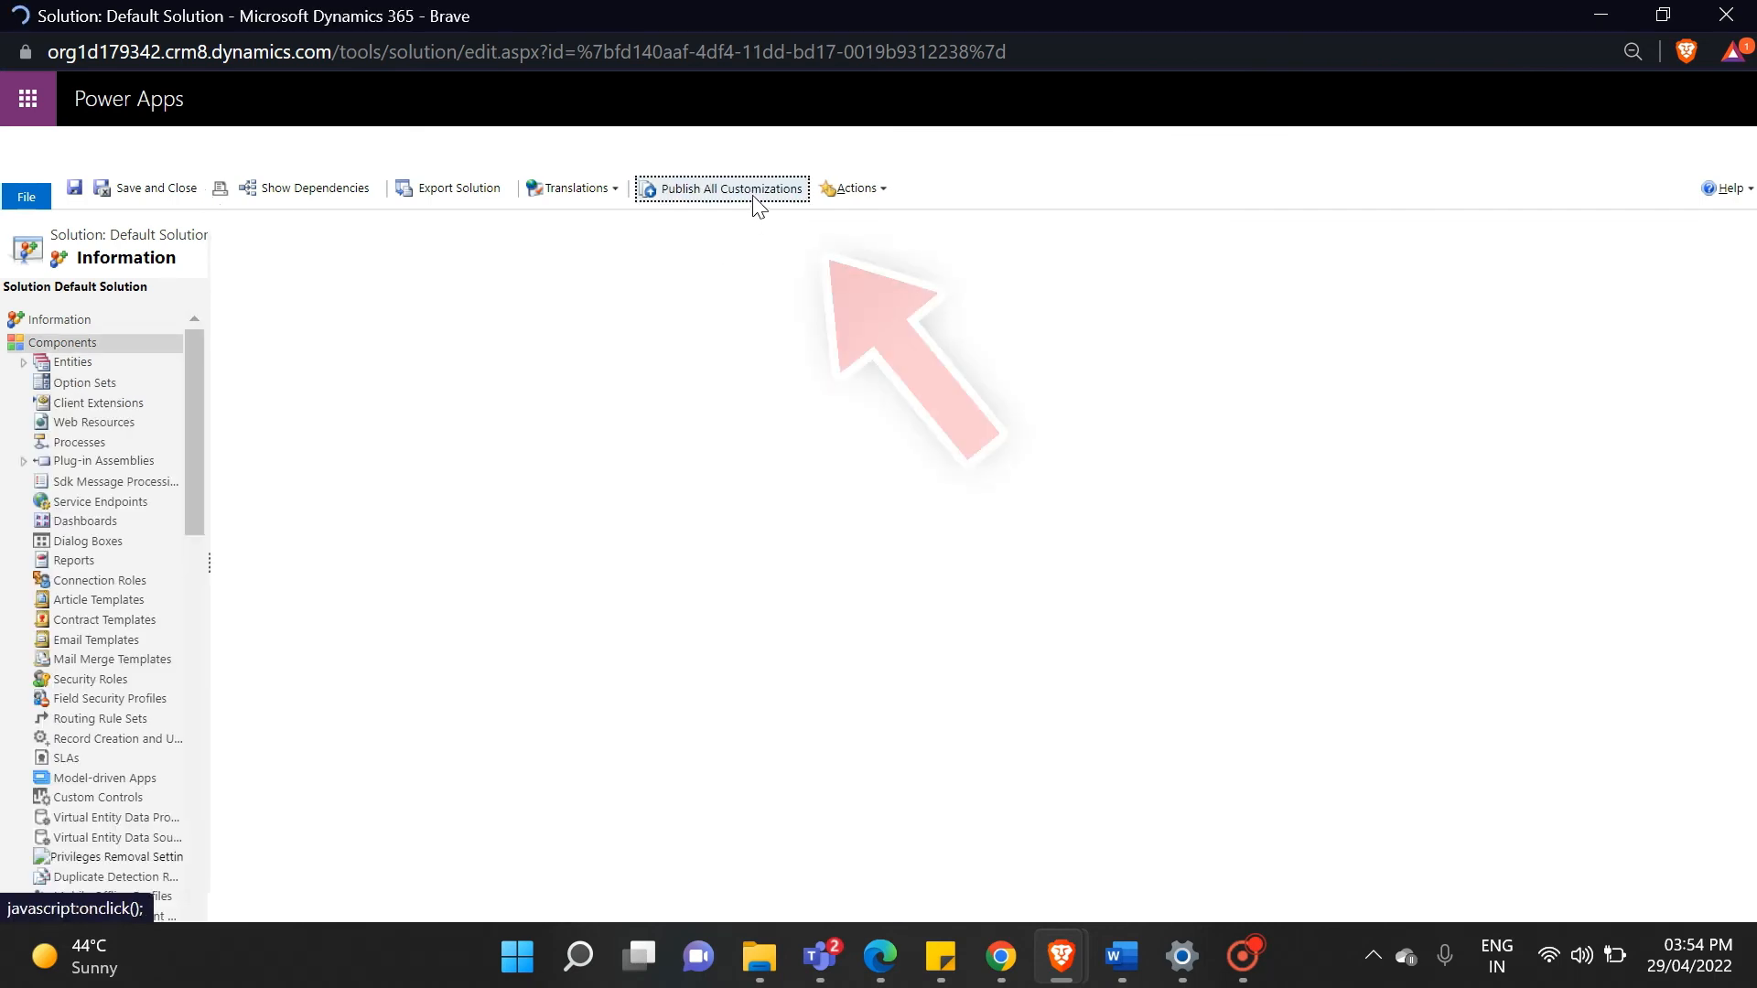
left_click(62, 342)
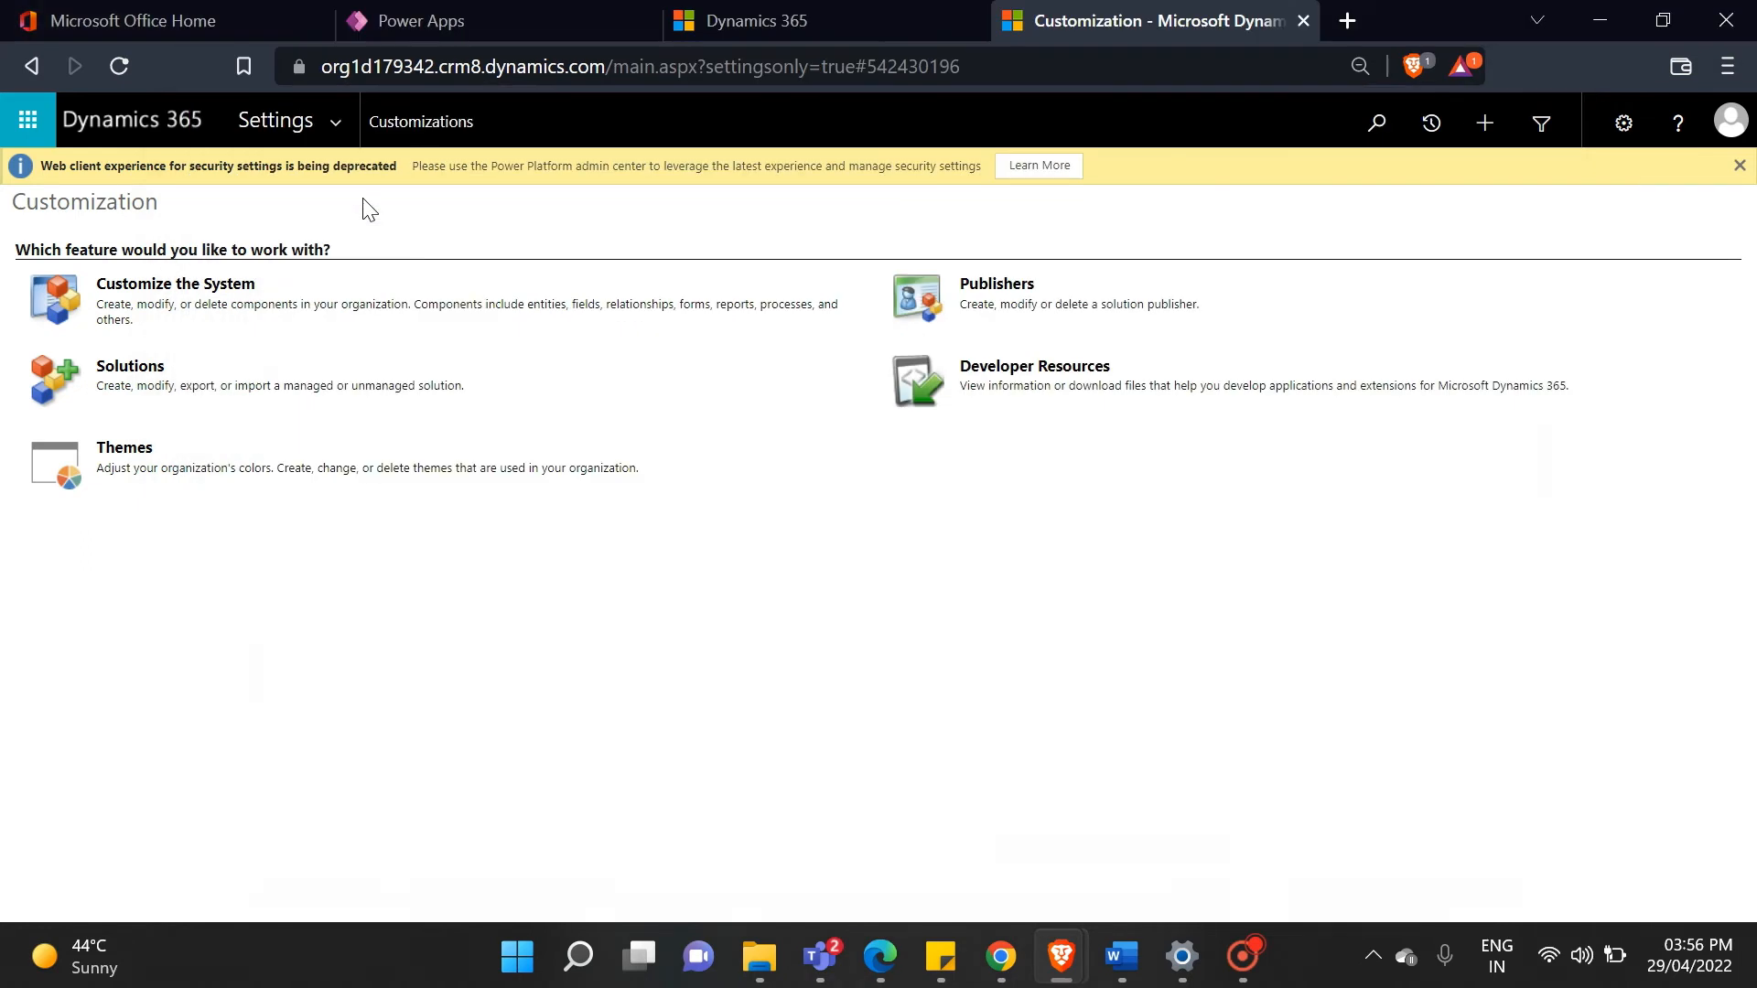
left_click(745, 20)
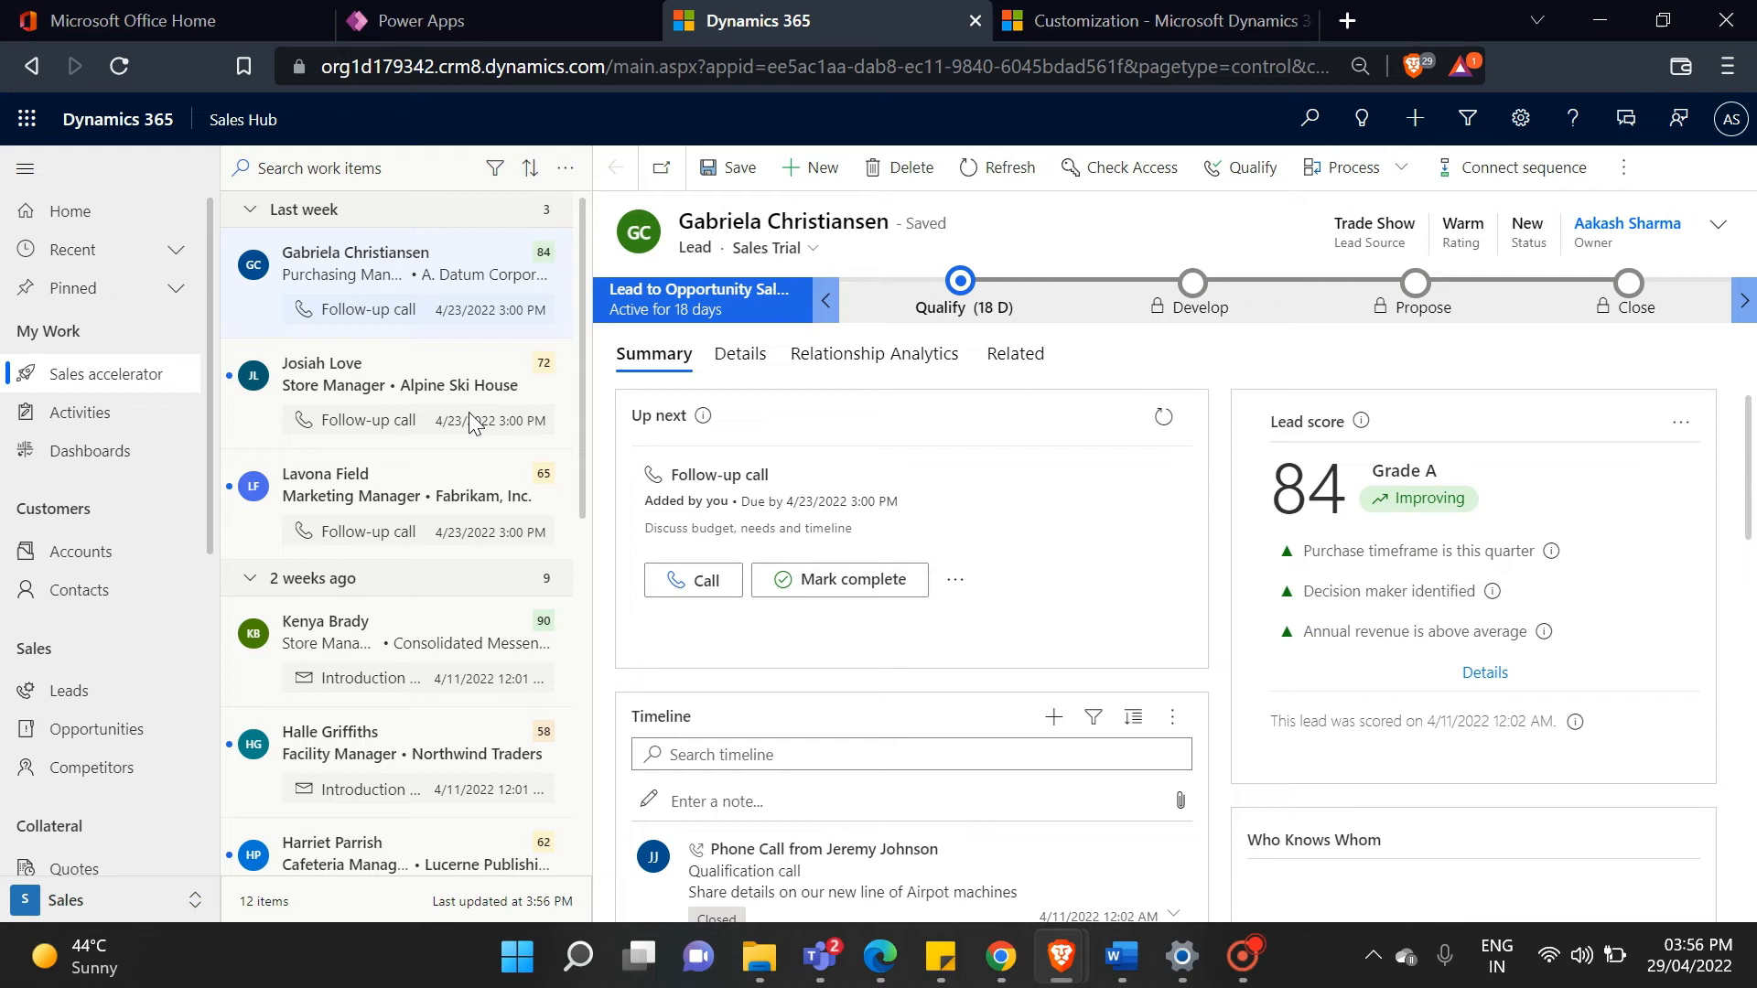
left_click(68, 690)
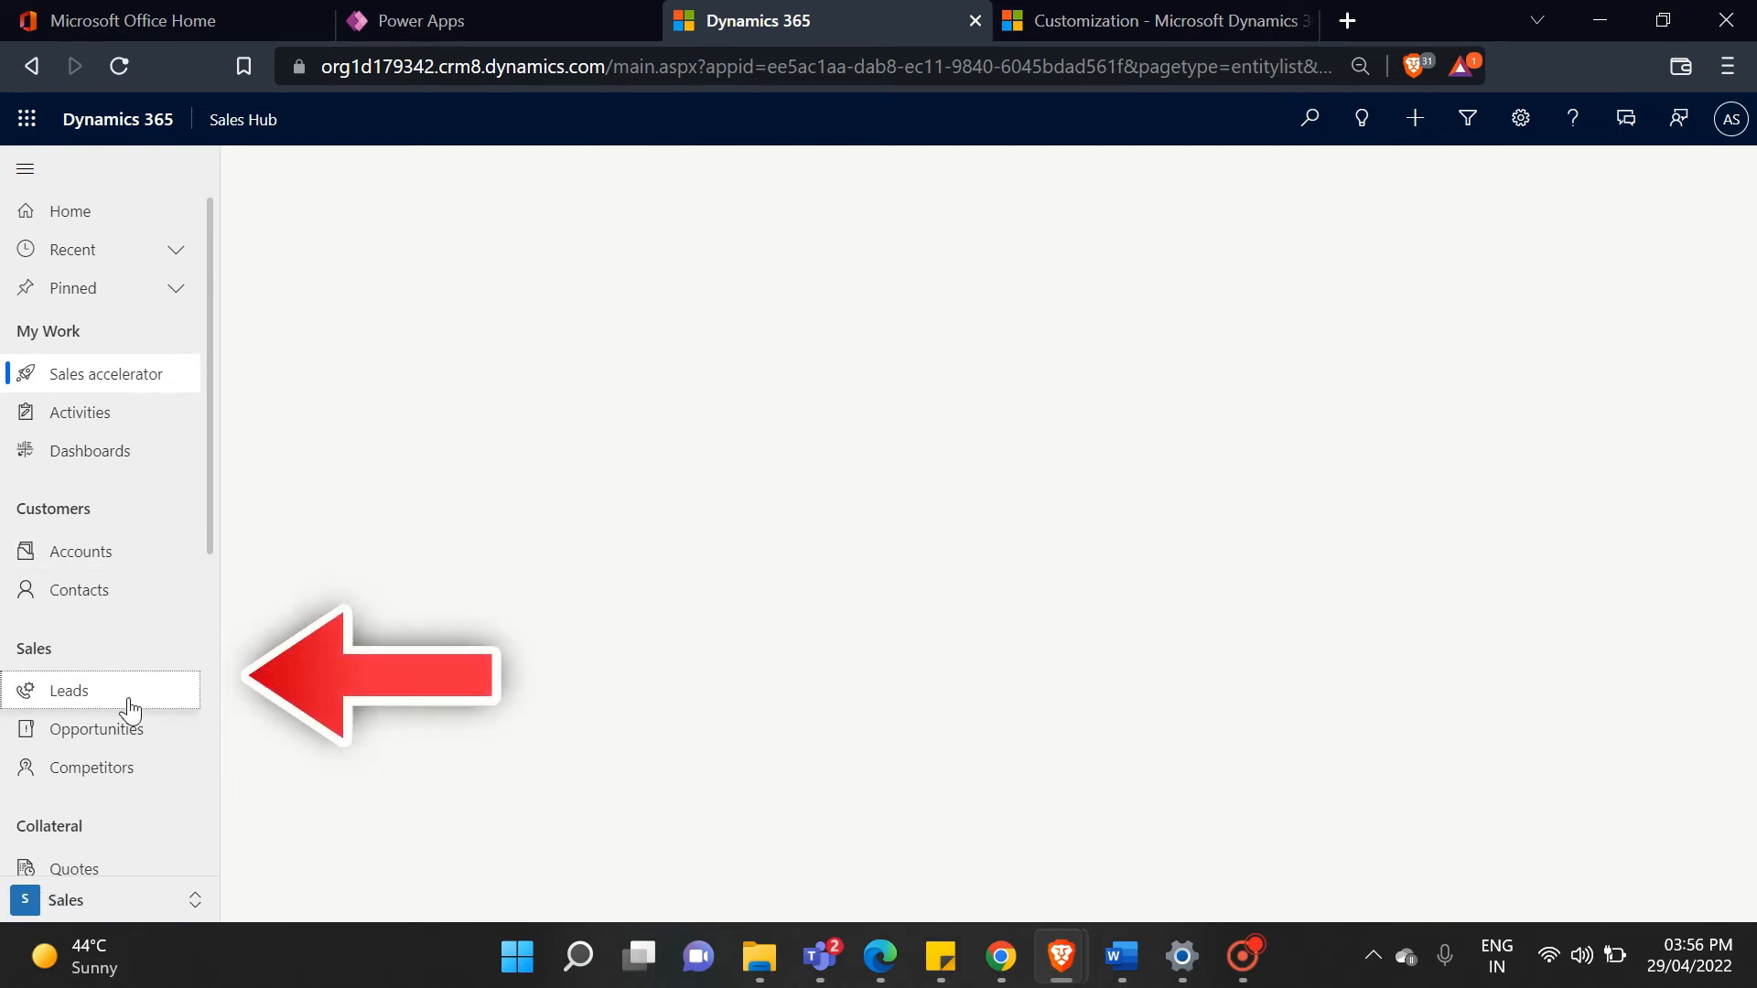
left_click(70, 690)
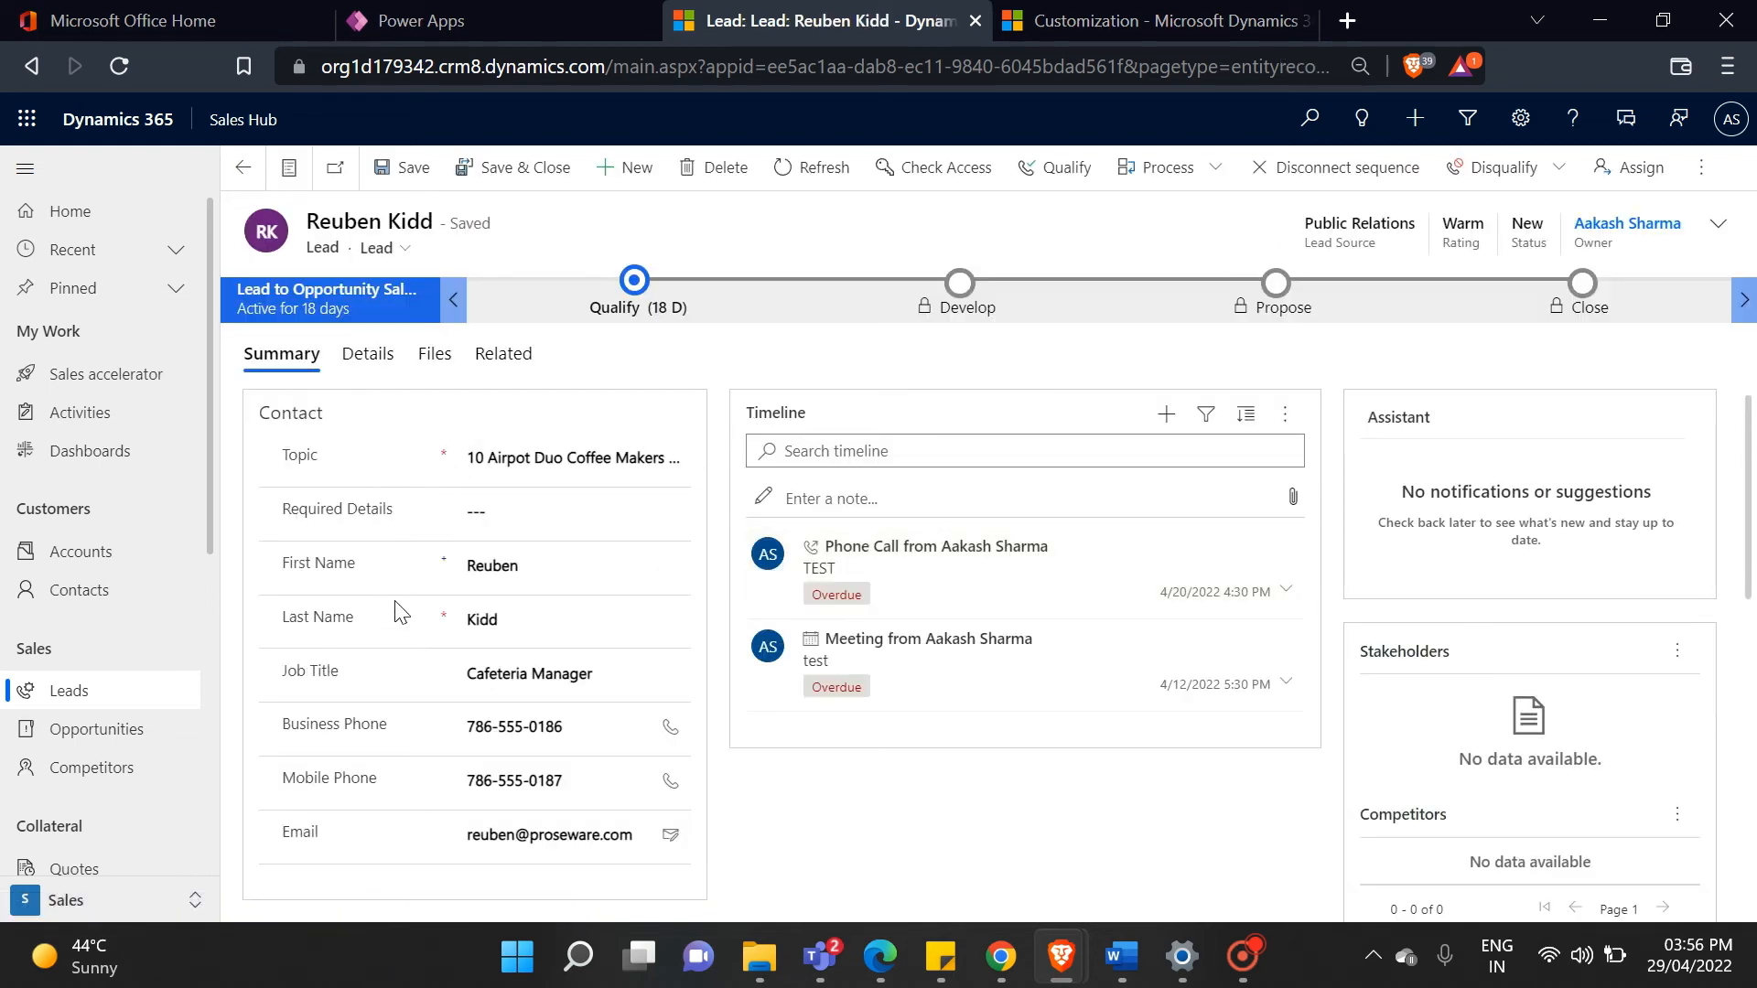
- Set Required Details to phone number, then to email, watching the matching field become required
left_click(505, 511)
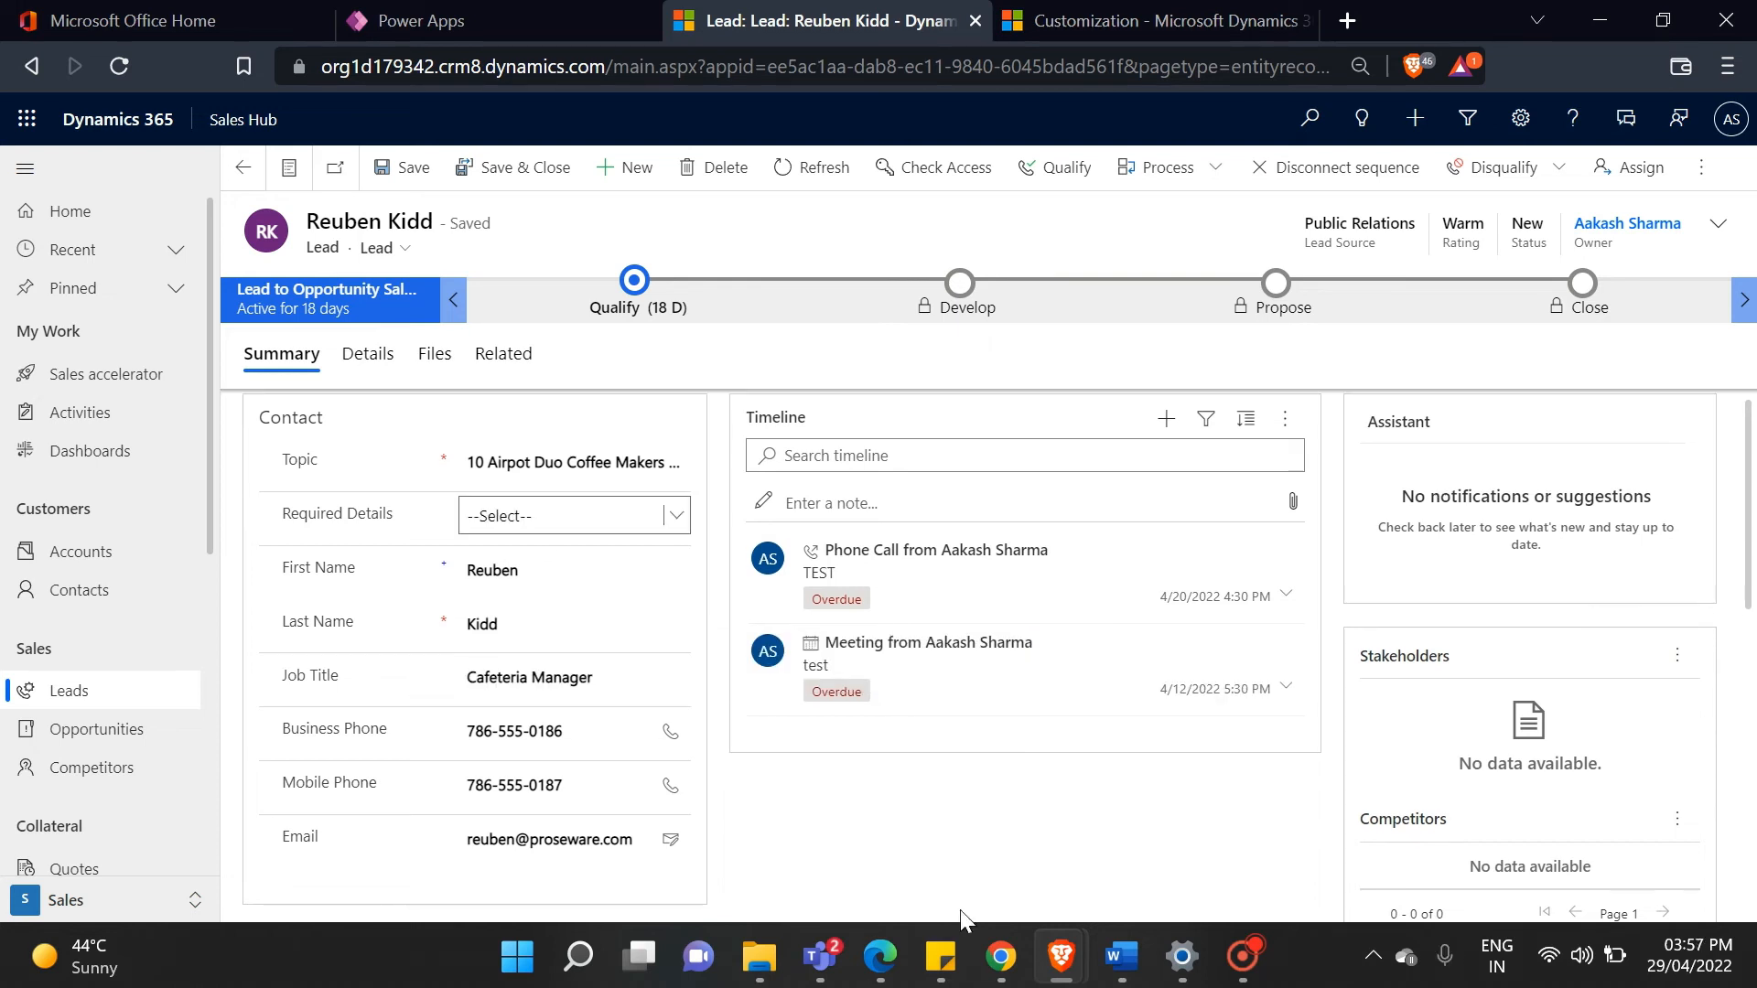
left_click(573, 516)
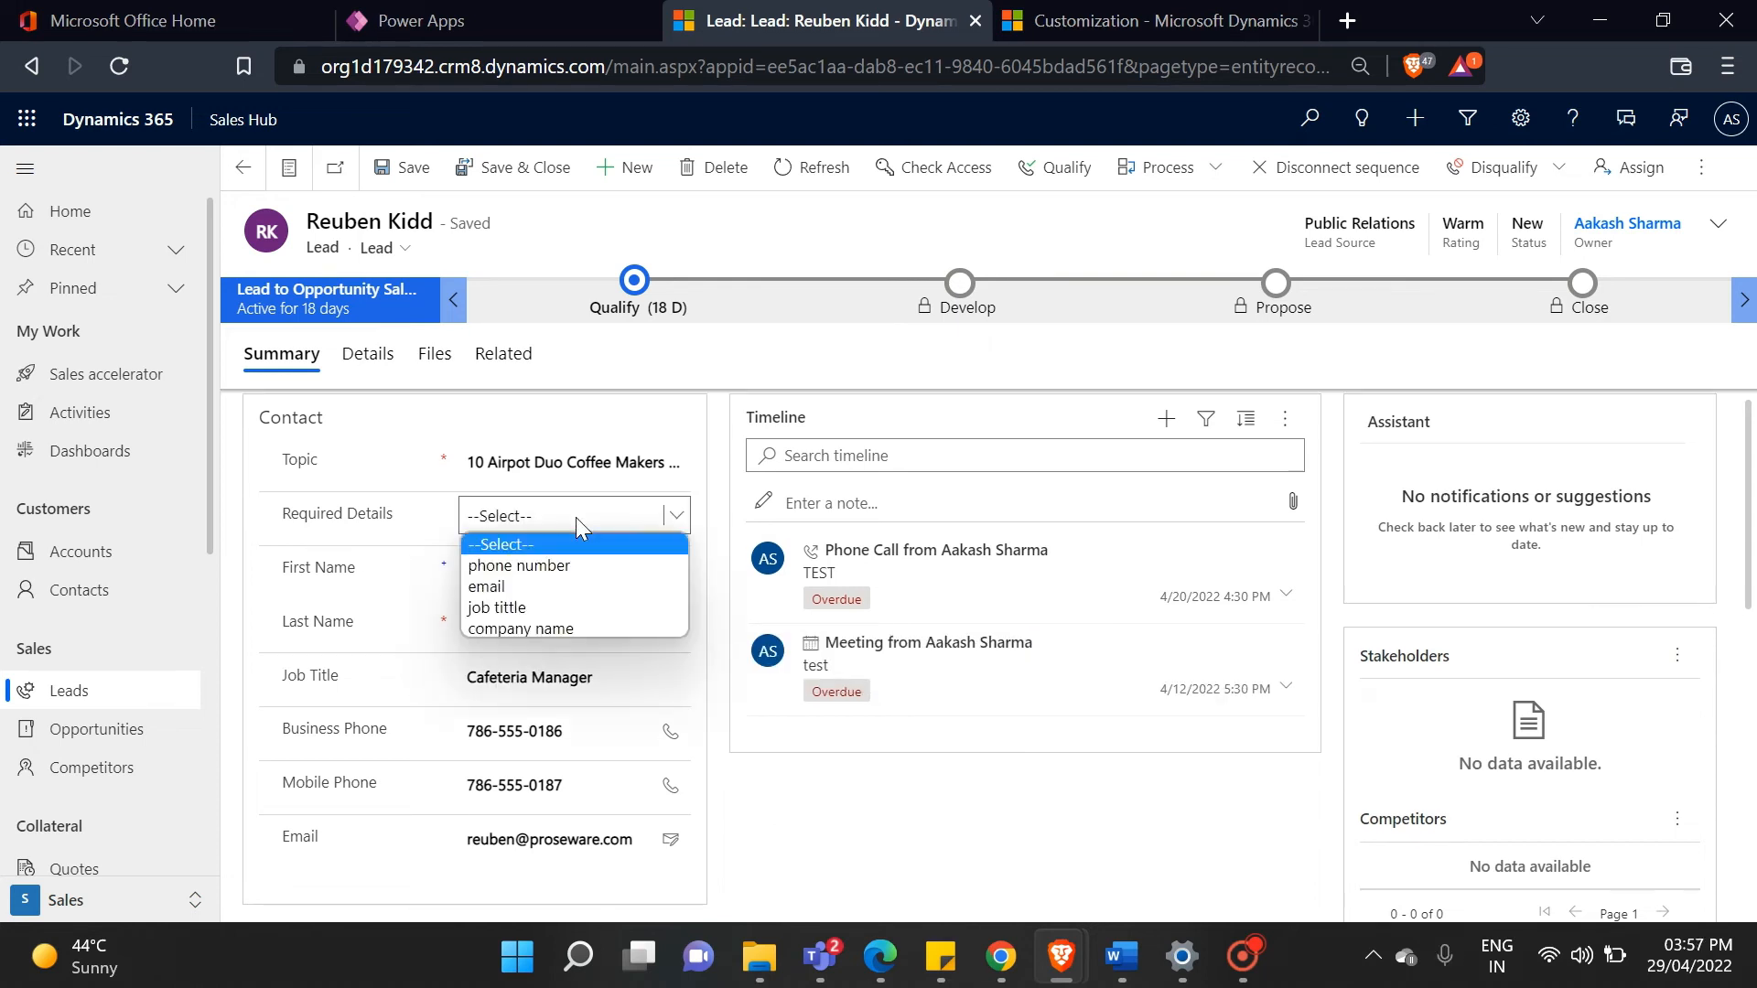
left_click(518, 565)
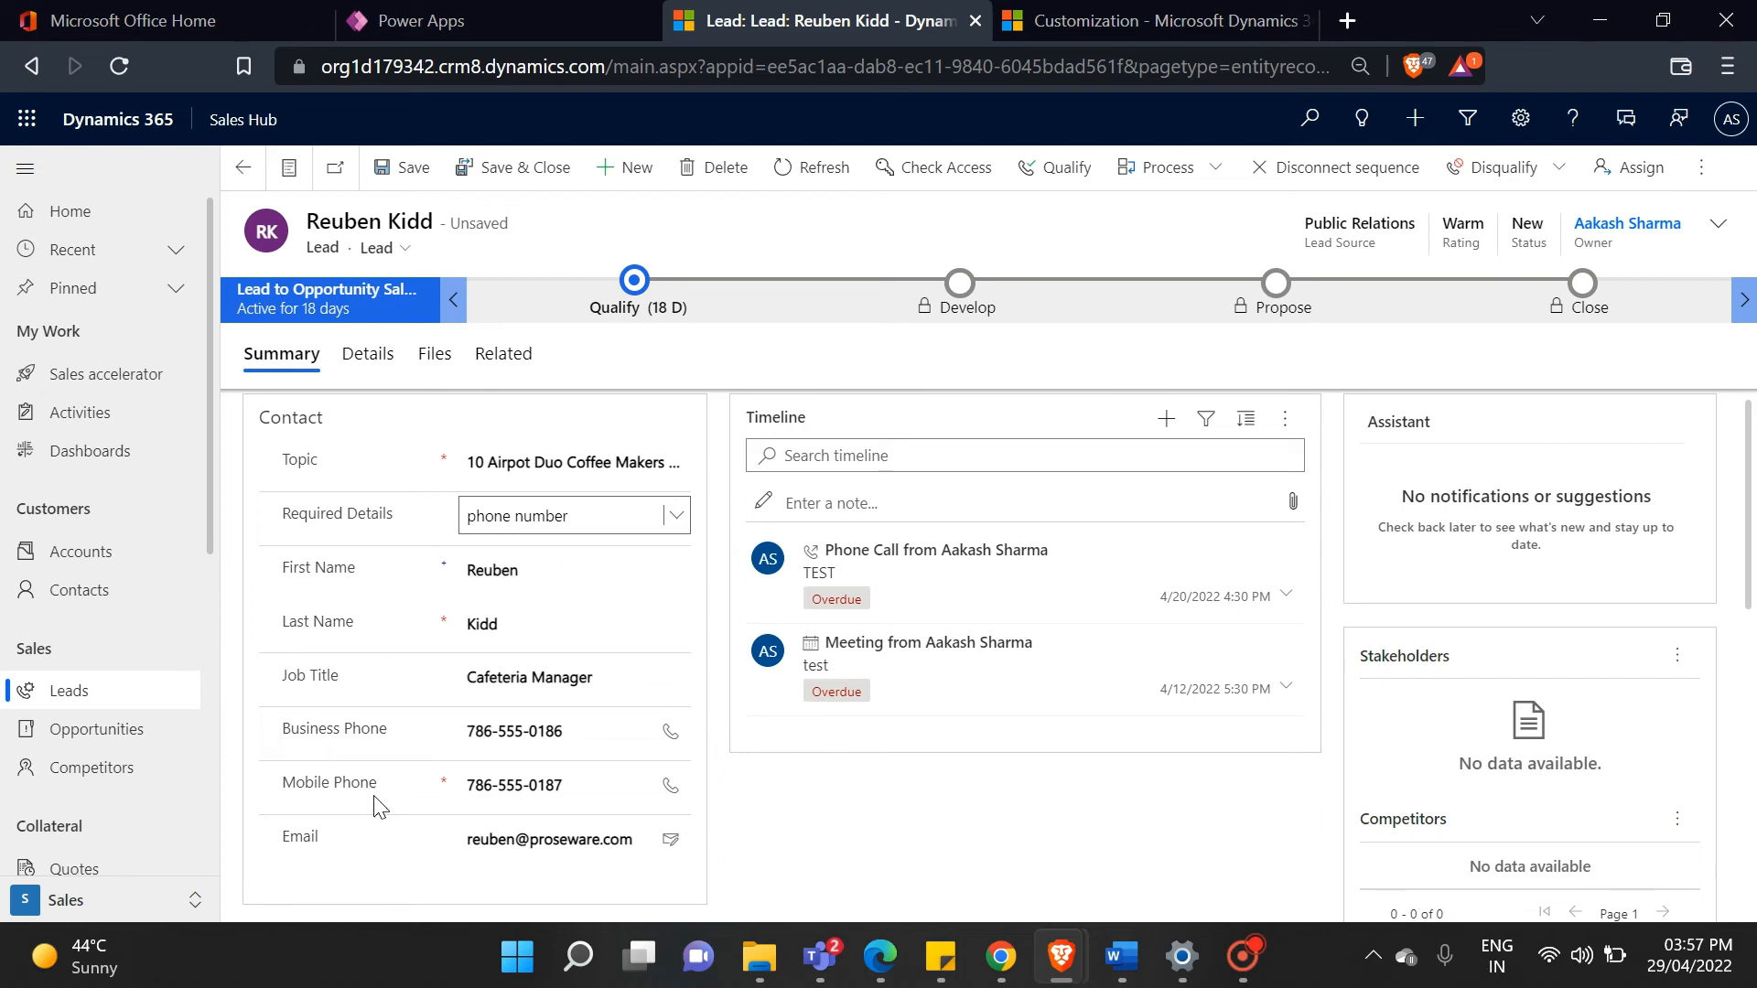
mouse_move(308, 781)
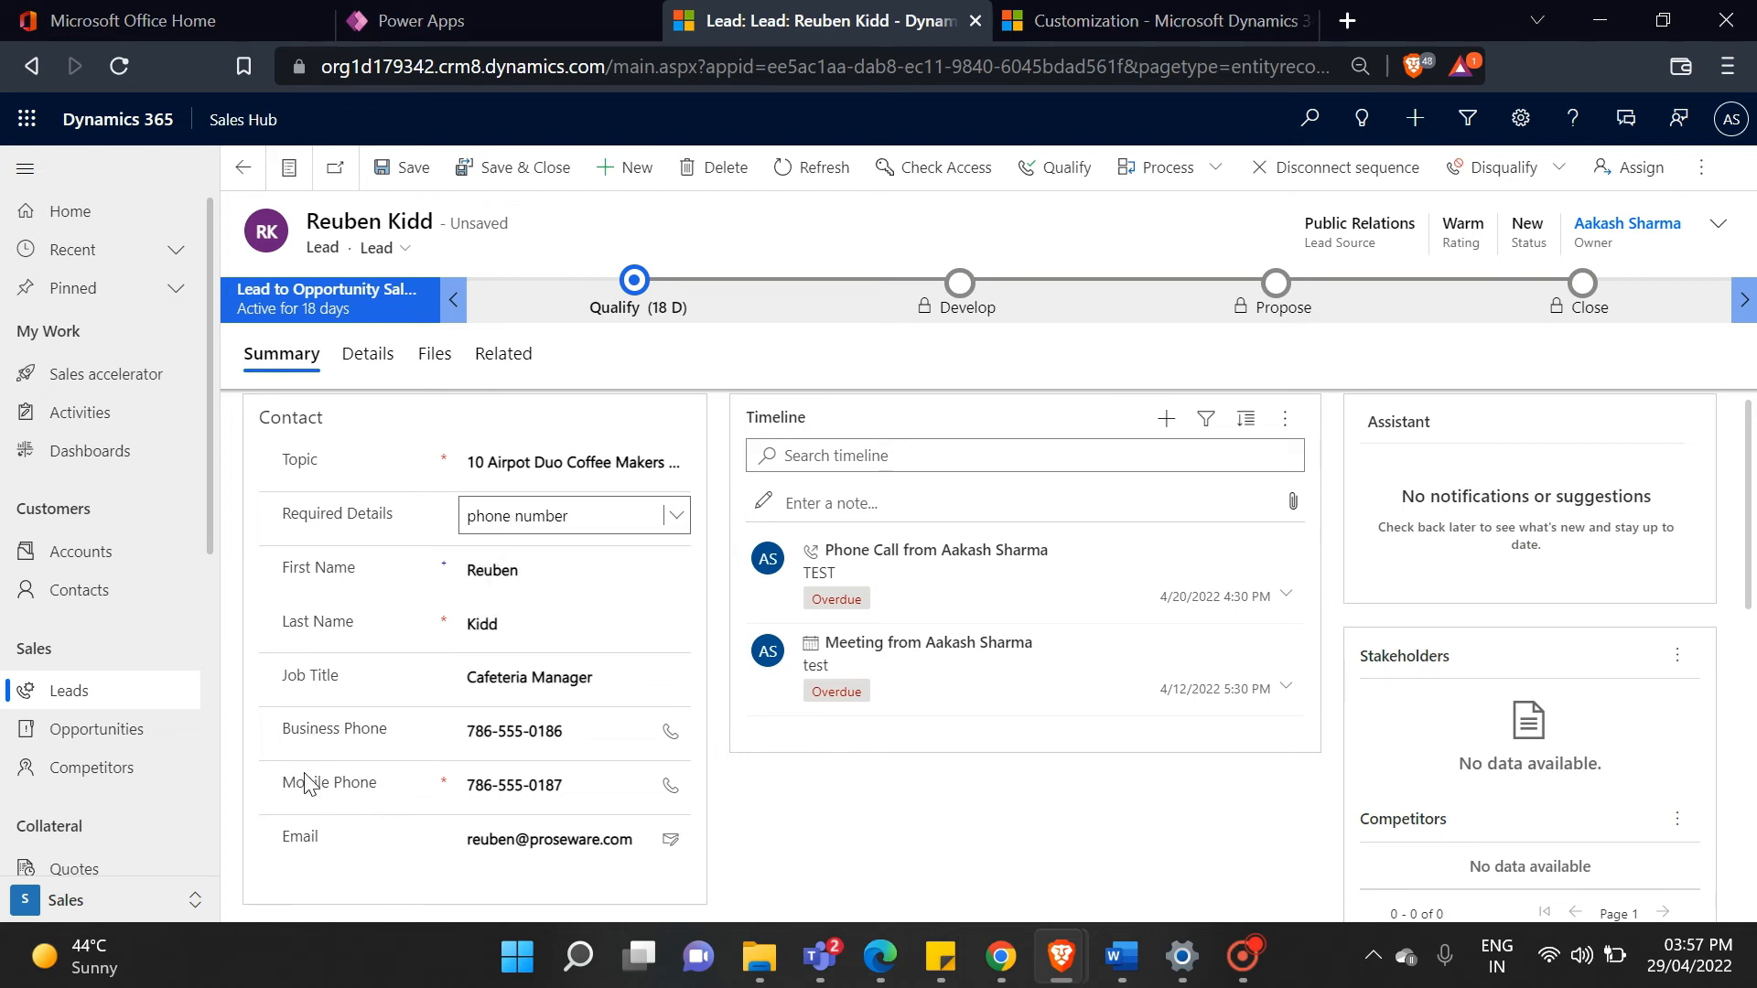
left_click(549, 785)
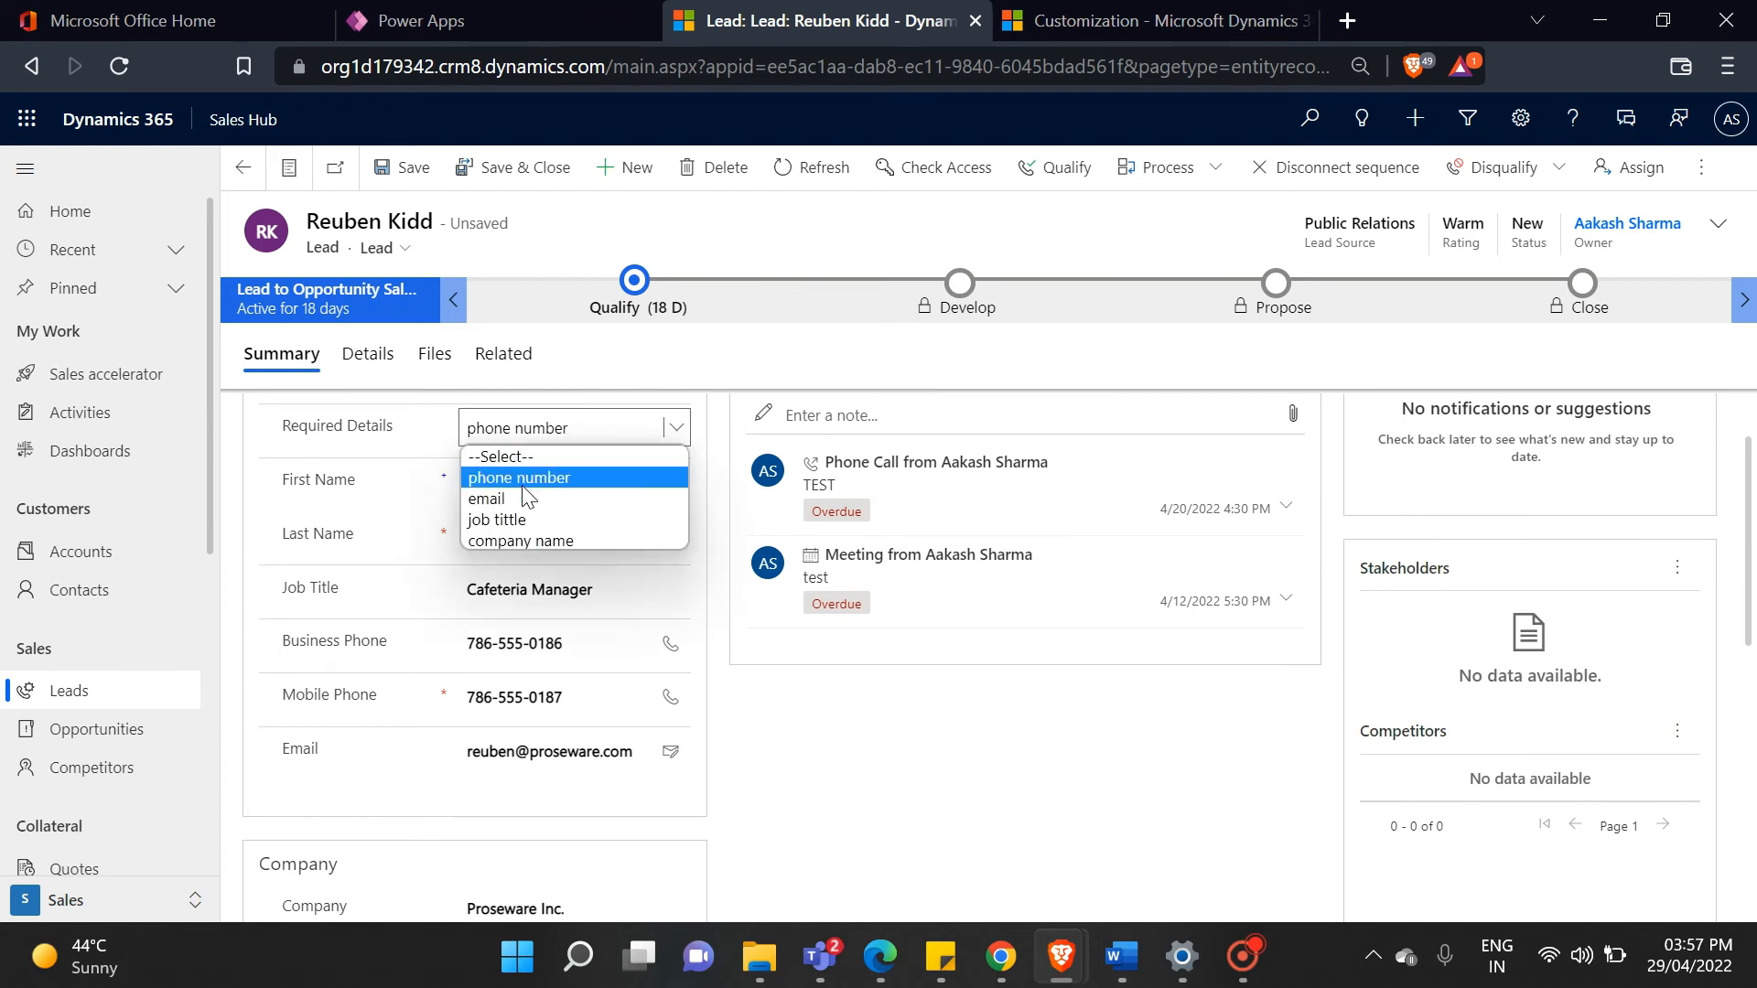
left_click(486, 498)
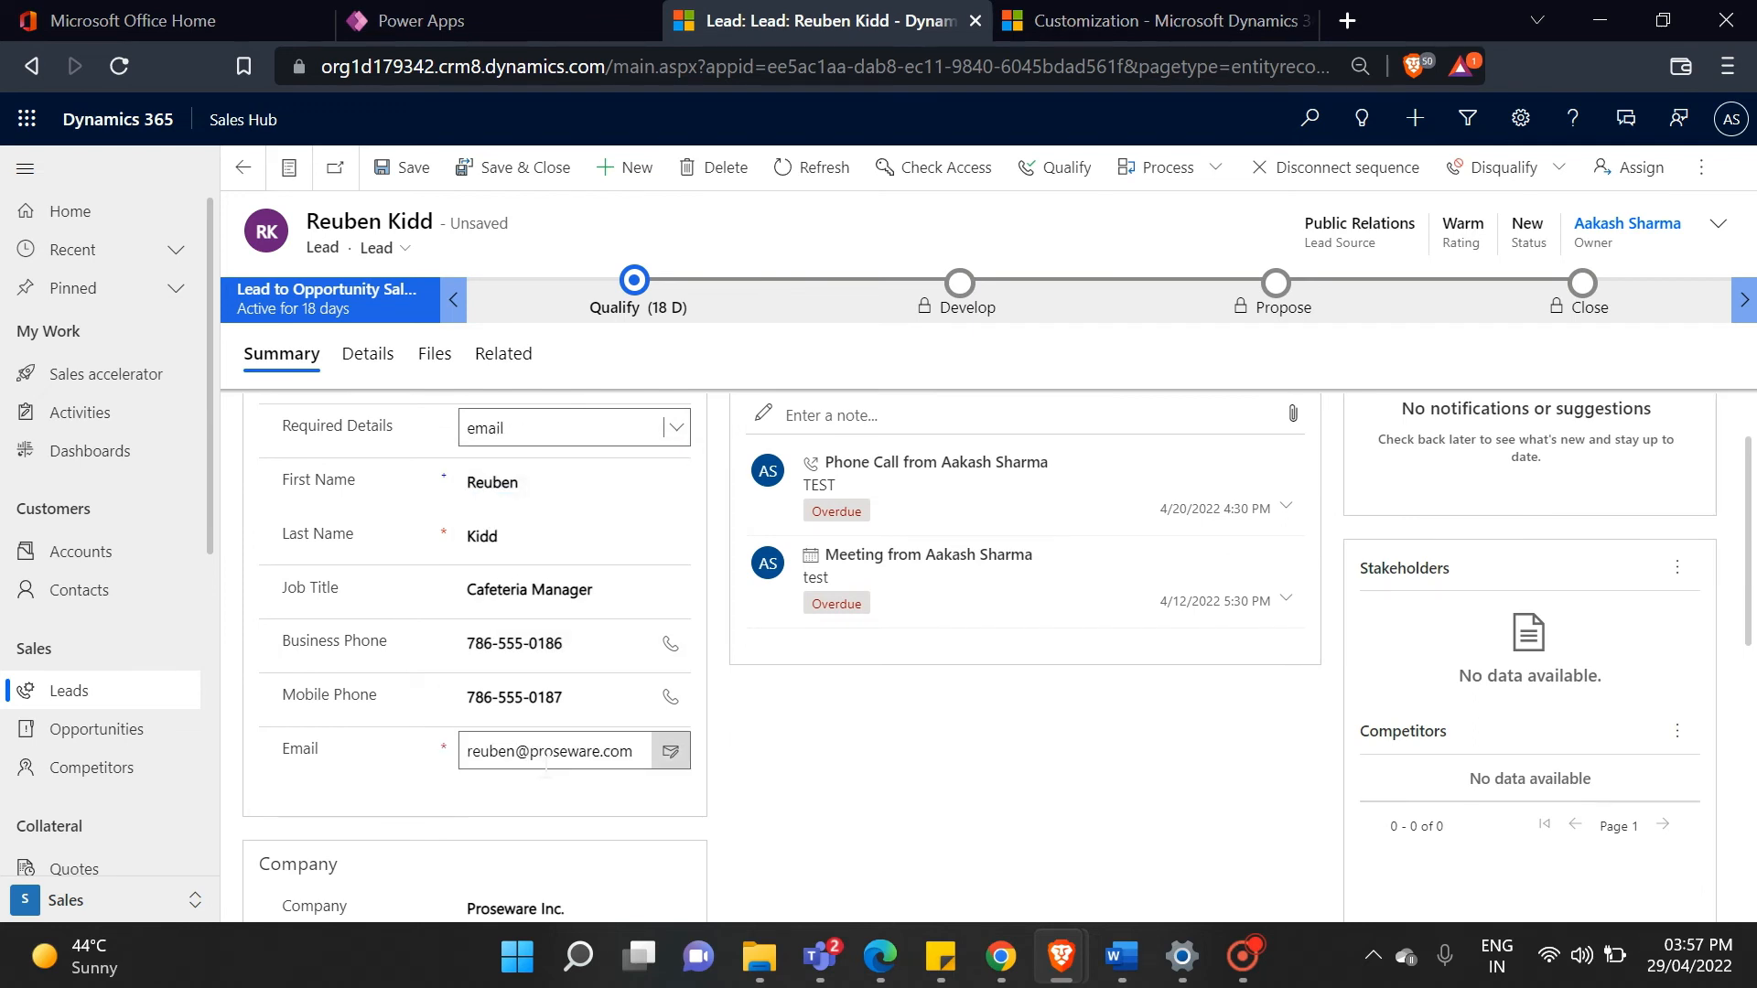
- Set Required Details to job tittle and clear Job Title to show the required-field error
left_click(676, 426)
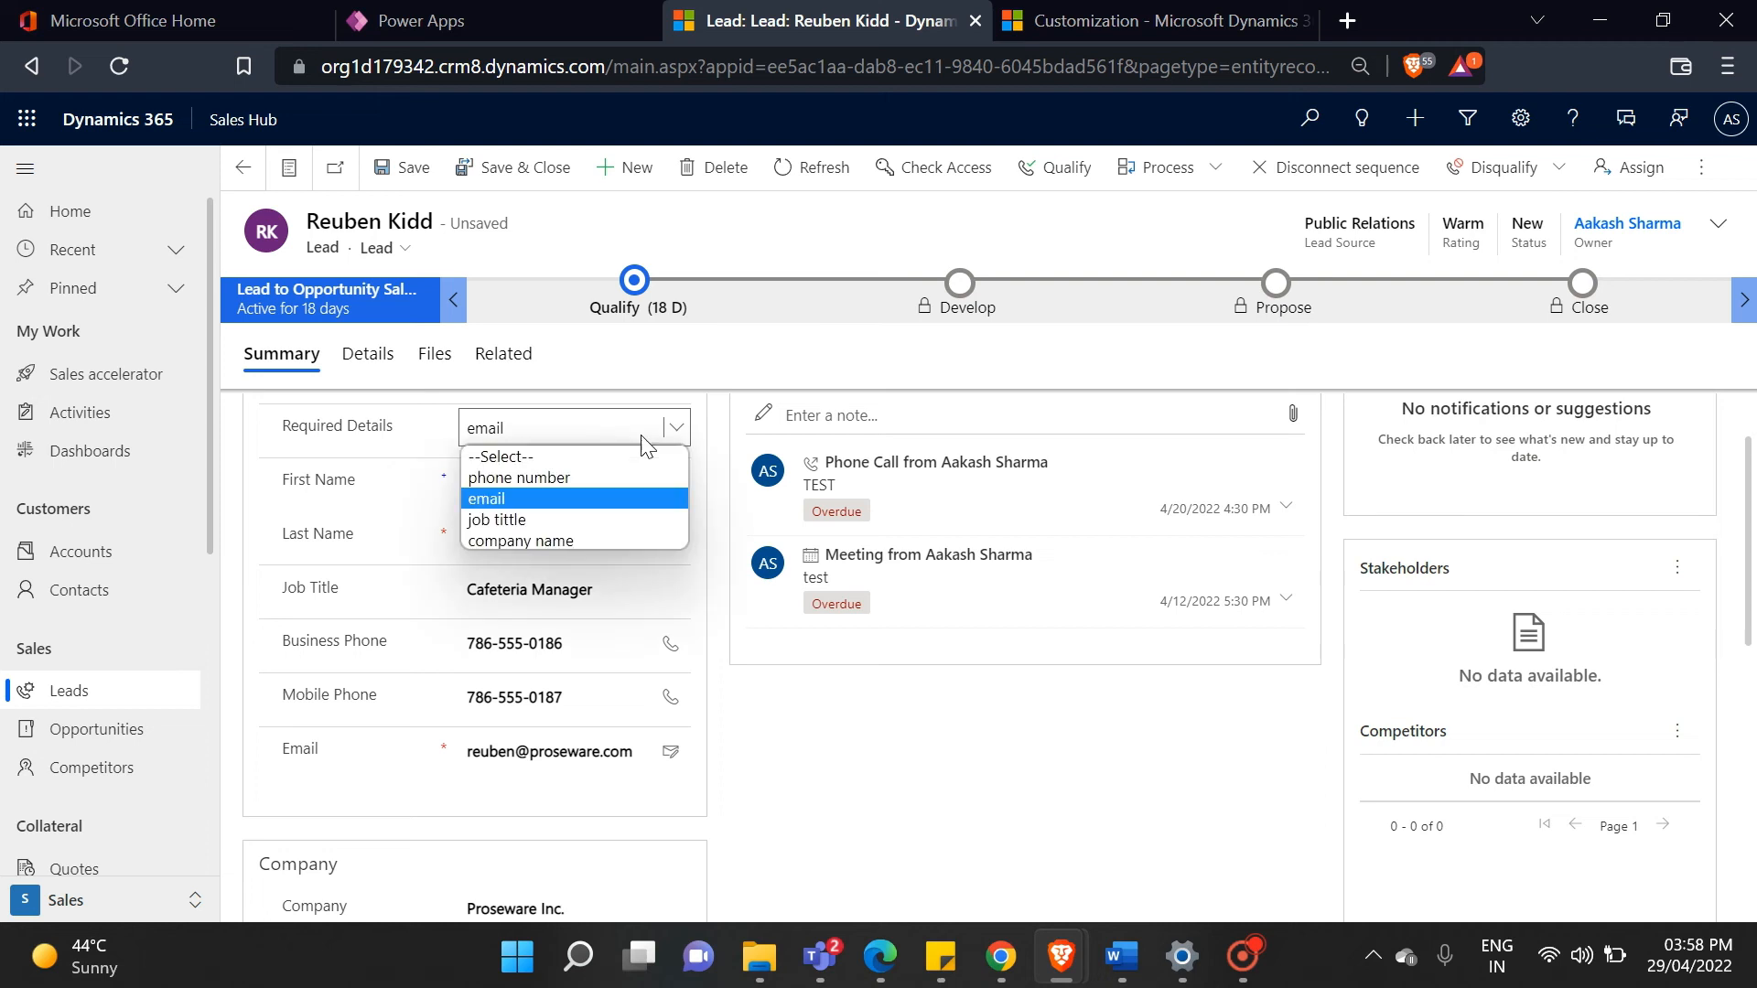
left_click(494, 518)
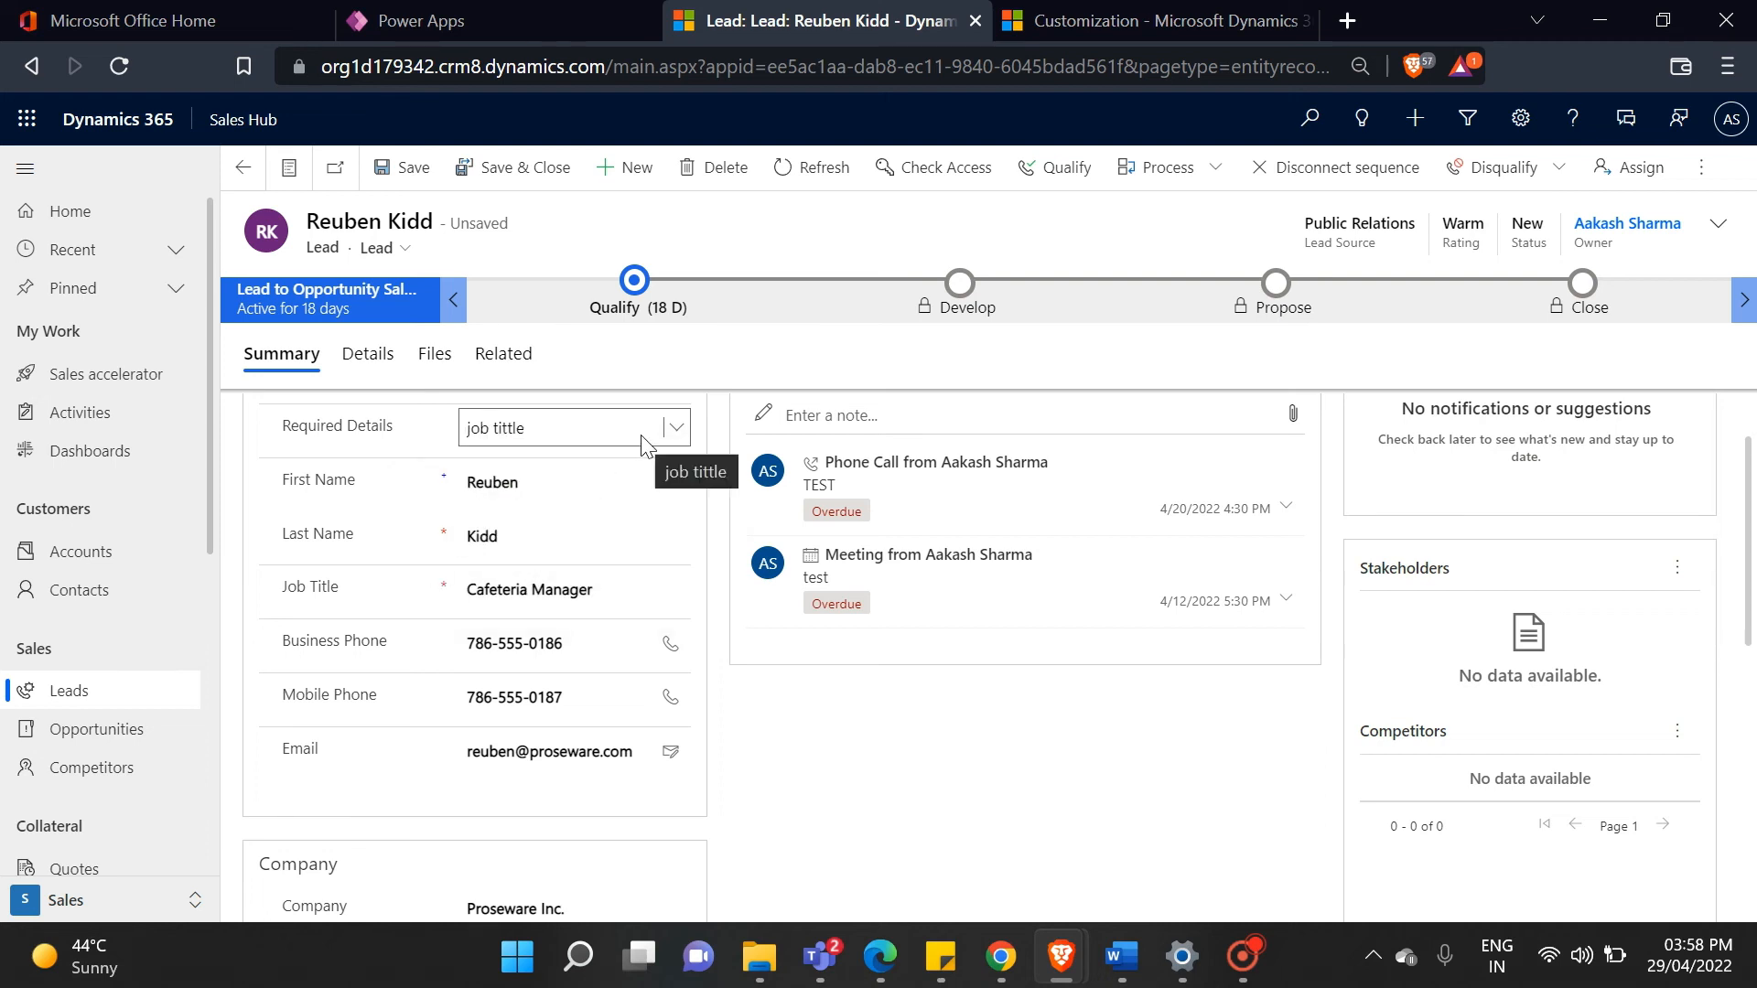
left_click(573, 587)
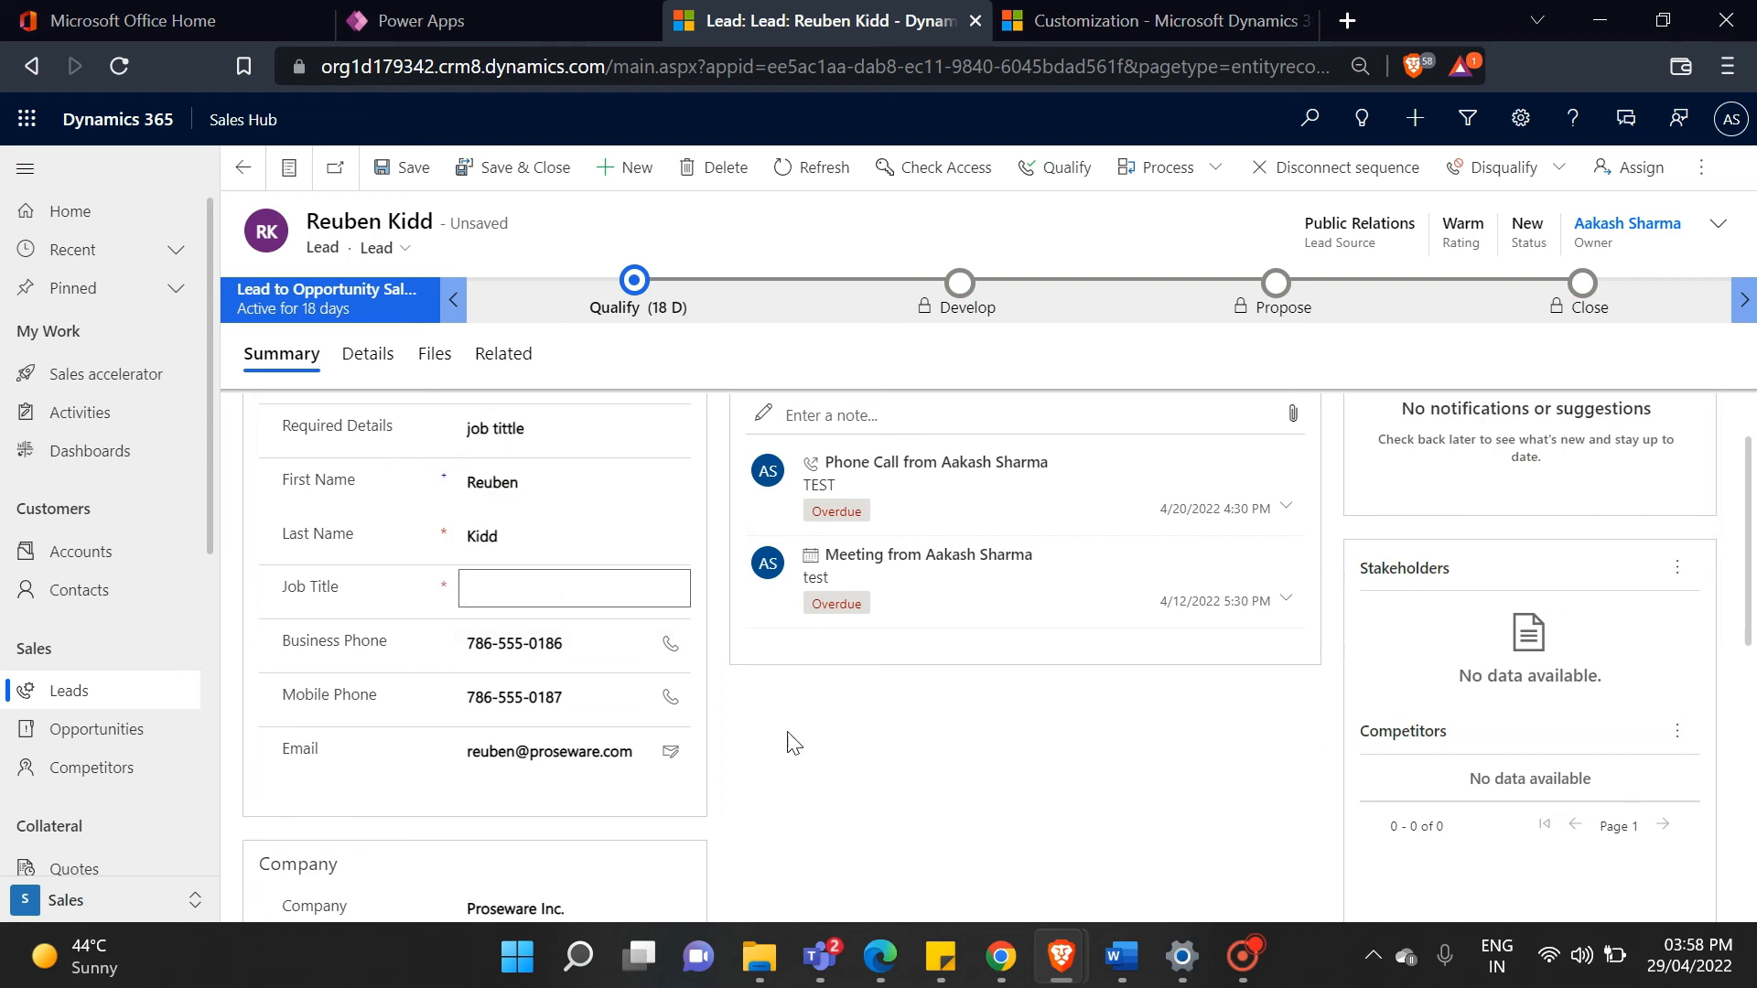
left_click(573, 588)
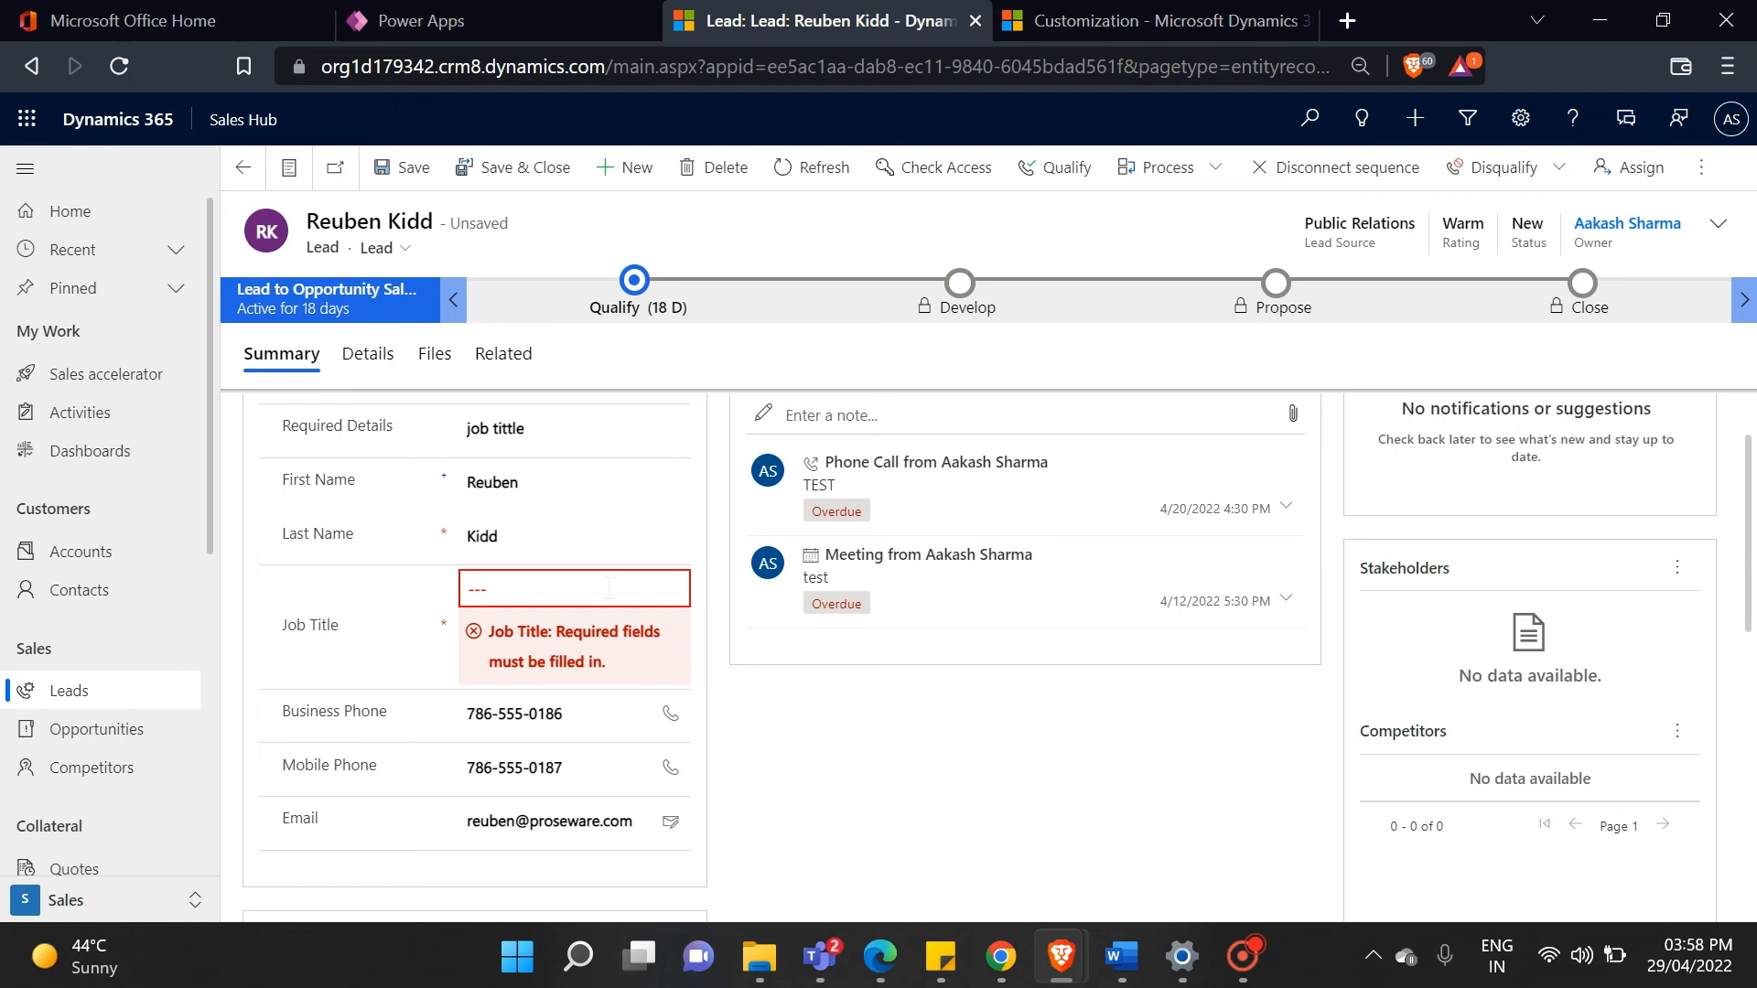